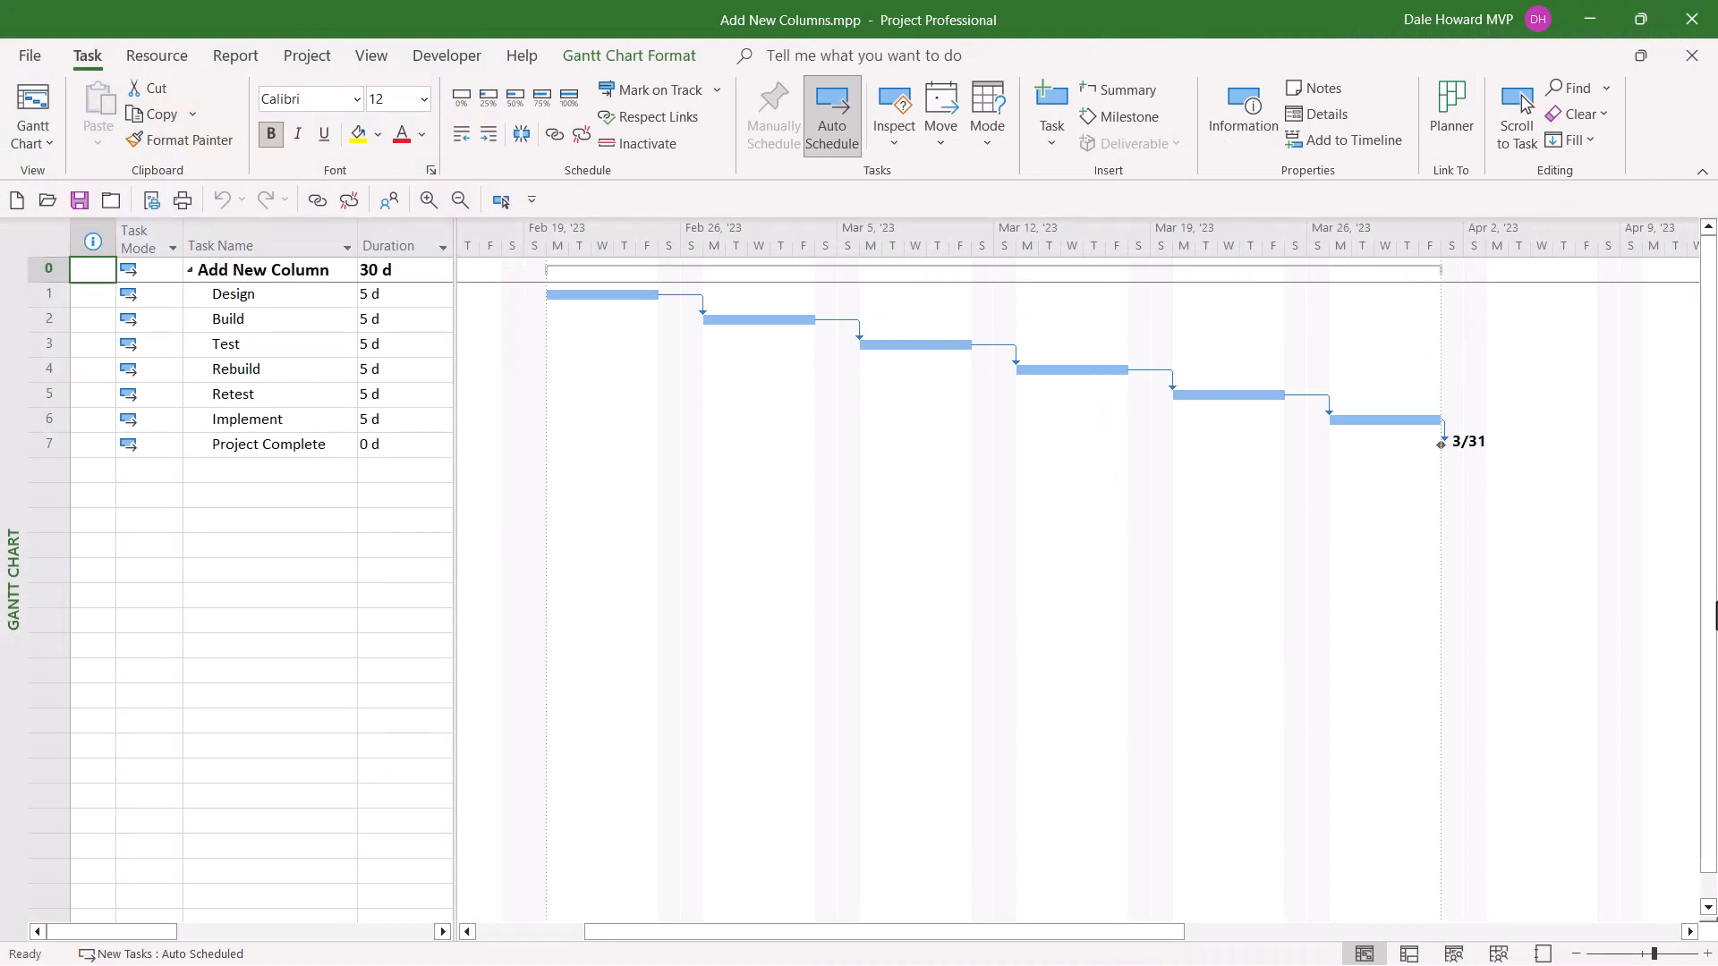
pyautogui.moveTo(1068, 657)
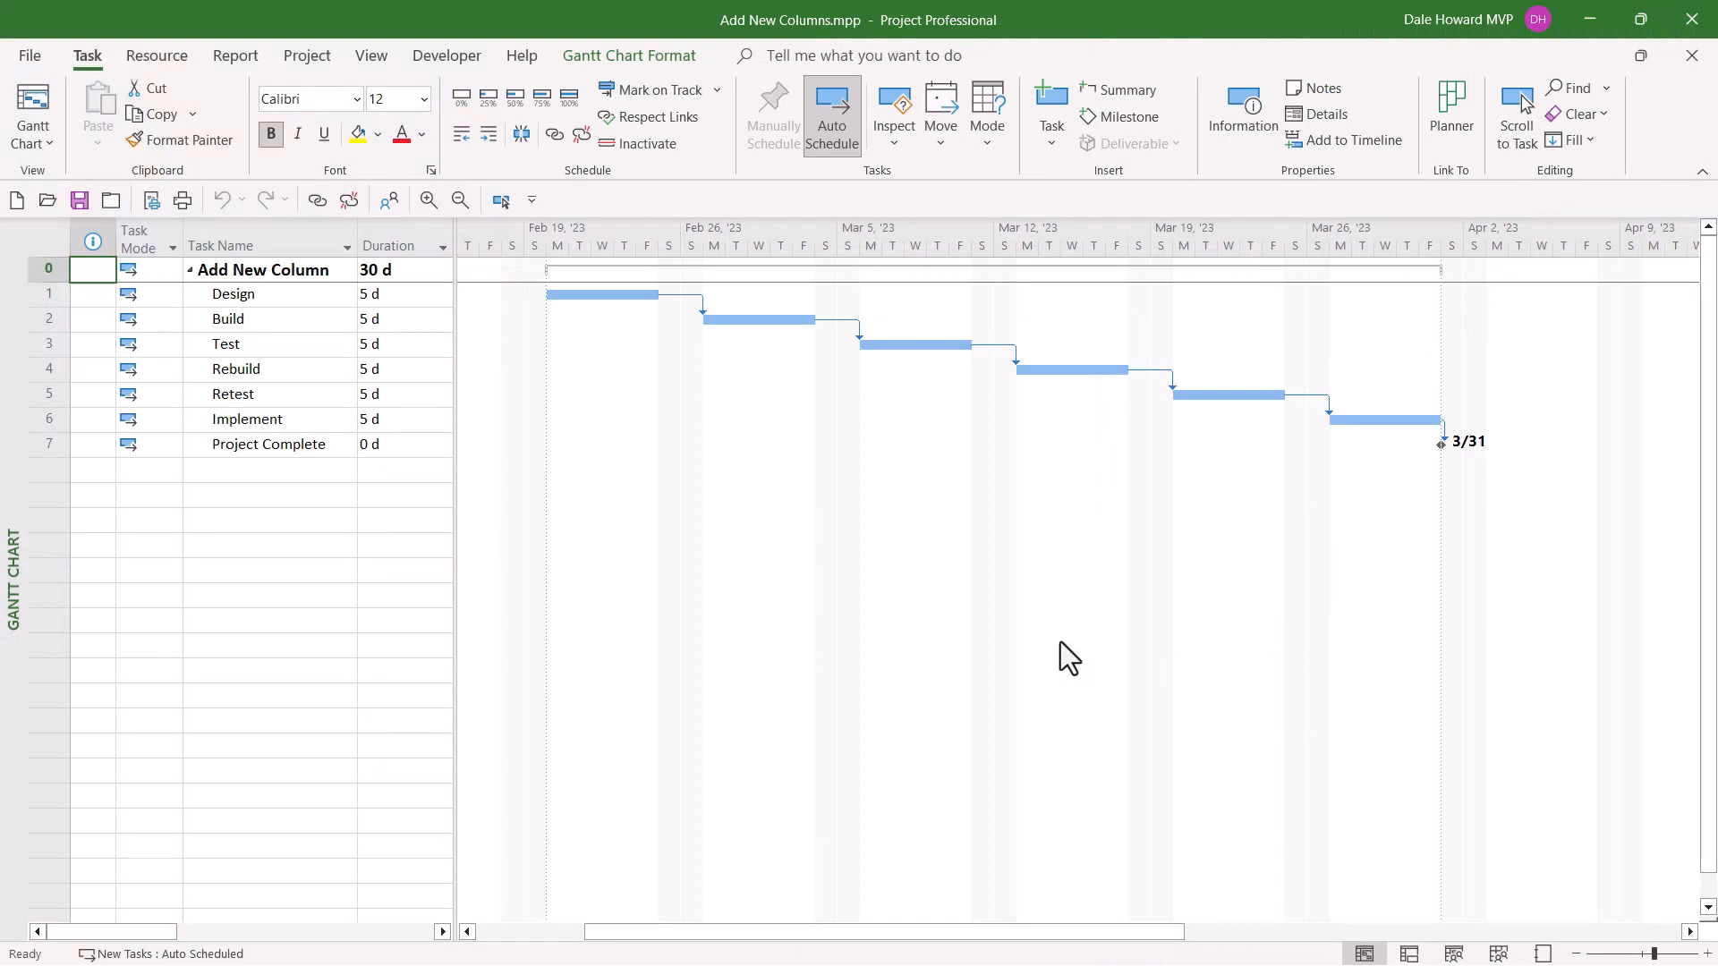
pyautogui.moveTo(457, 526)
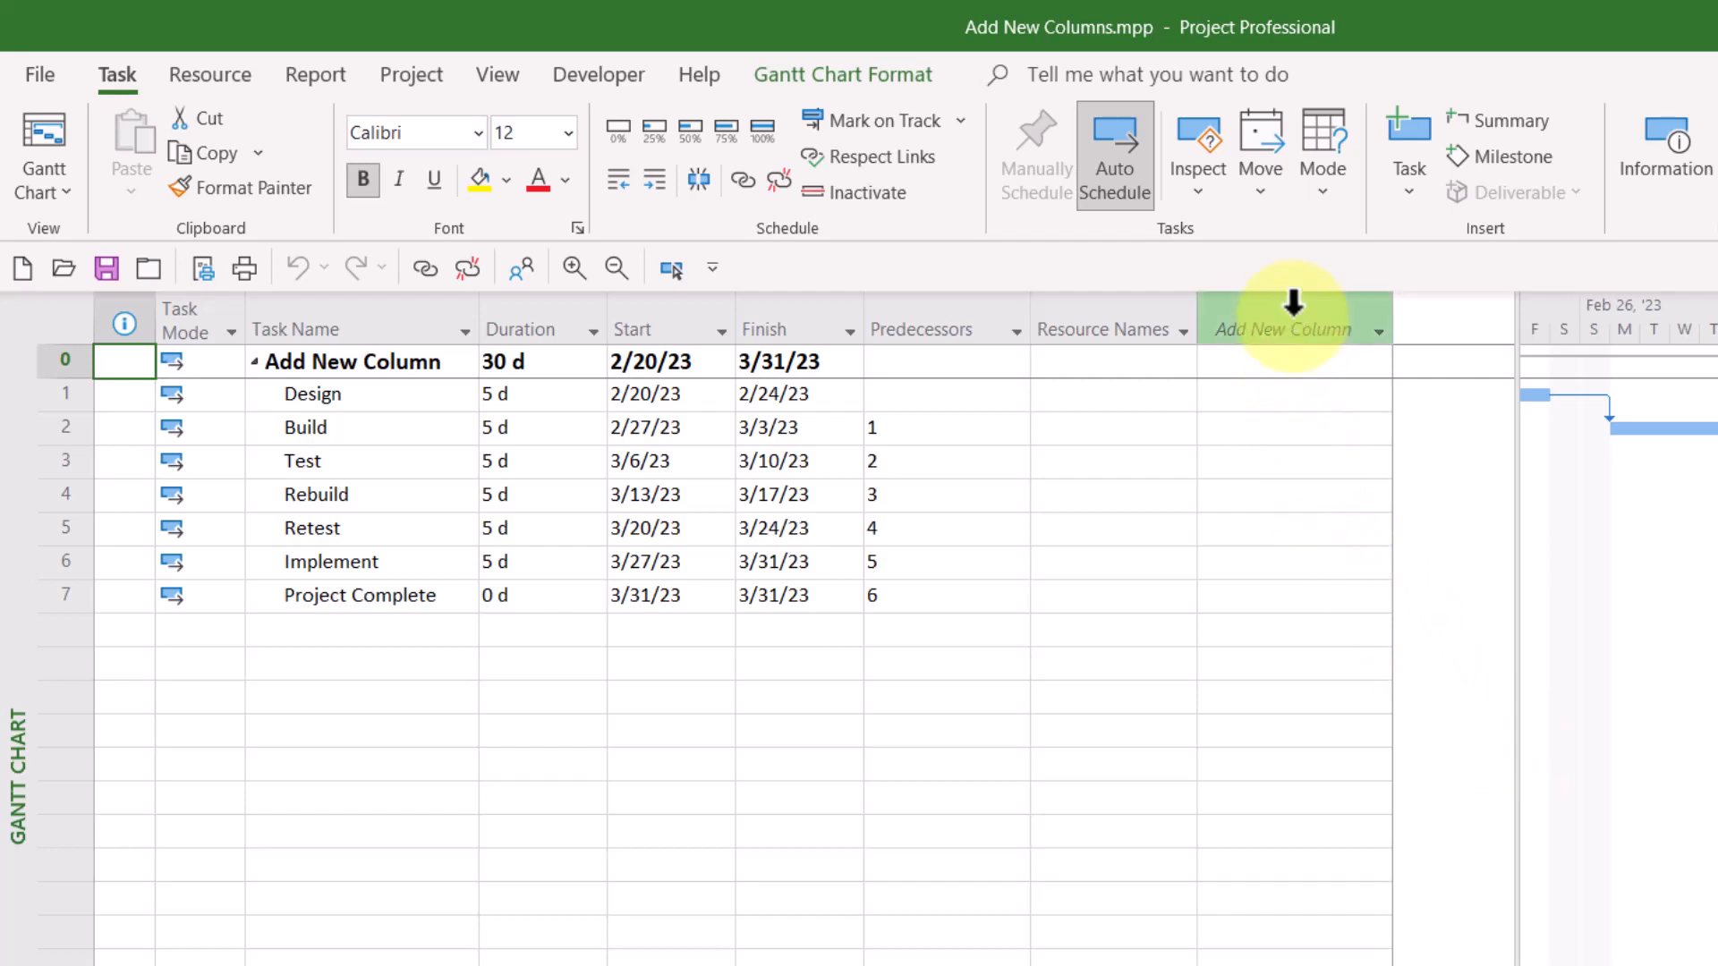
pyautogui.moveTo(1284, 329)
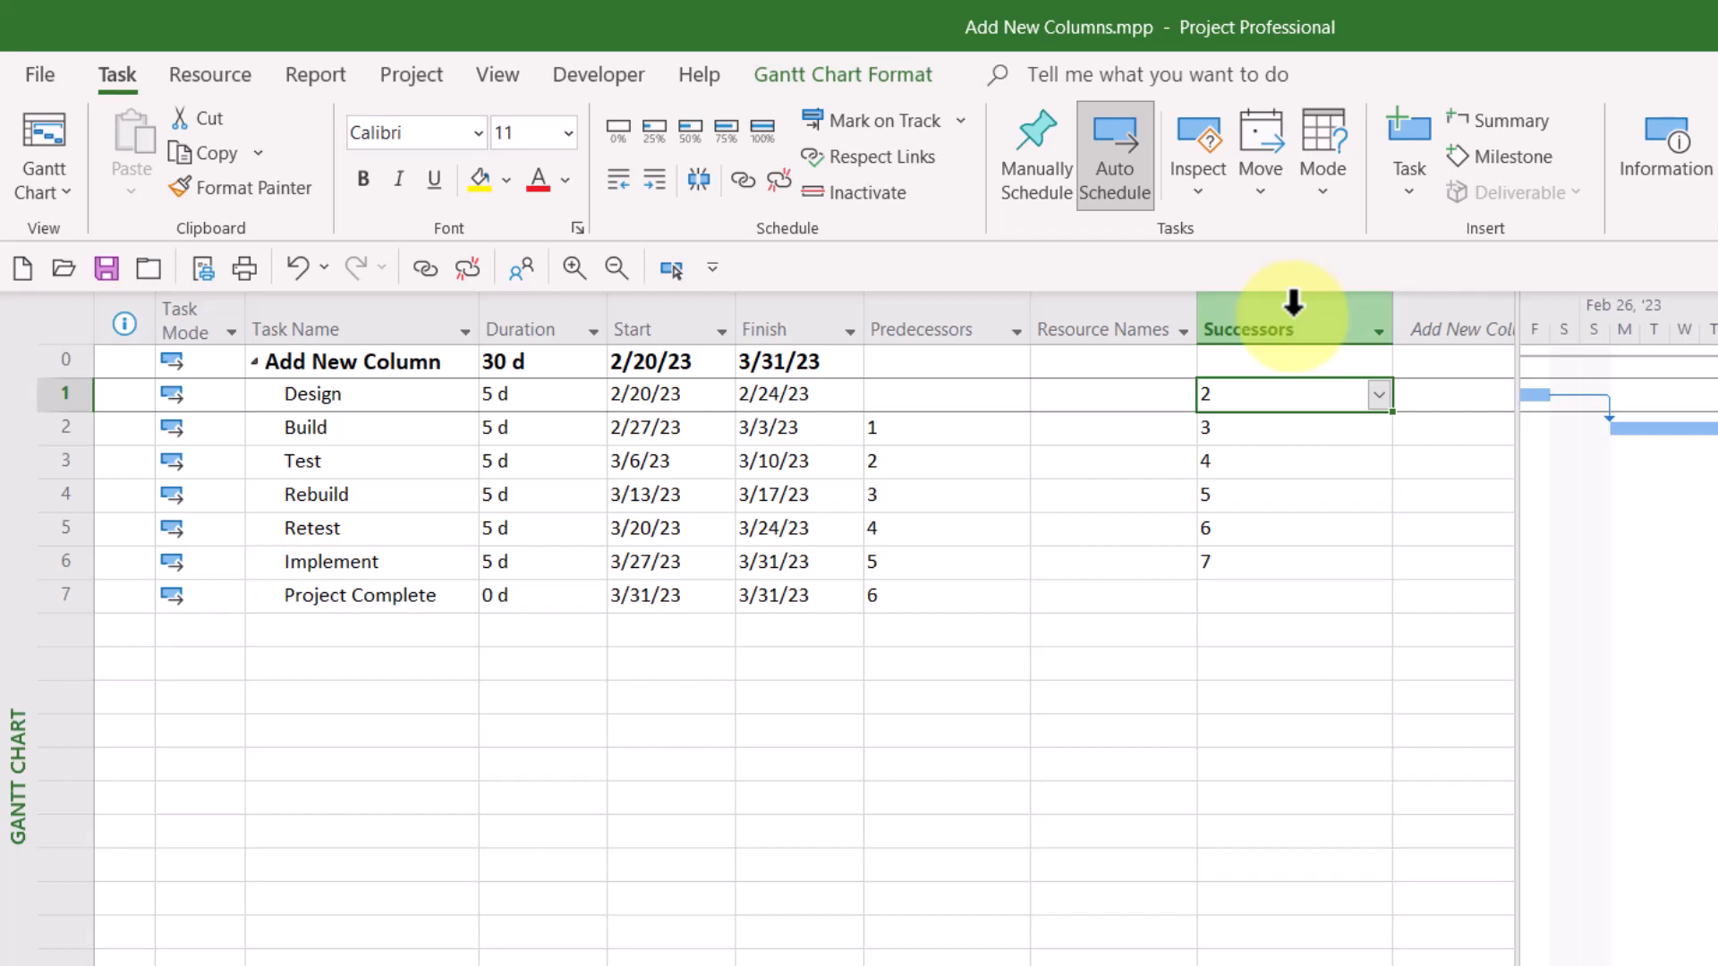
# Select the newly added Successors column in the Gantt table
pyautogui.click(1249, 330)
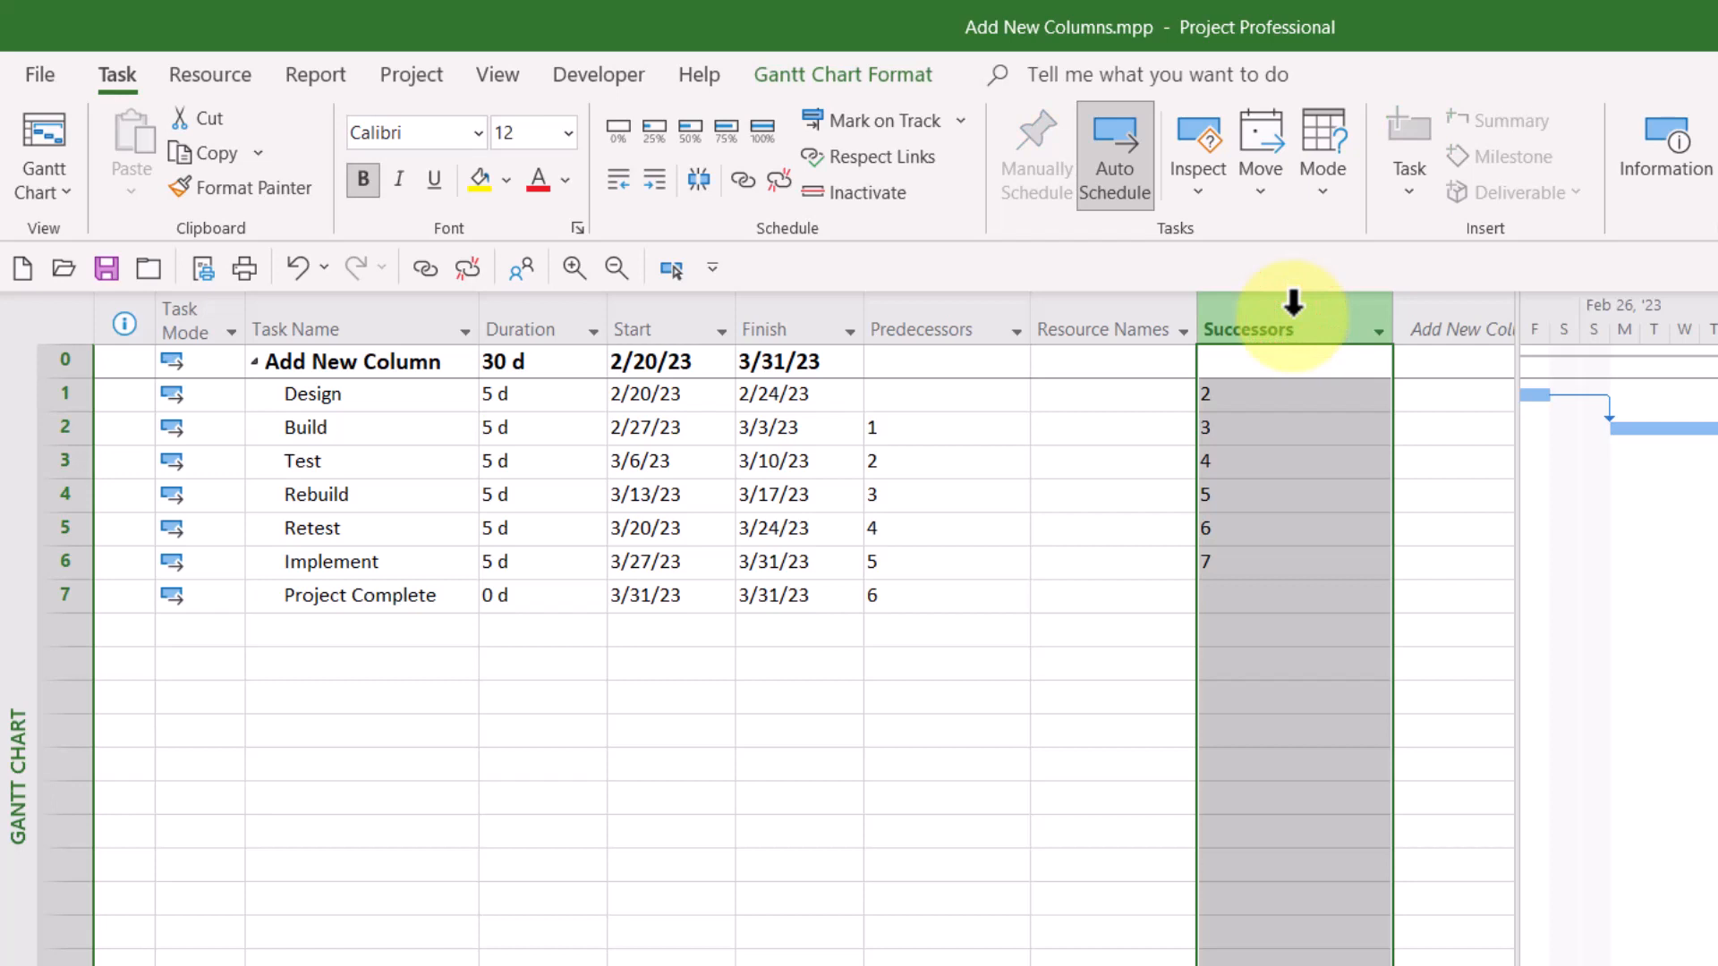
pyautogui.moveTo(1140, 329)
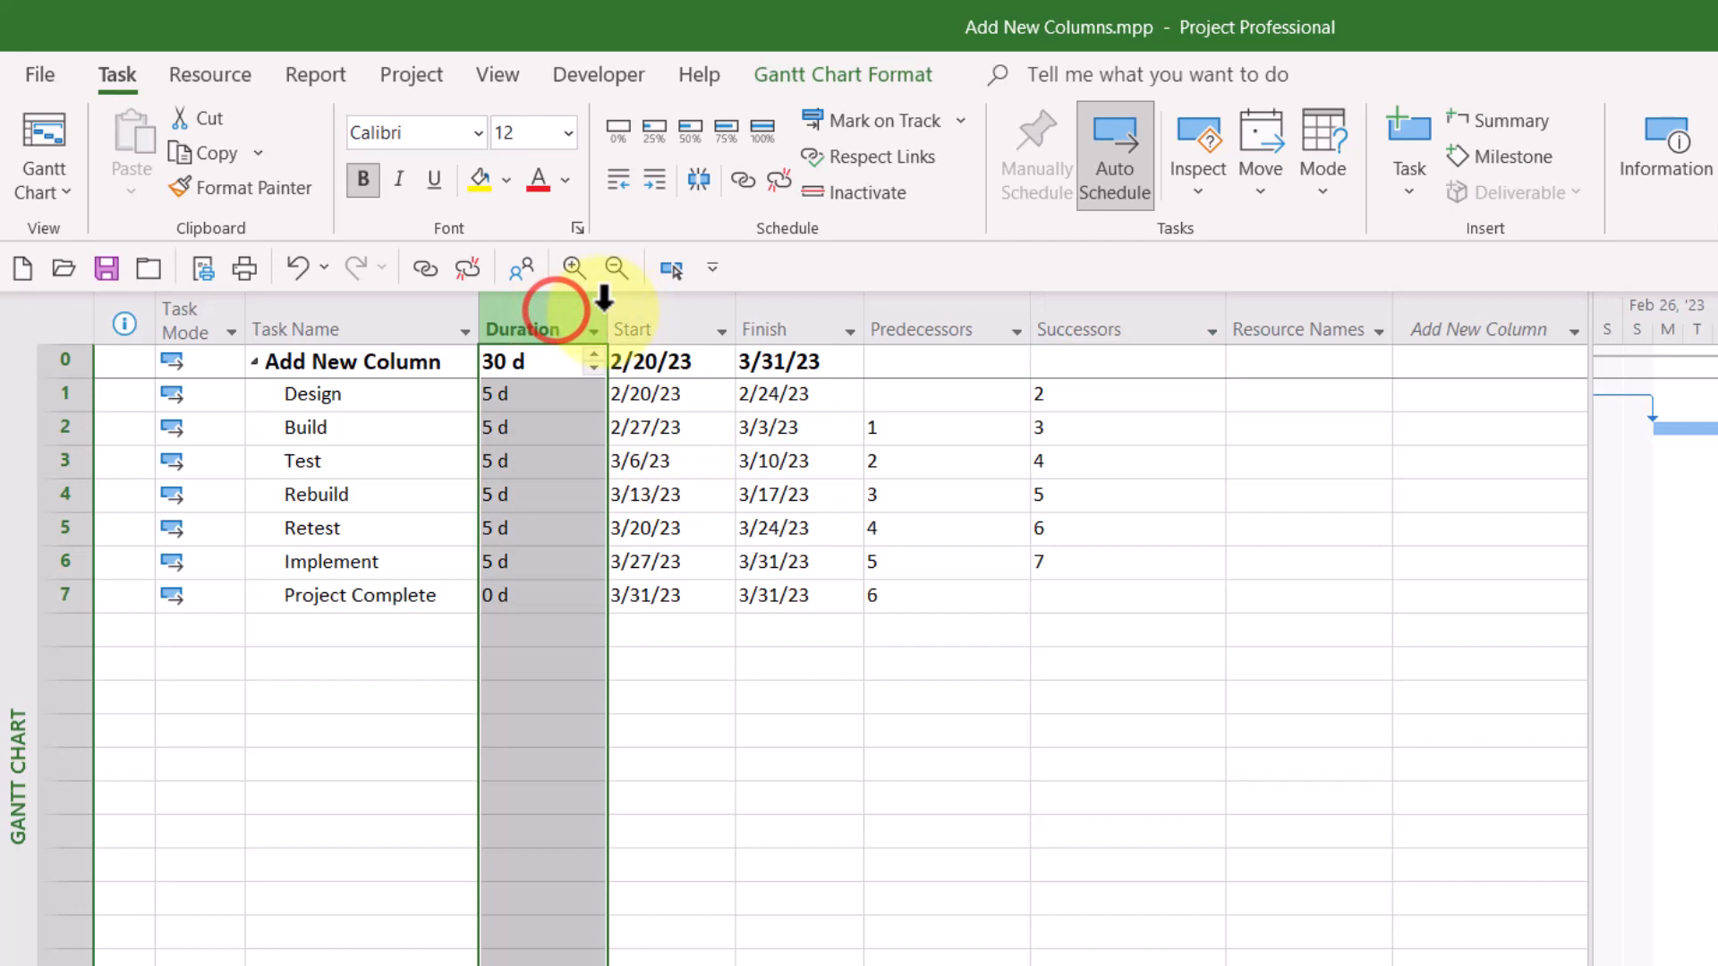
# Hide the selected Duration through Resource Names columns via the column context menu
pyautogui.click(1085, 330)
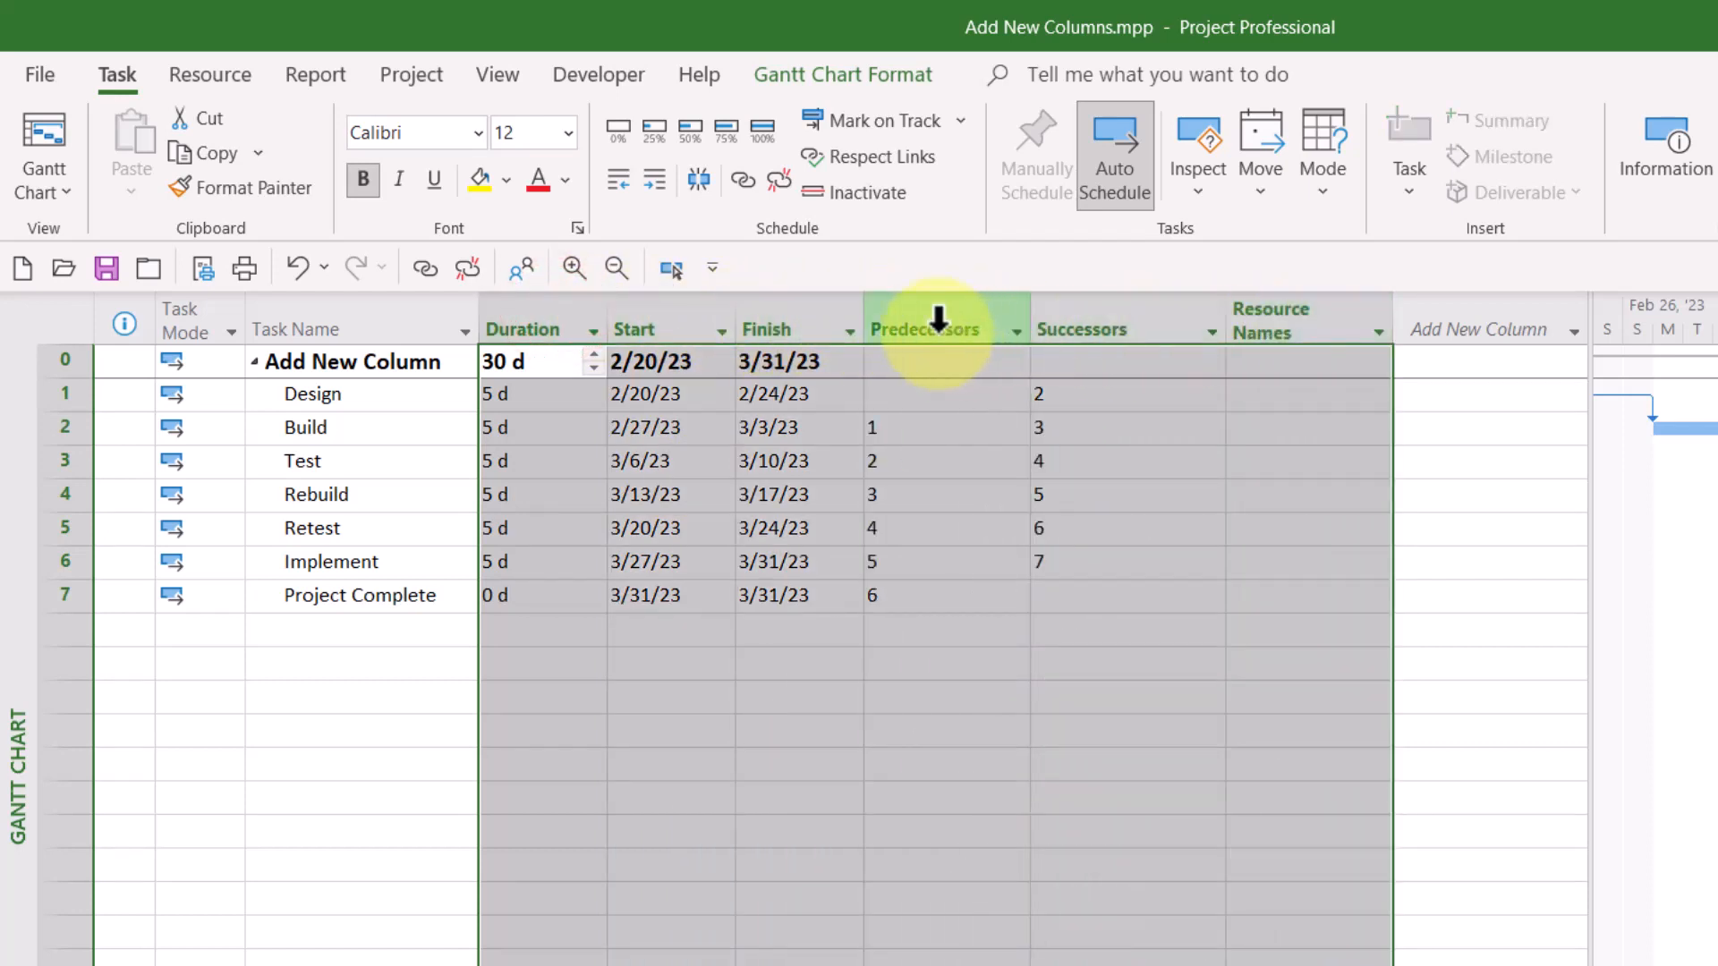
pyautogui.rightClick(926, 329)
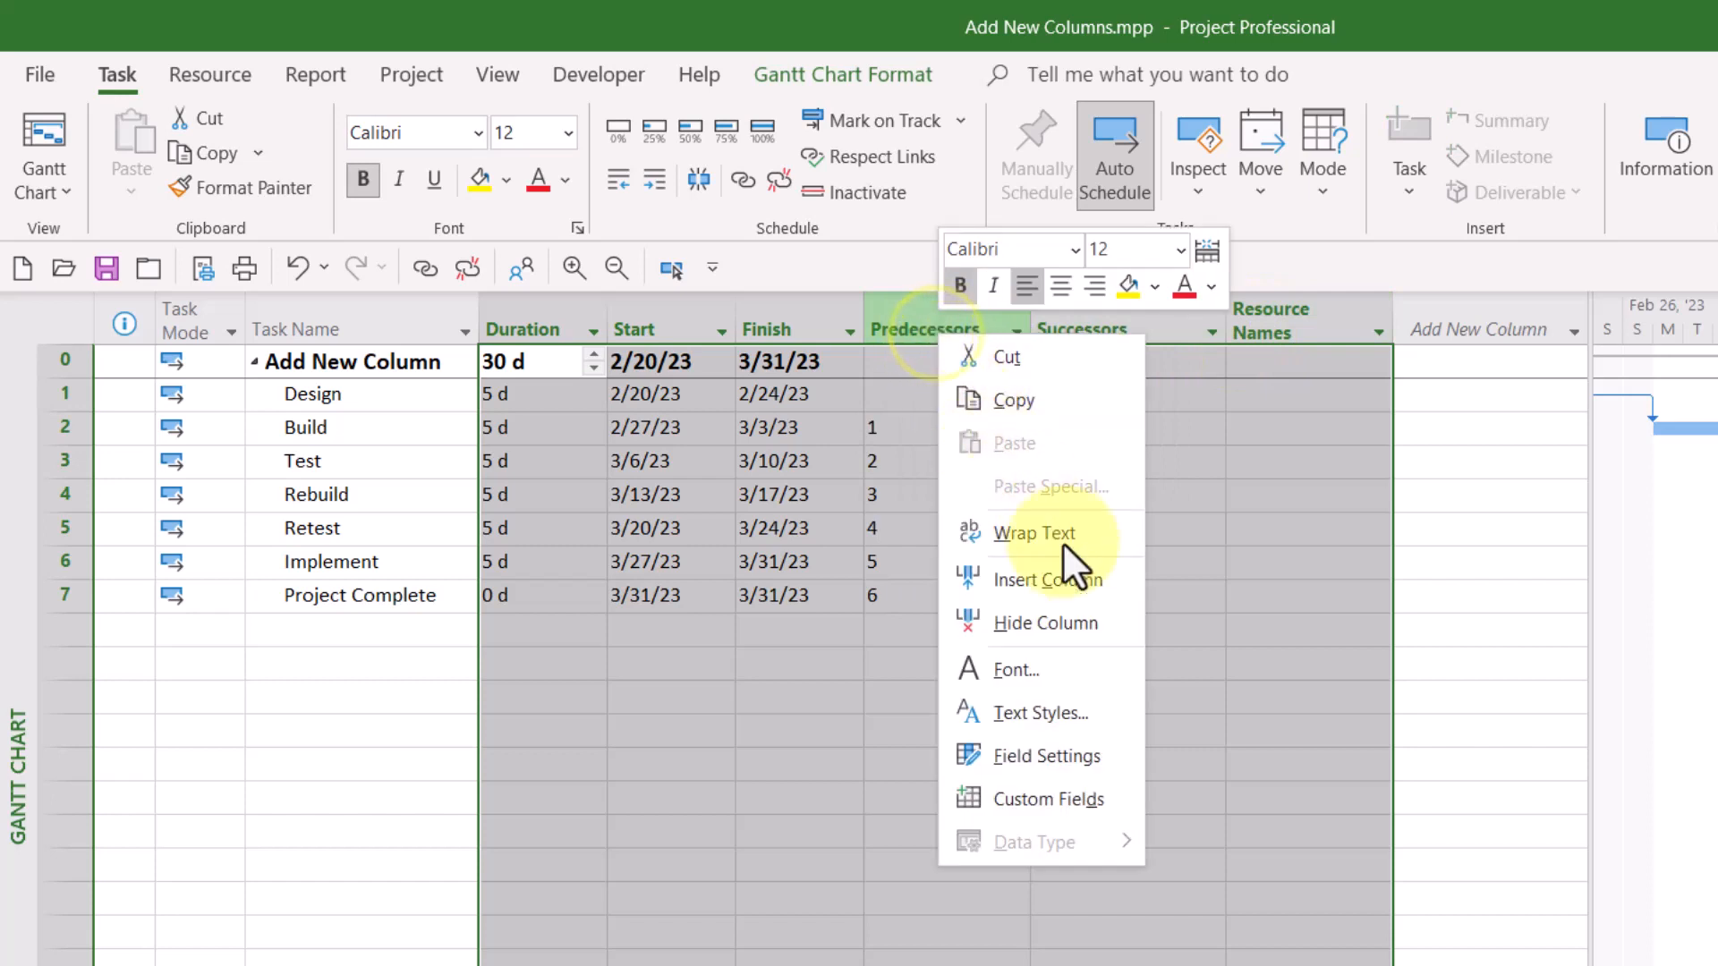
pyautogui.click(1043, 622)
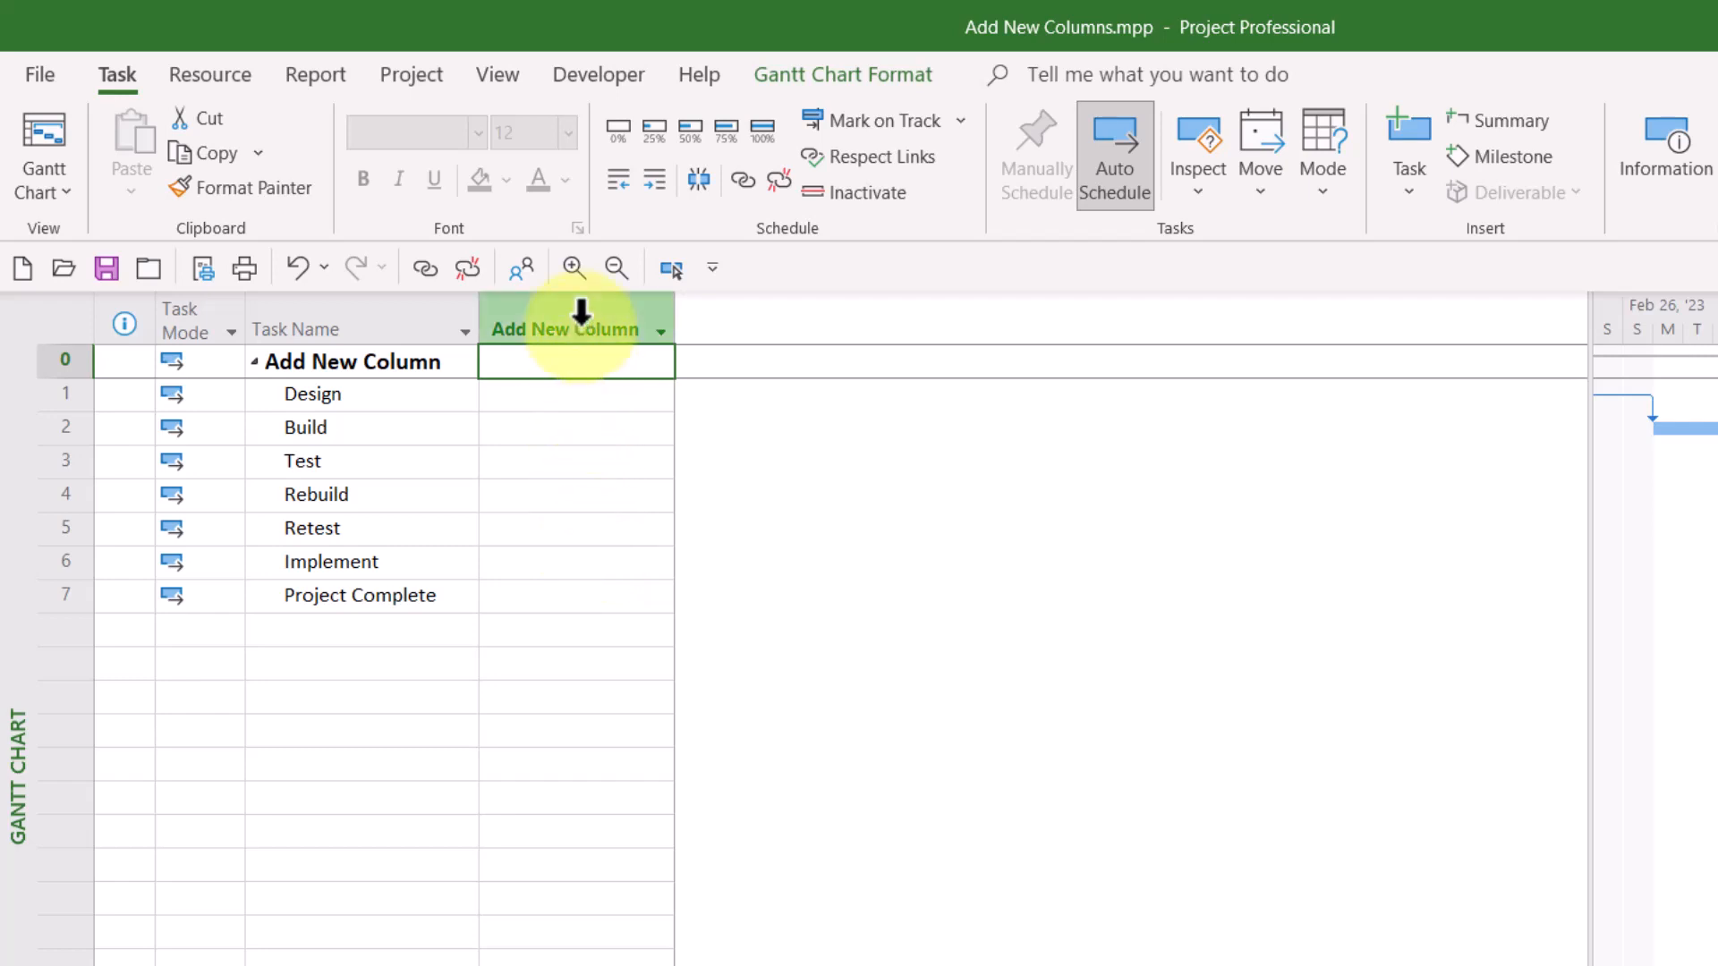
pyautogui.moveTo(564, 330)
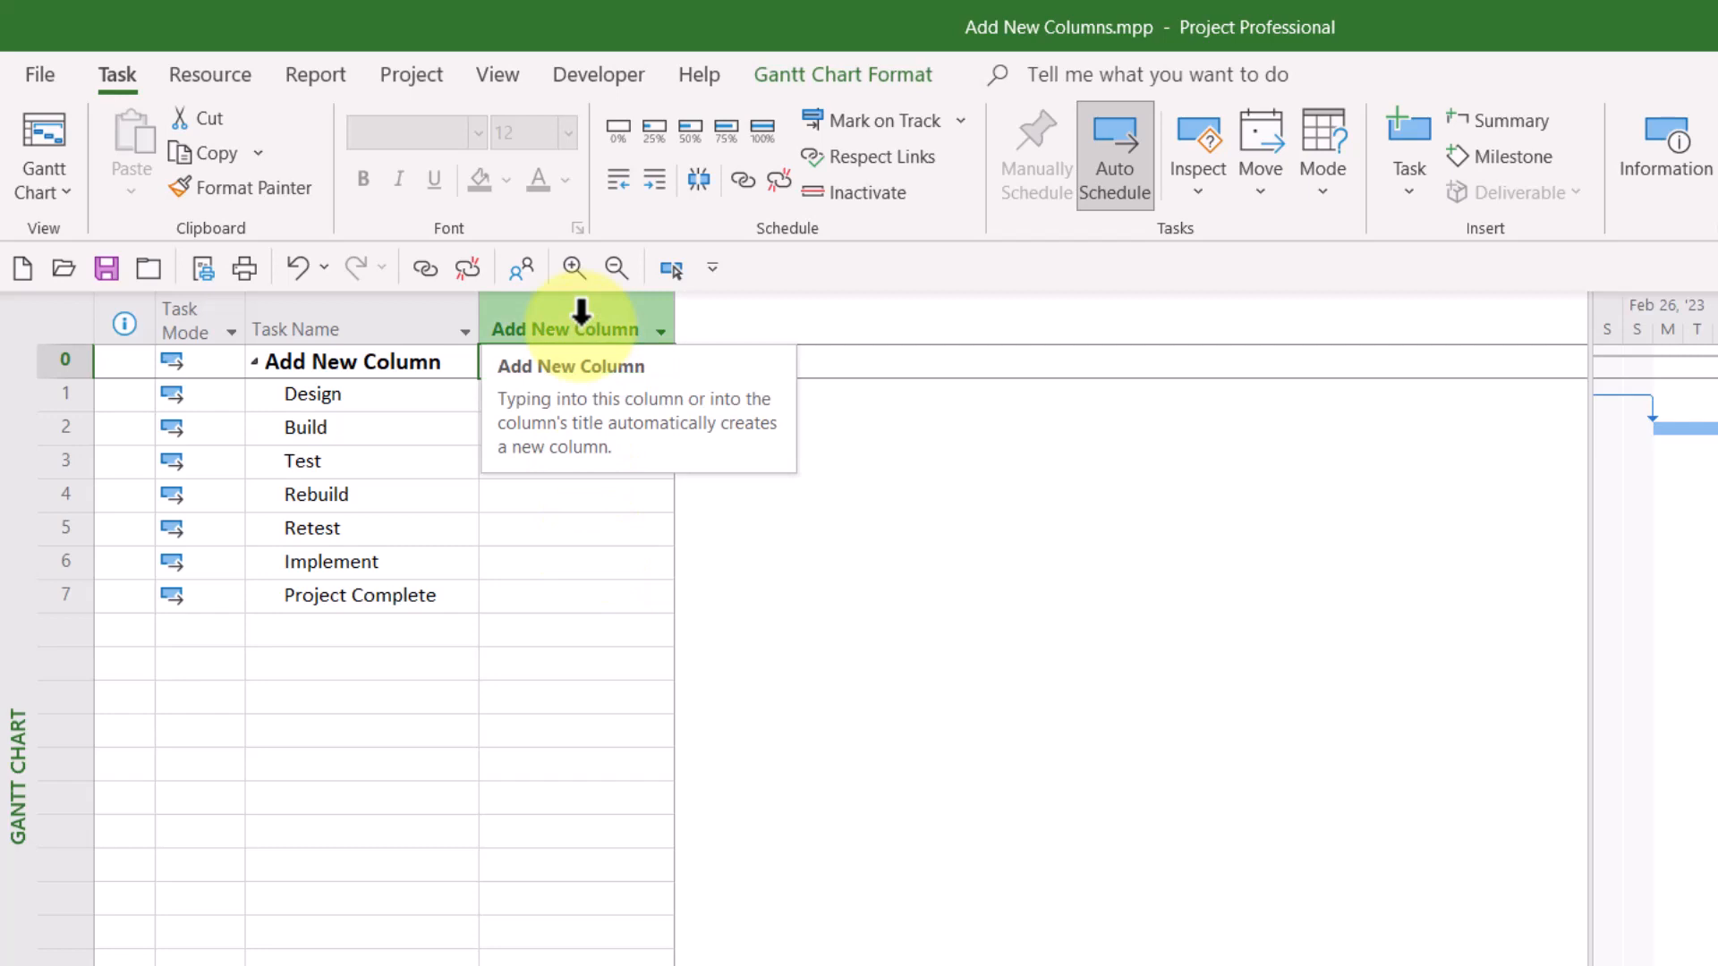
# Name a new column POC, letting Project map it to the Text1 field
pyautogui.click(574, 330)
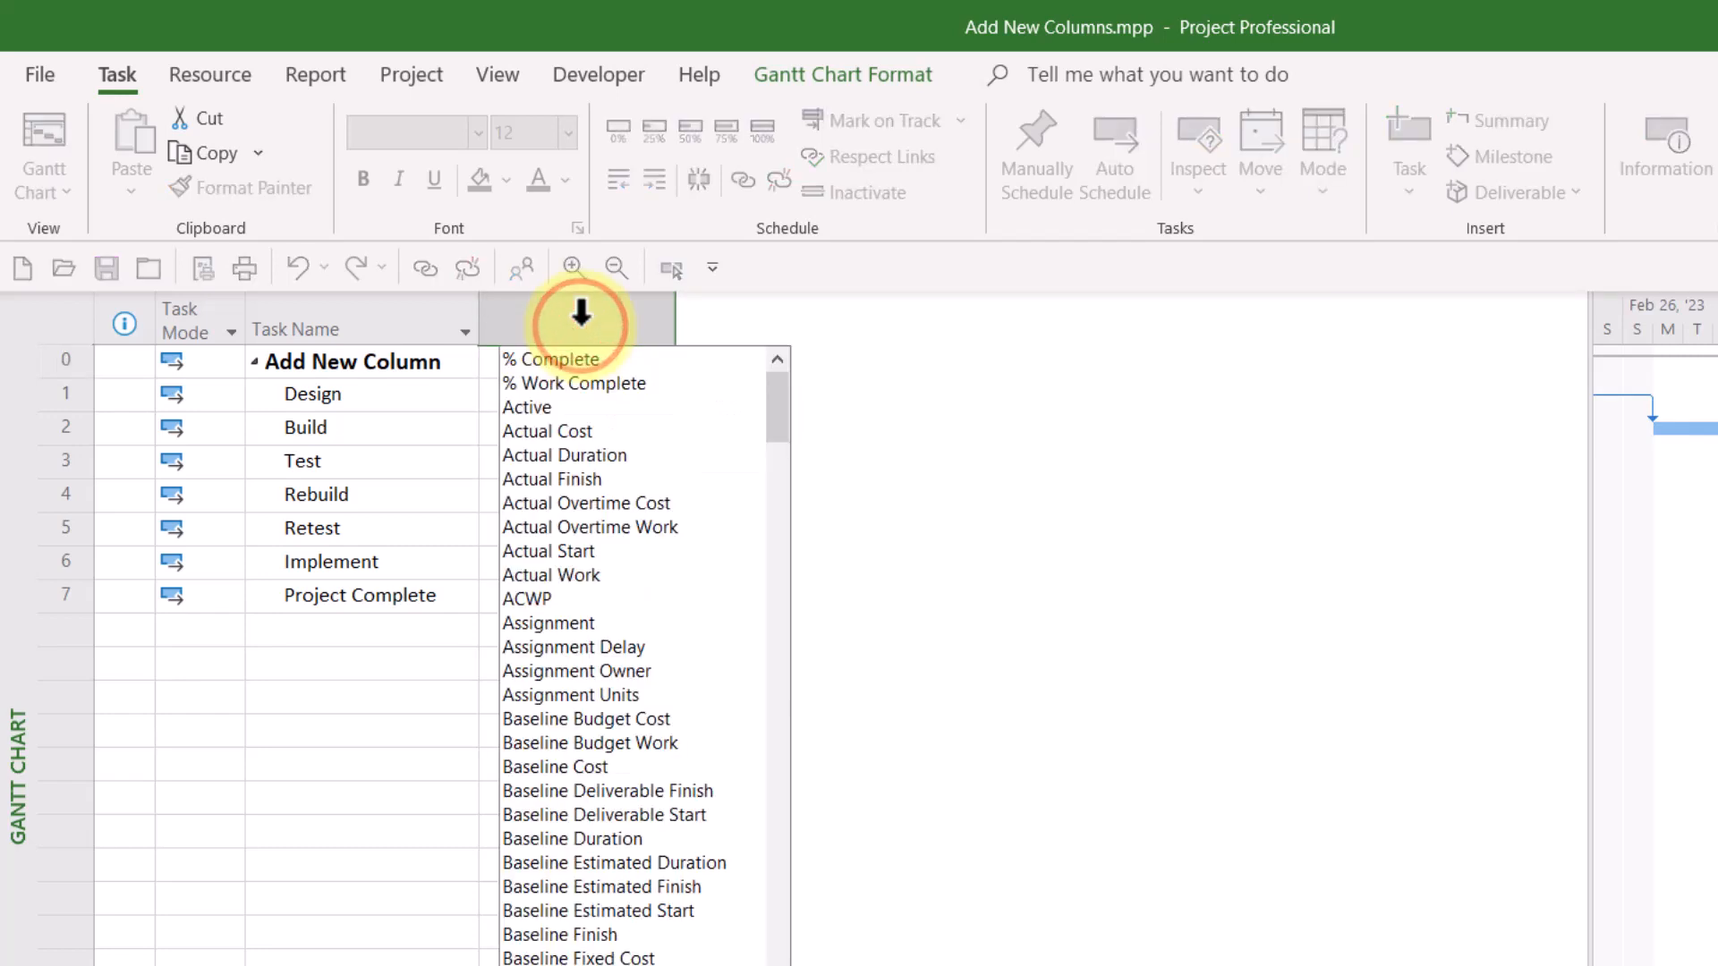
pyautogui.write('PO')
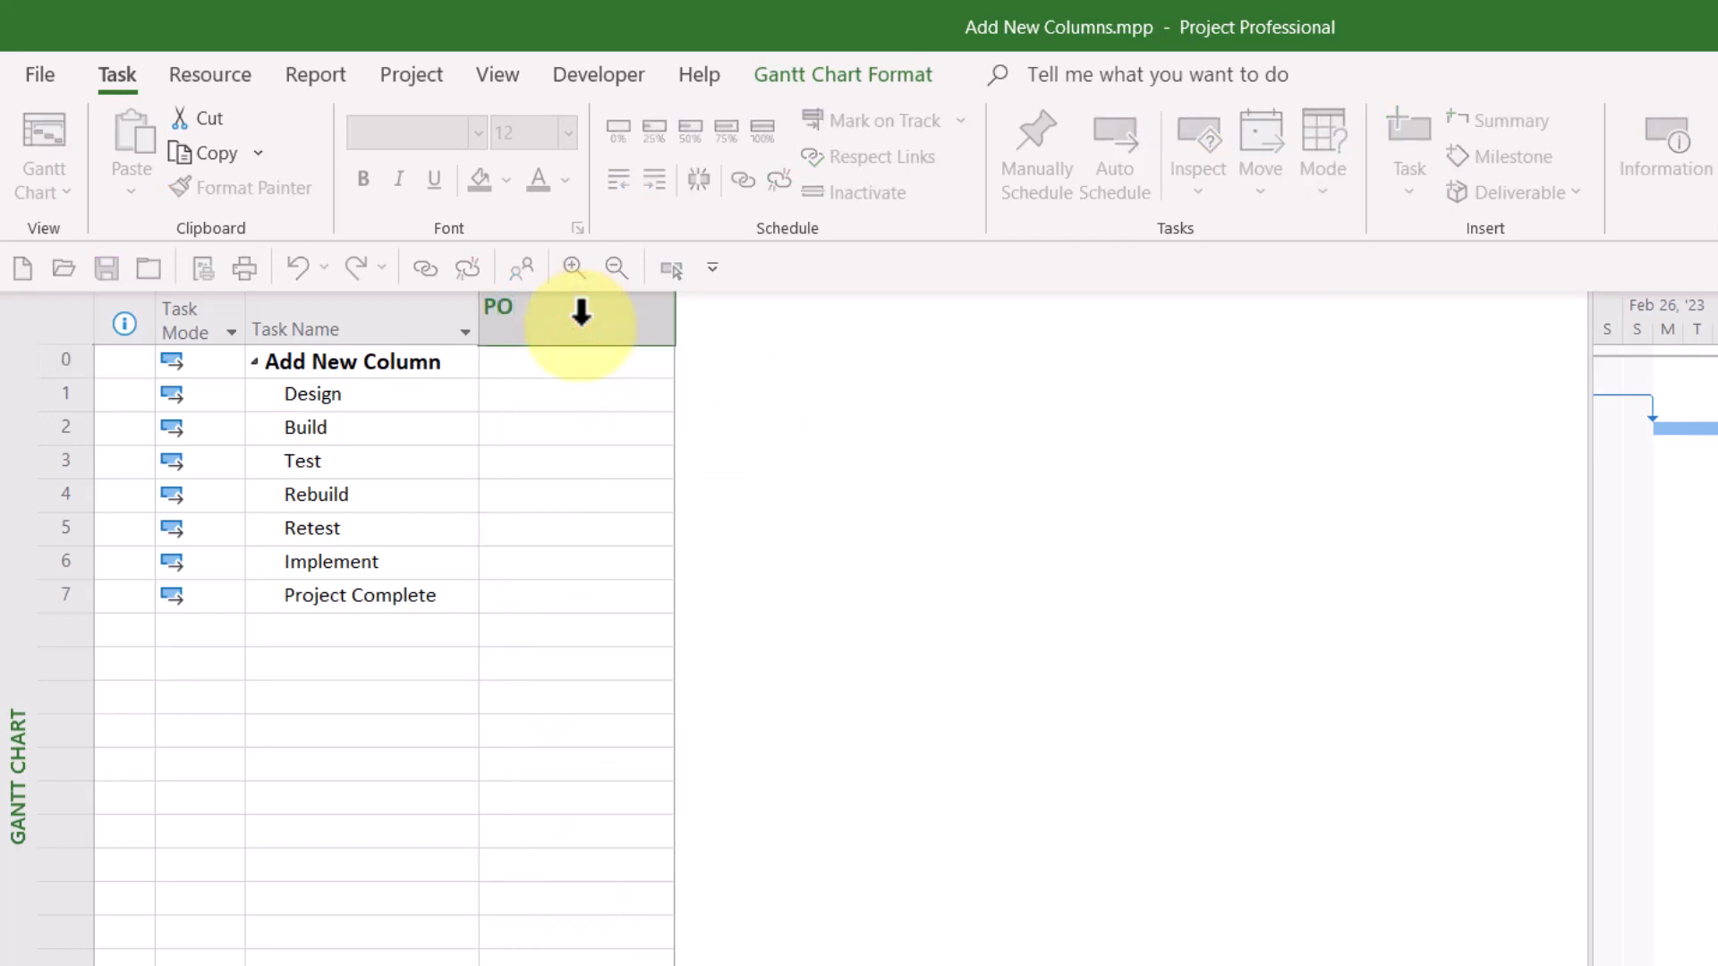
pyautogui.write('C')
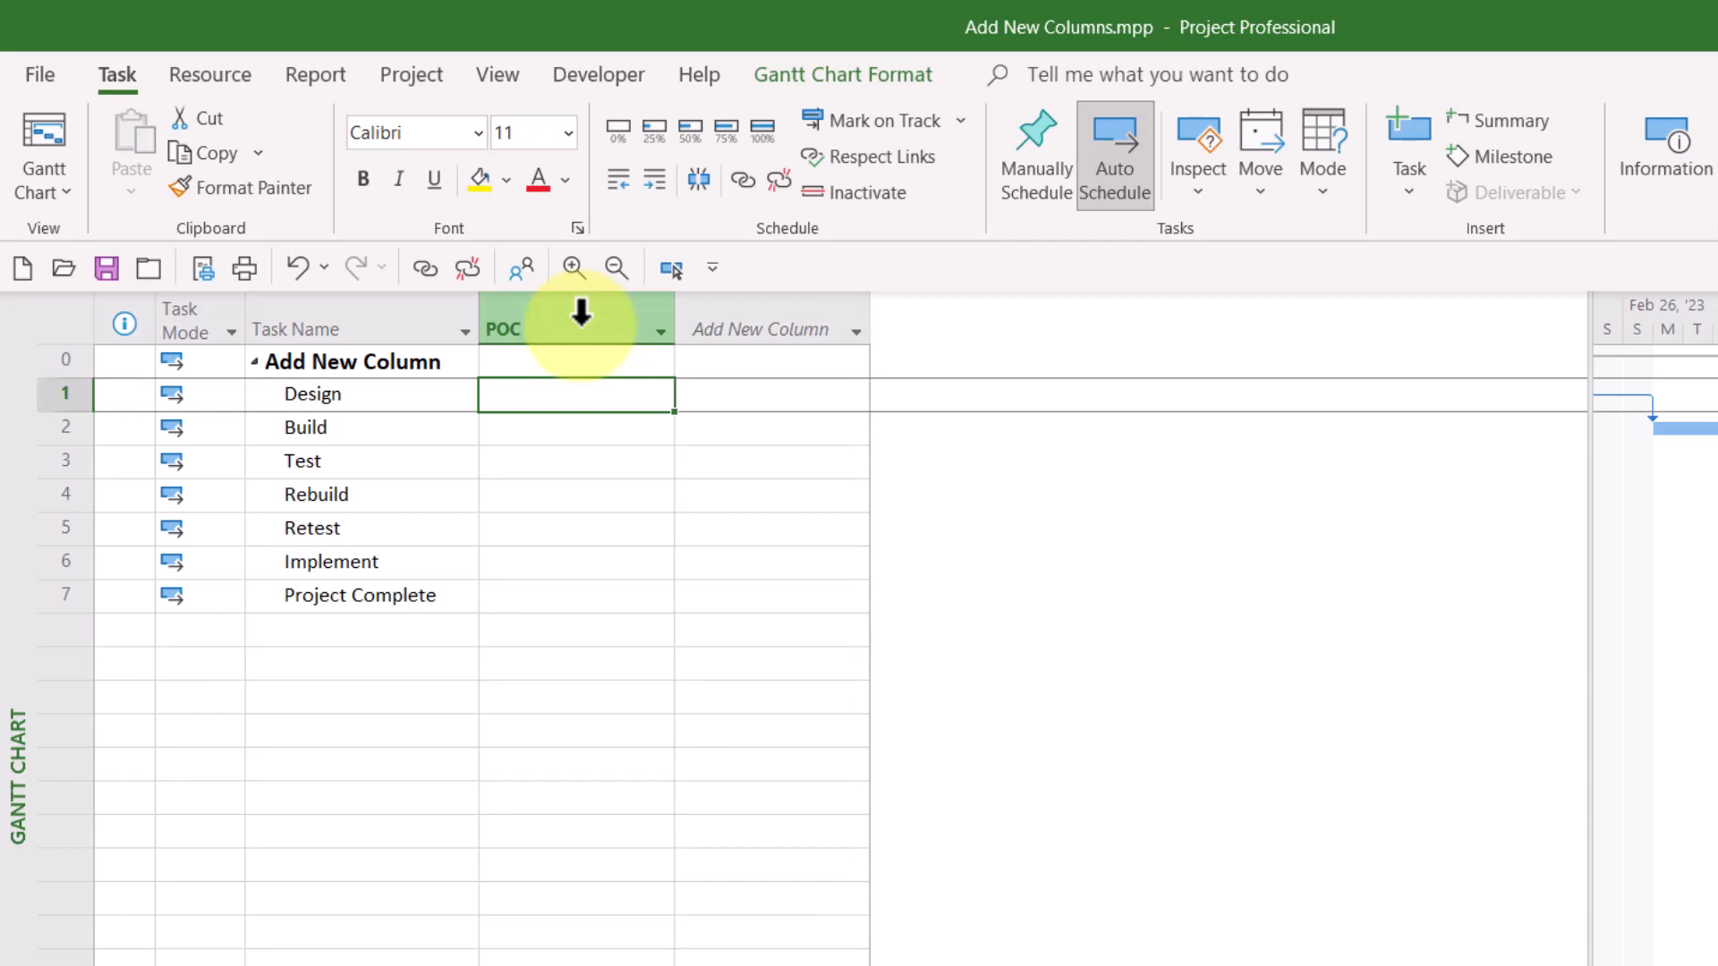
pyautogui.moveTo(567, 470)
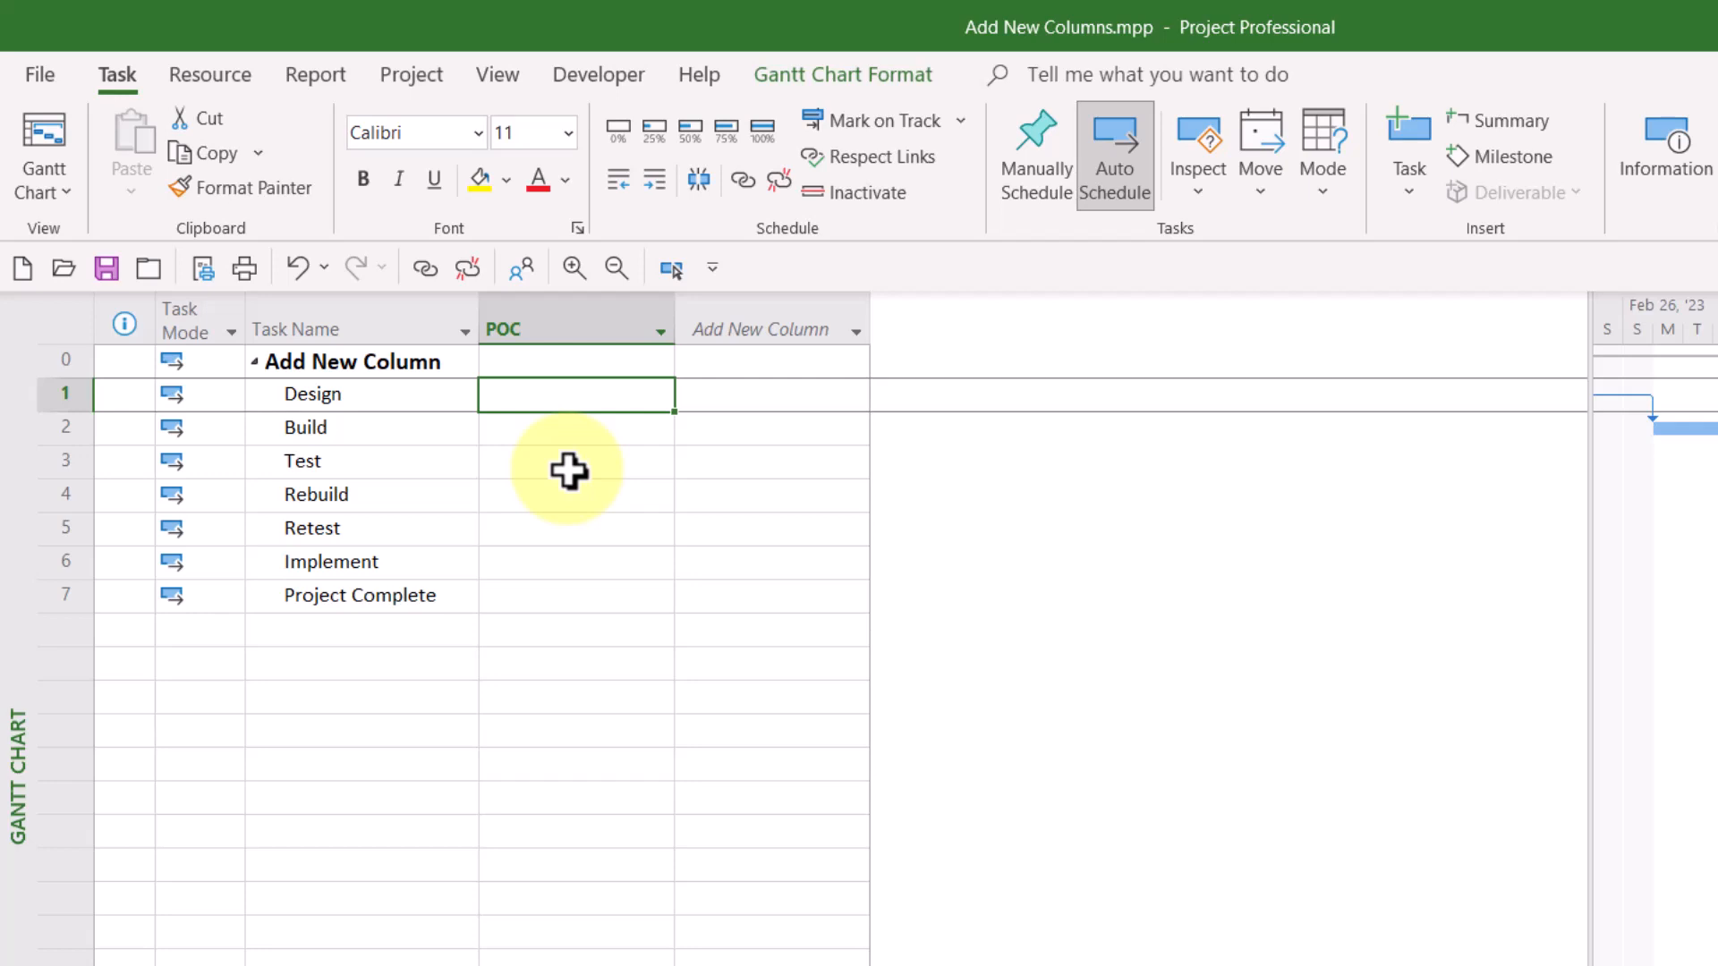
pyautogui.moveTo(578, 330)
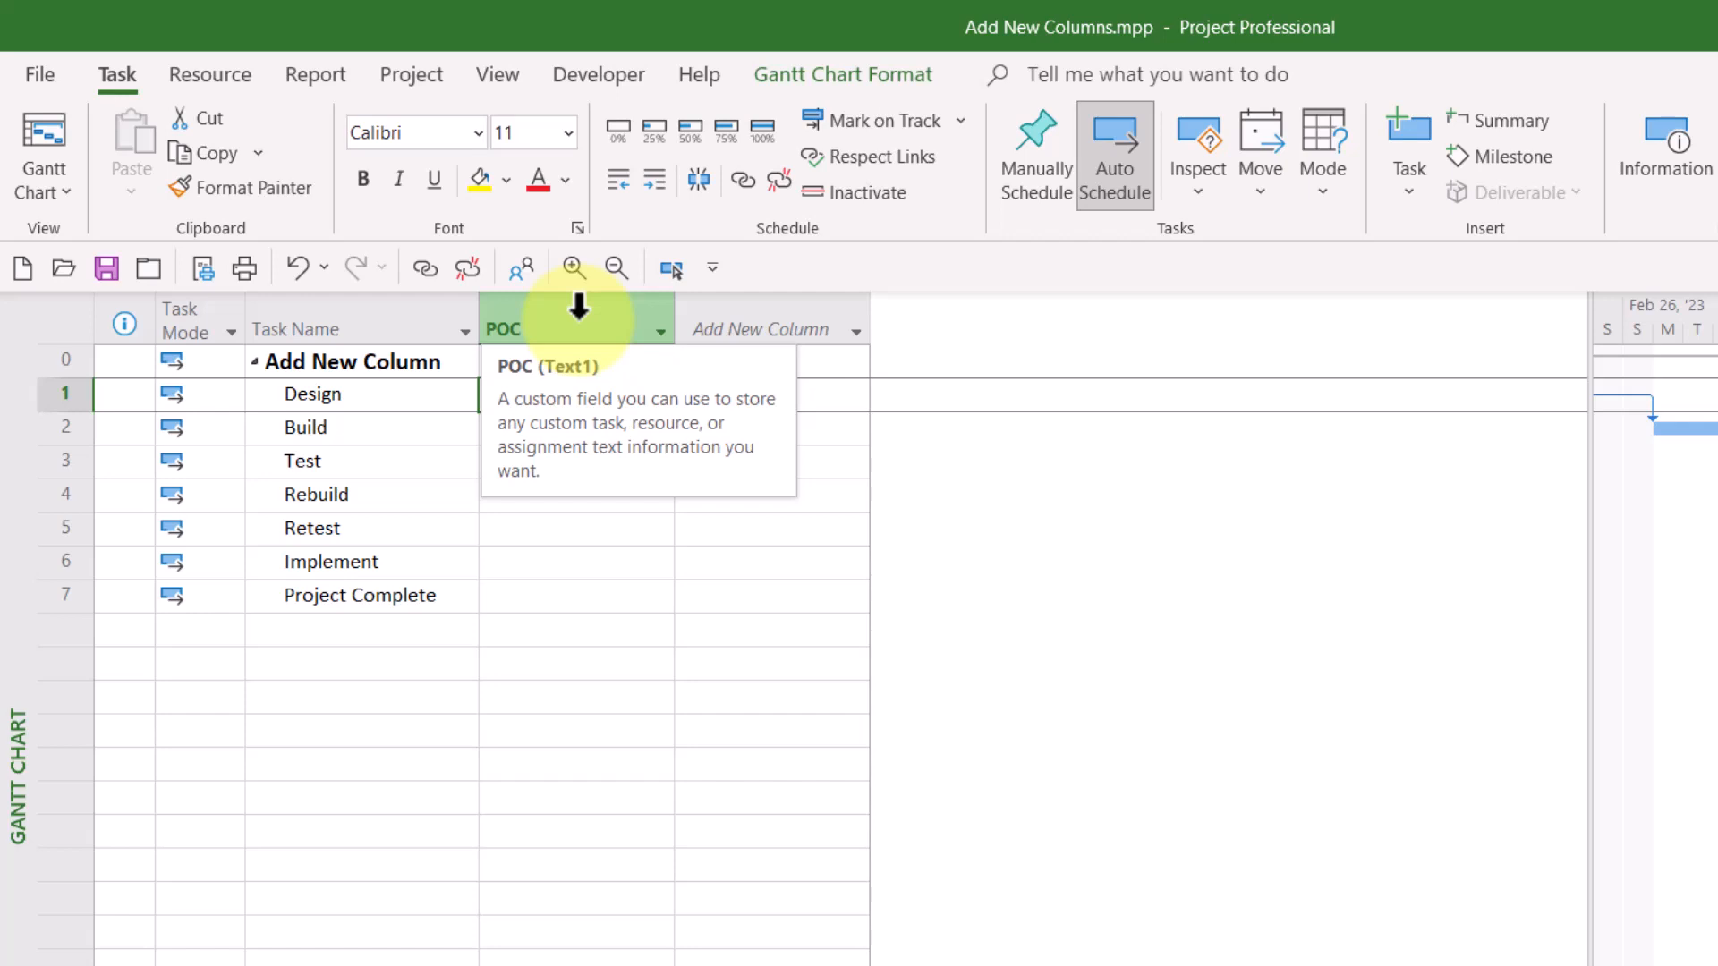
pyautogui.click(574, 394)
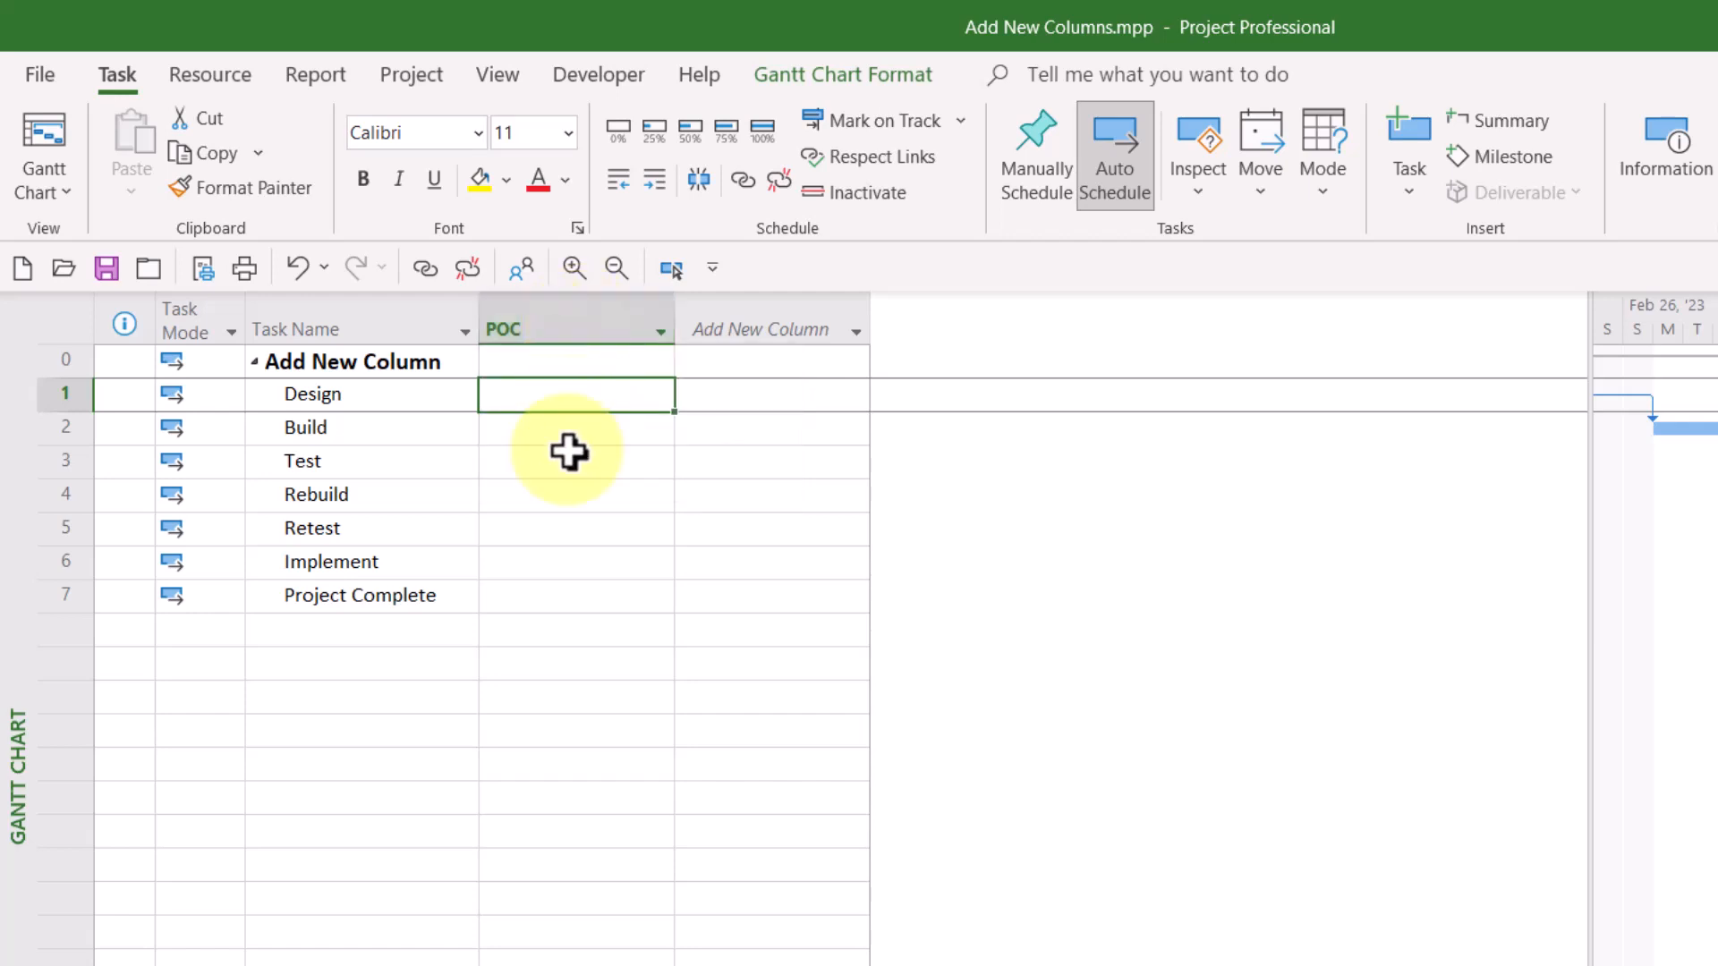
pyautogui.moveTo(544, 537)
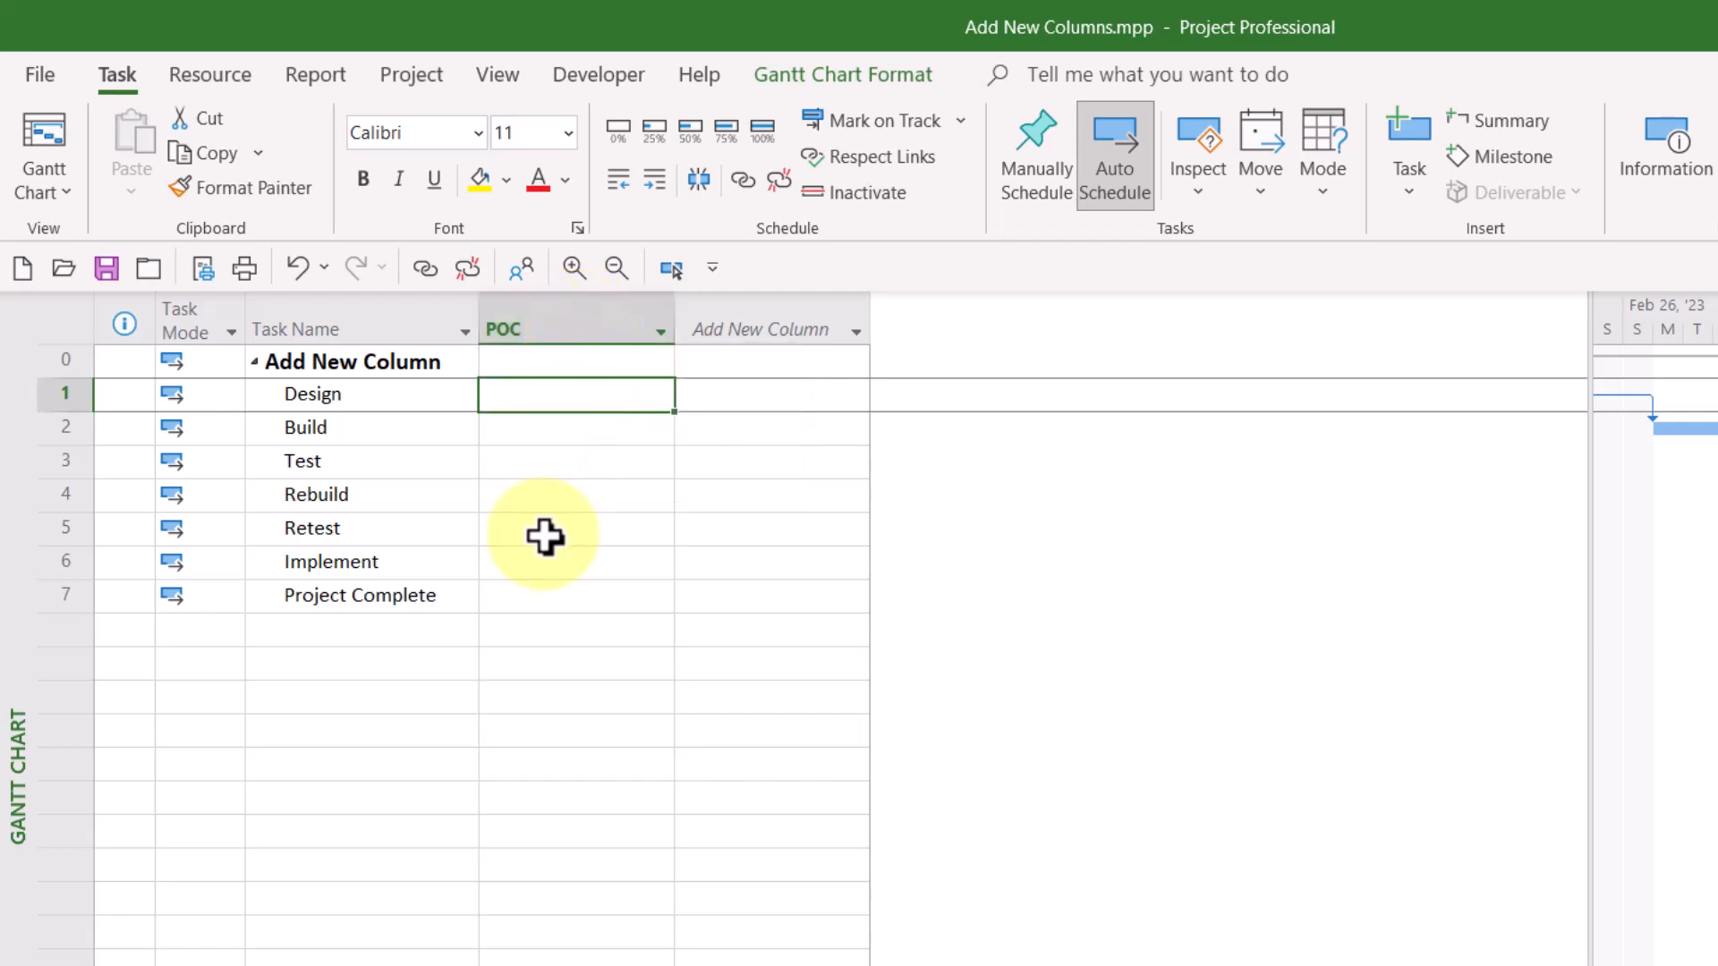
pyautogui.moveTo(666, 465)
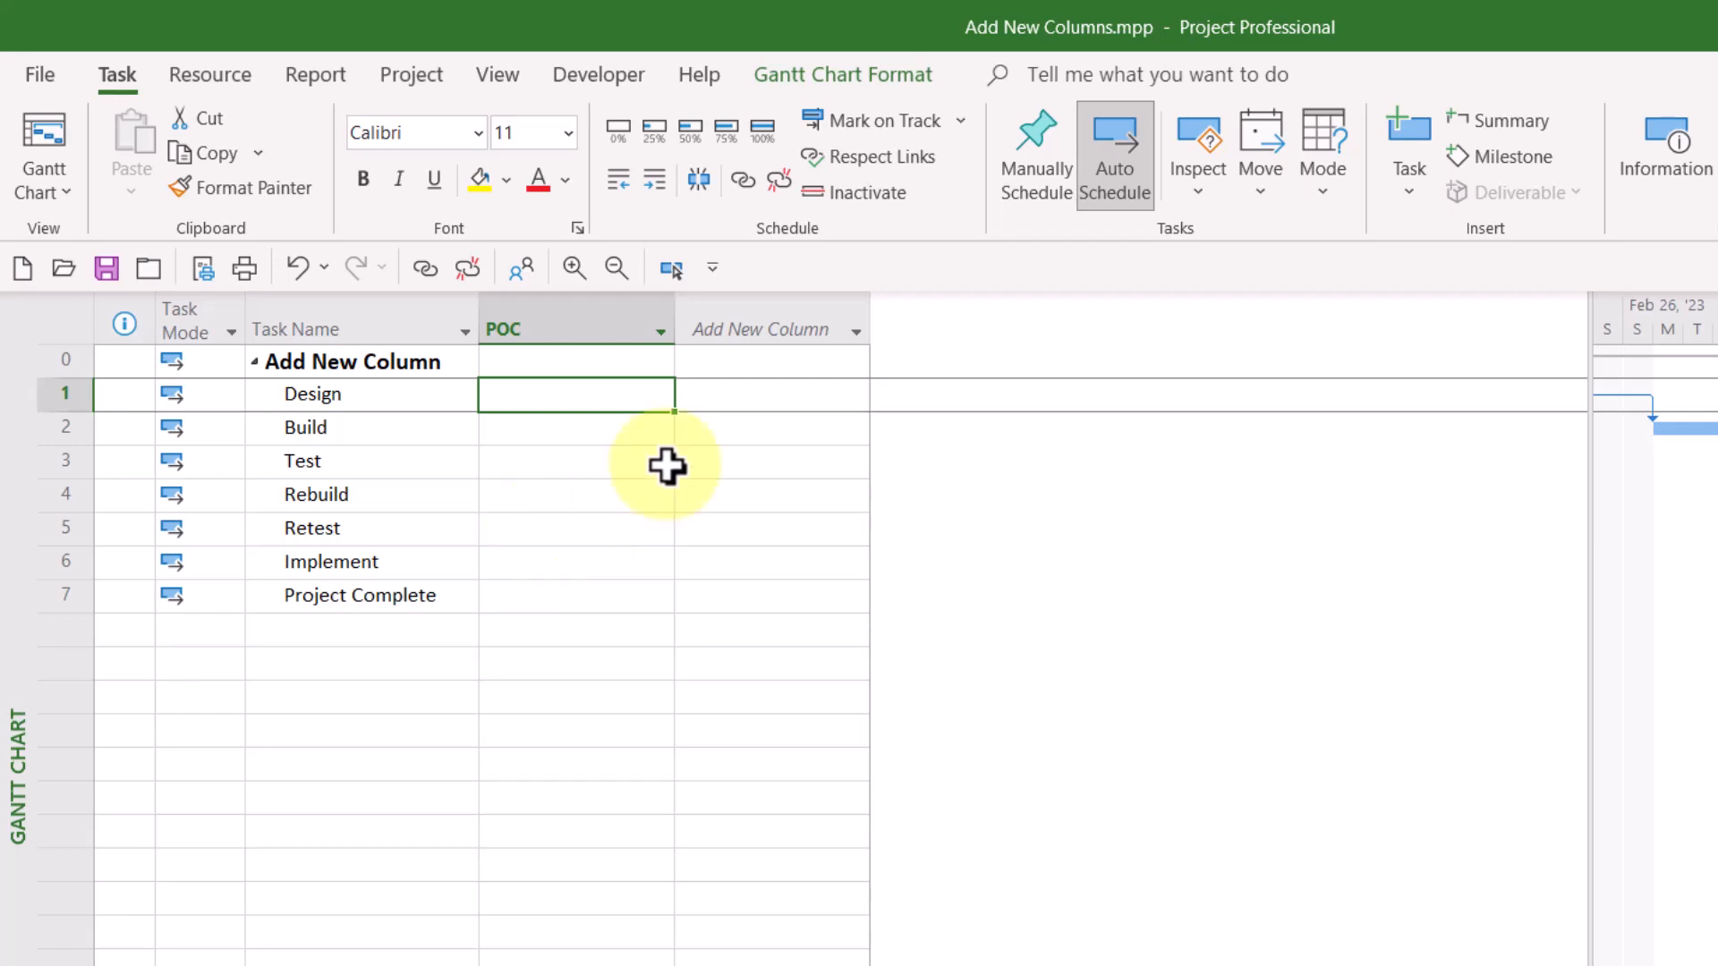
# Enter 4600 for Design in the empty column so Project creates Number1
pyautogui.click(770, 394)
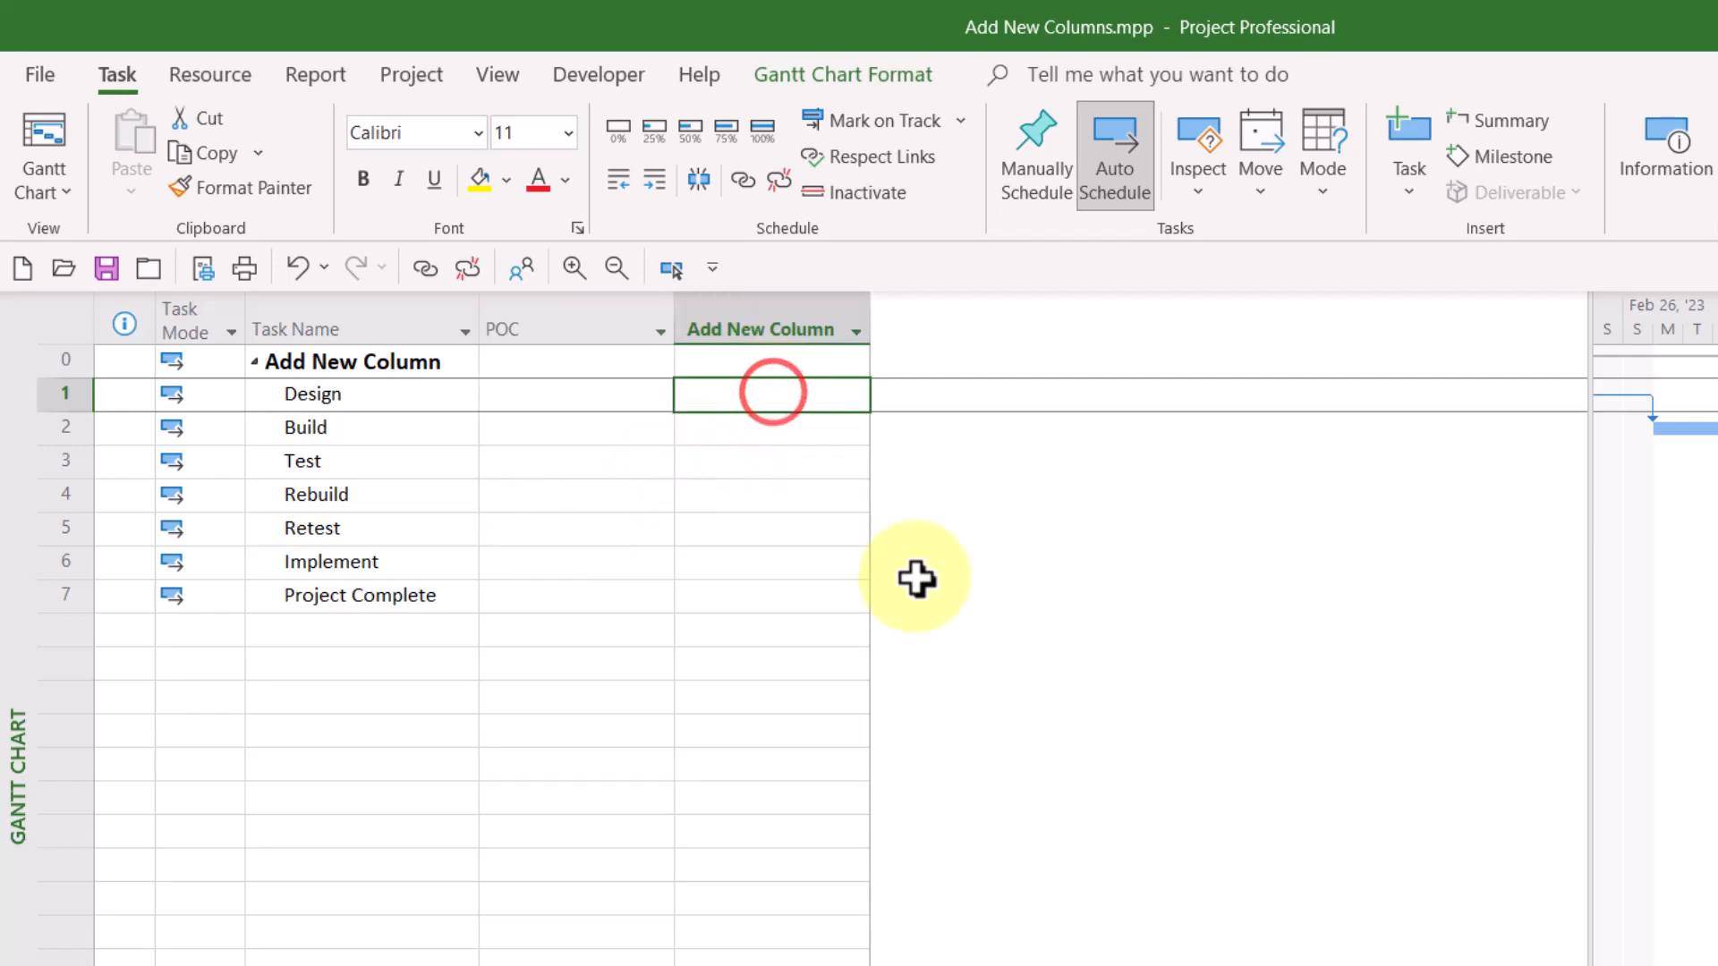
pyautogui.click(770, 393)
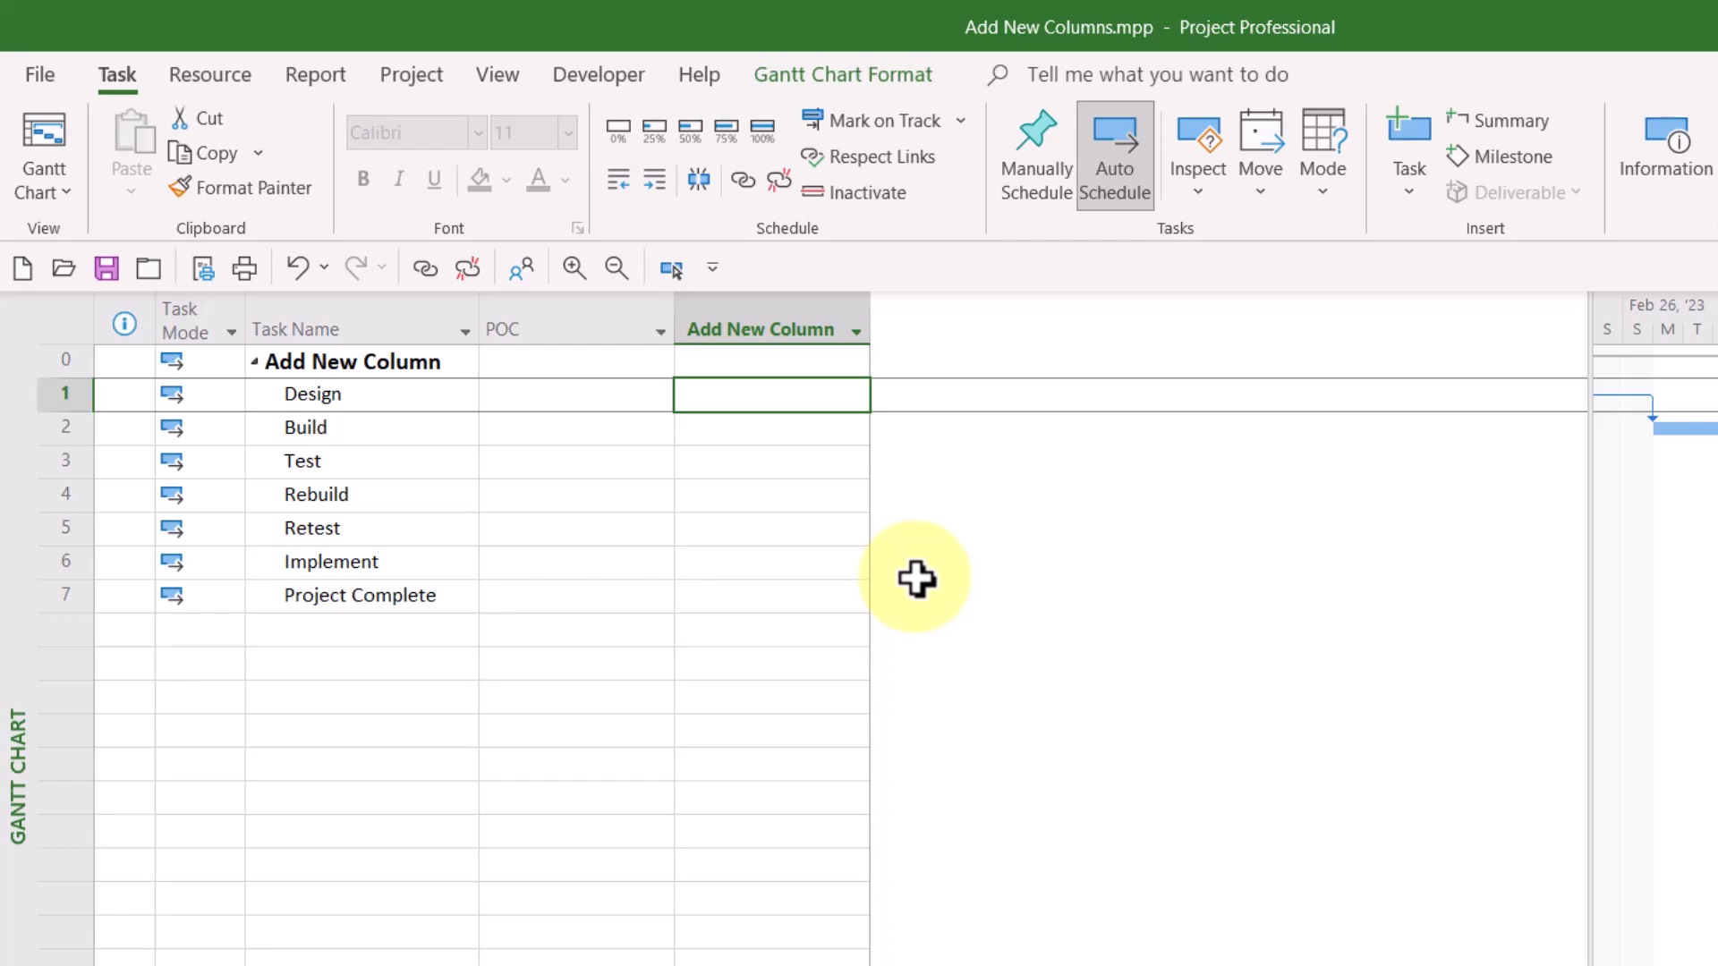
pyautogui.write('4600')
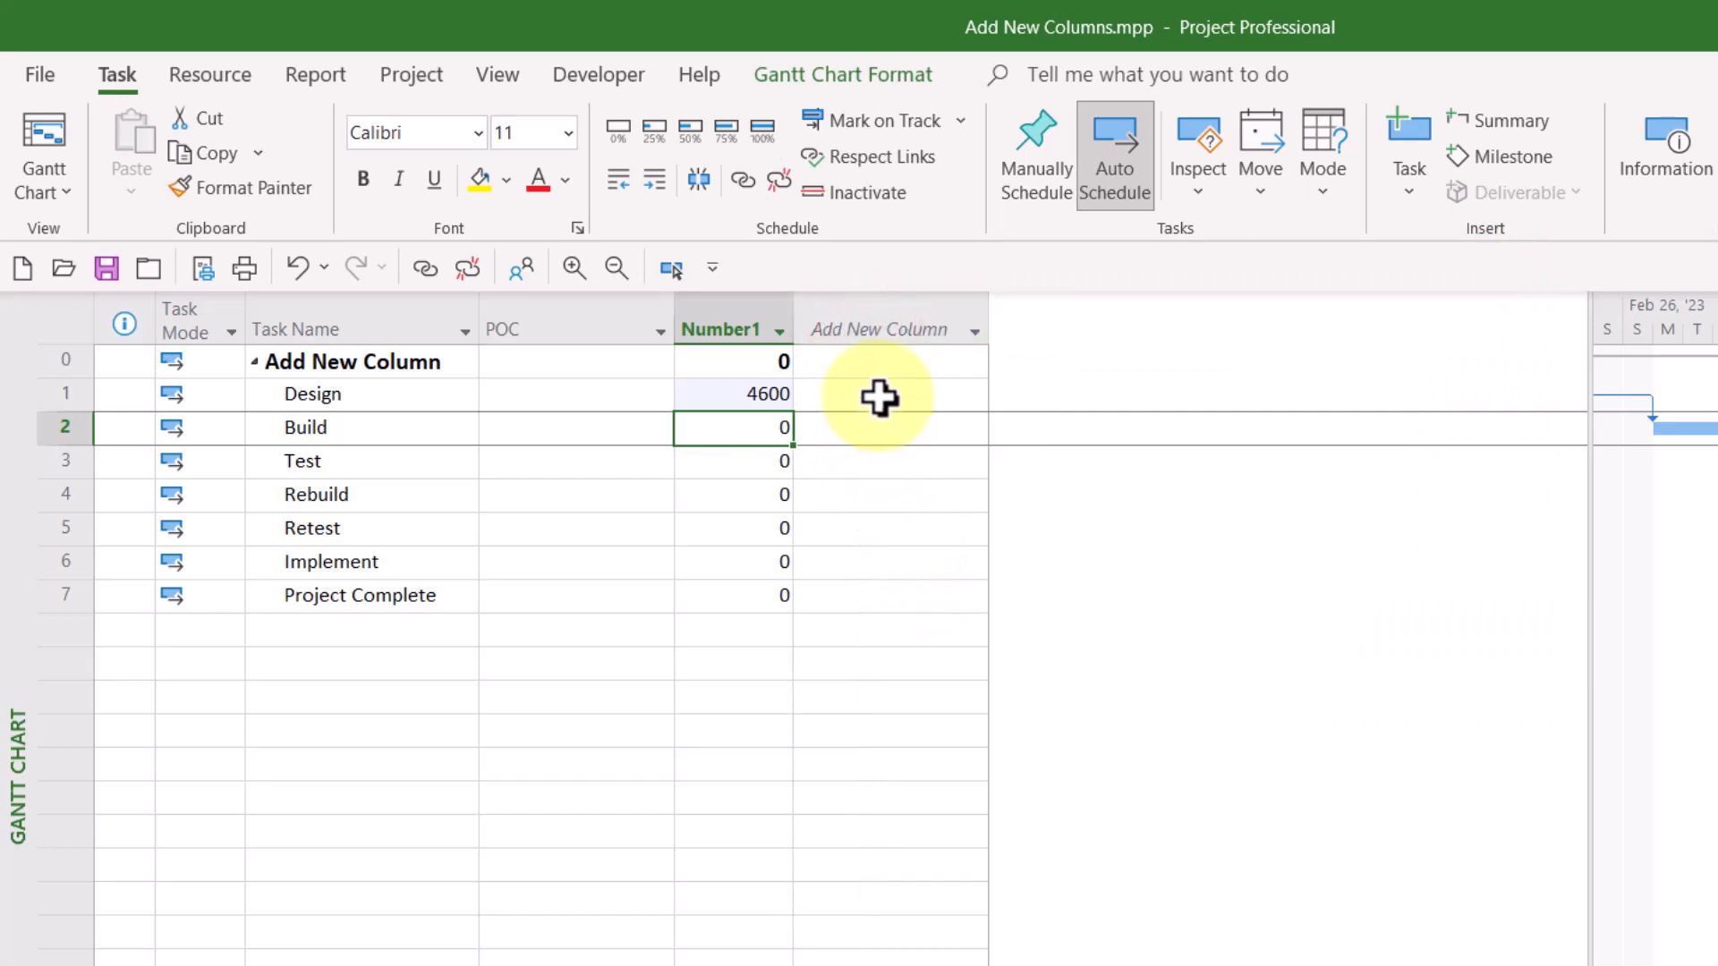
# Enter $1000 for Design in the next empty column, auto-creating Cost1
pyautogui.click(887, 394)
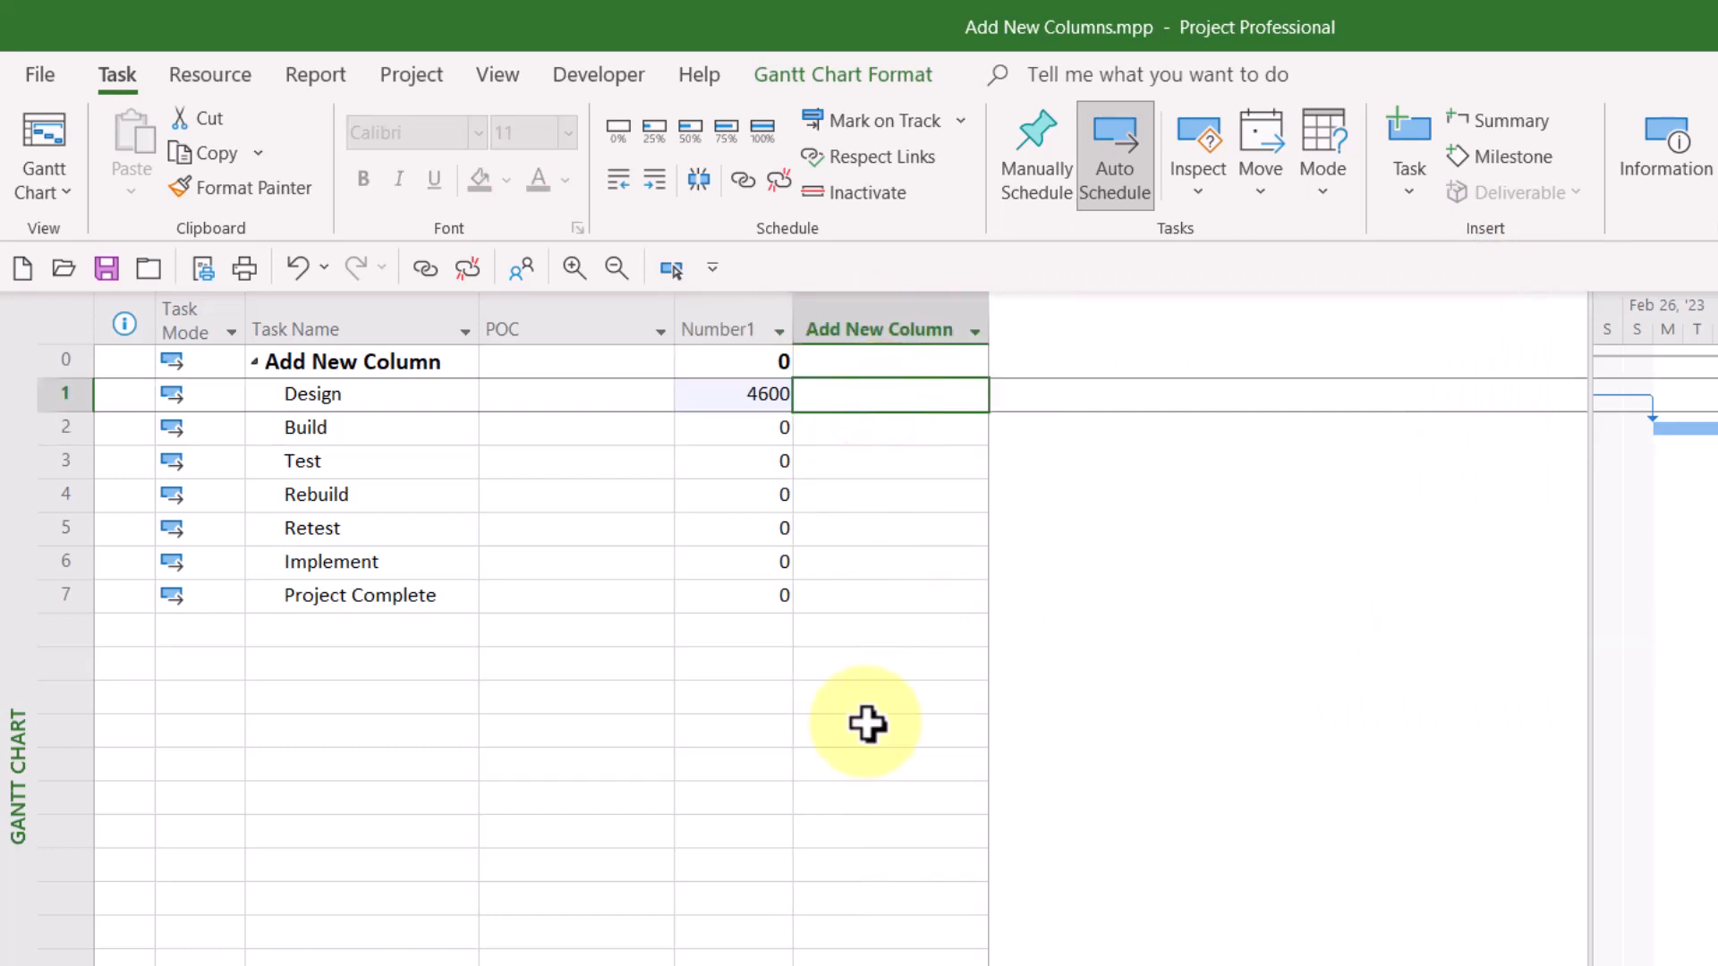
pyautogui.write('$1')
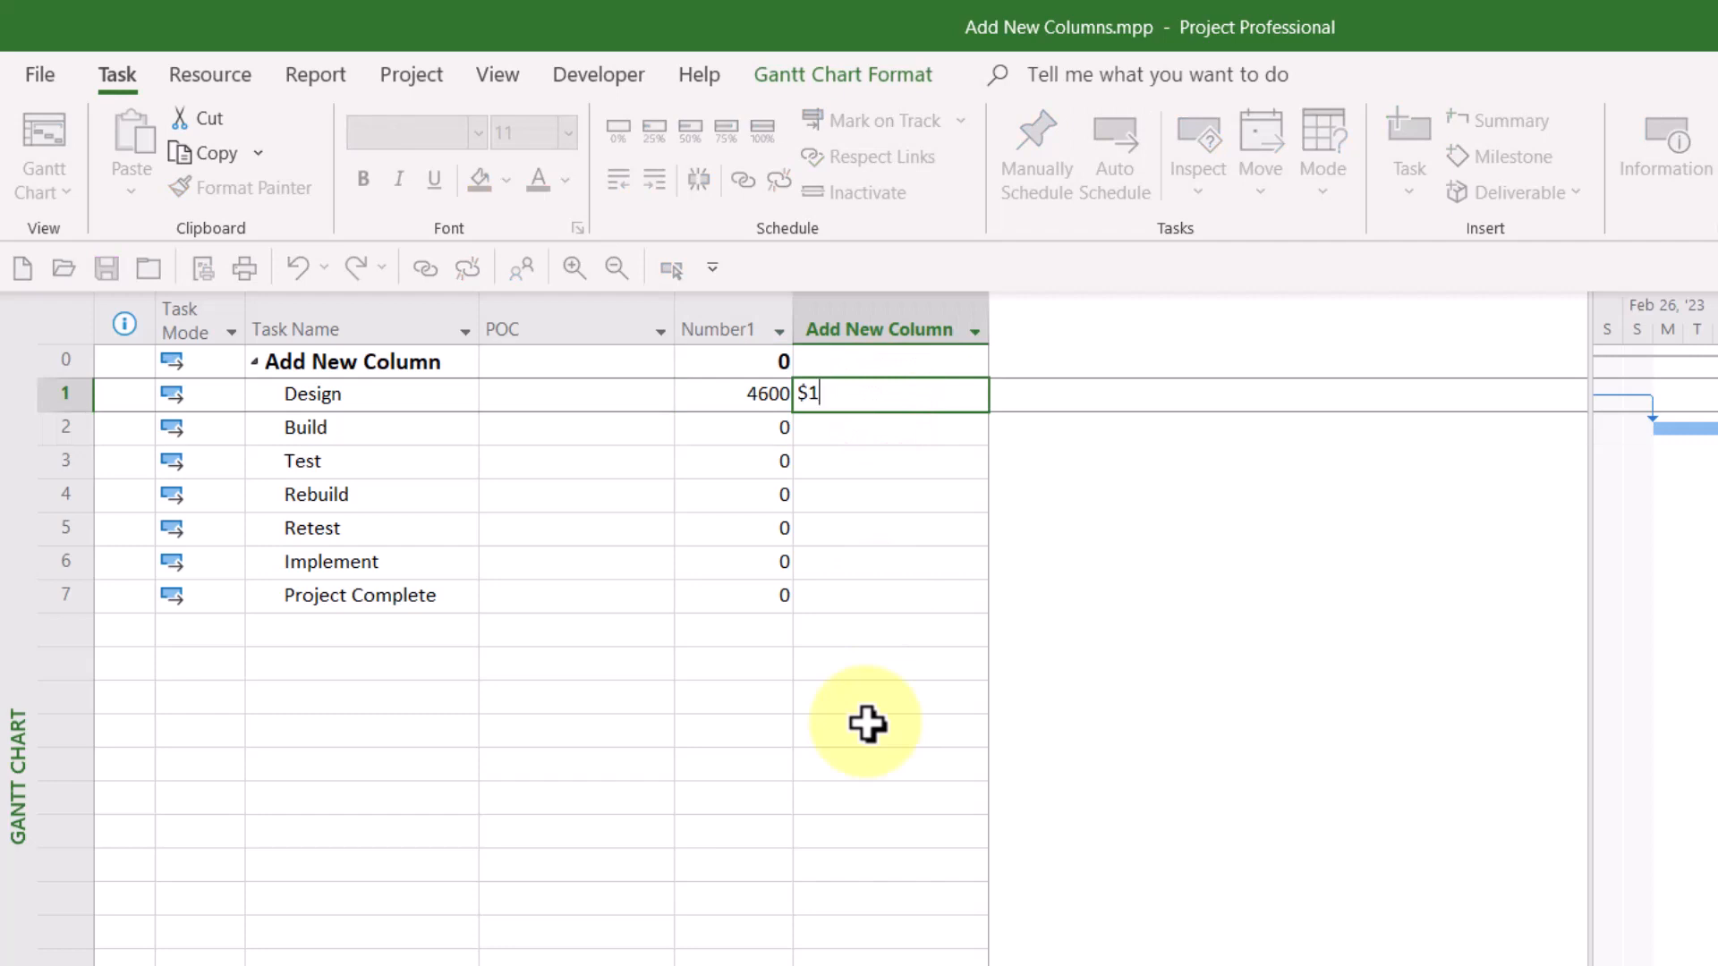
pyautogui.write('000.00')
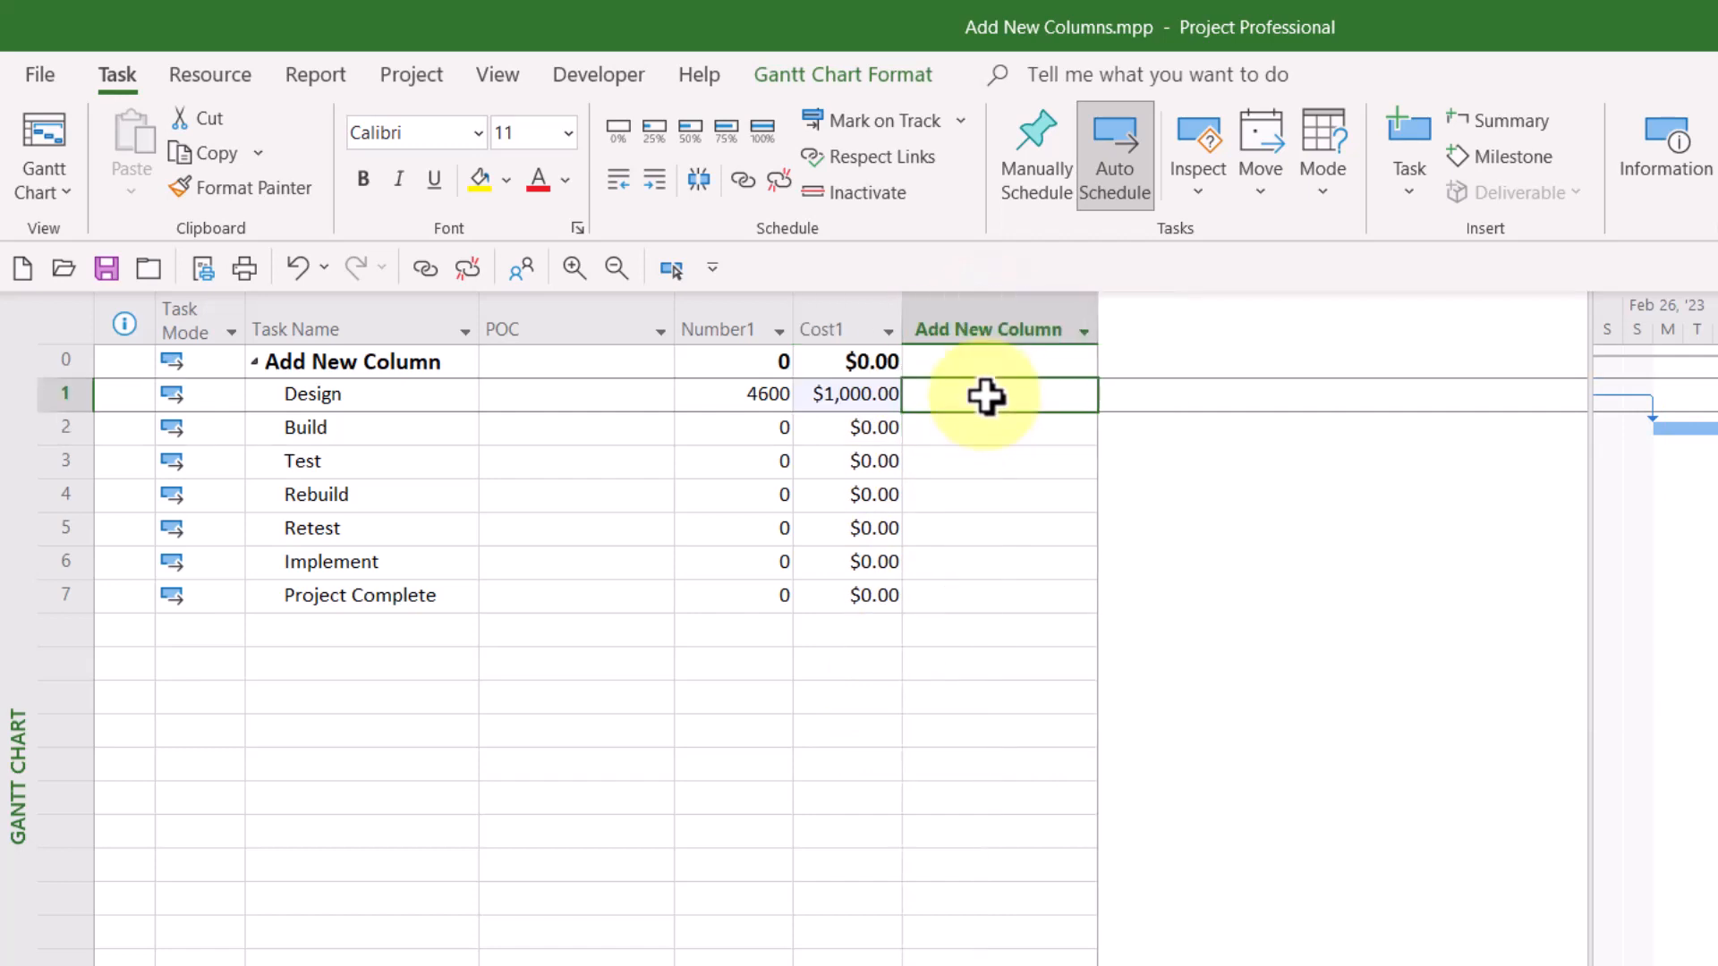
# Enter Yes for Design so Project creates the Flag1 column
pyautogui.write('Yes')
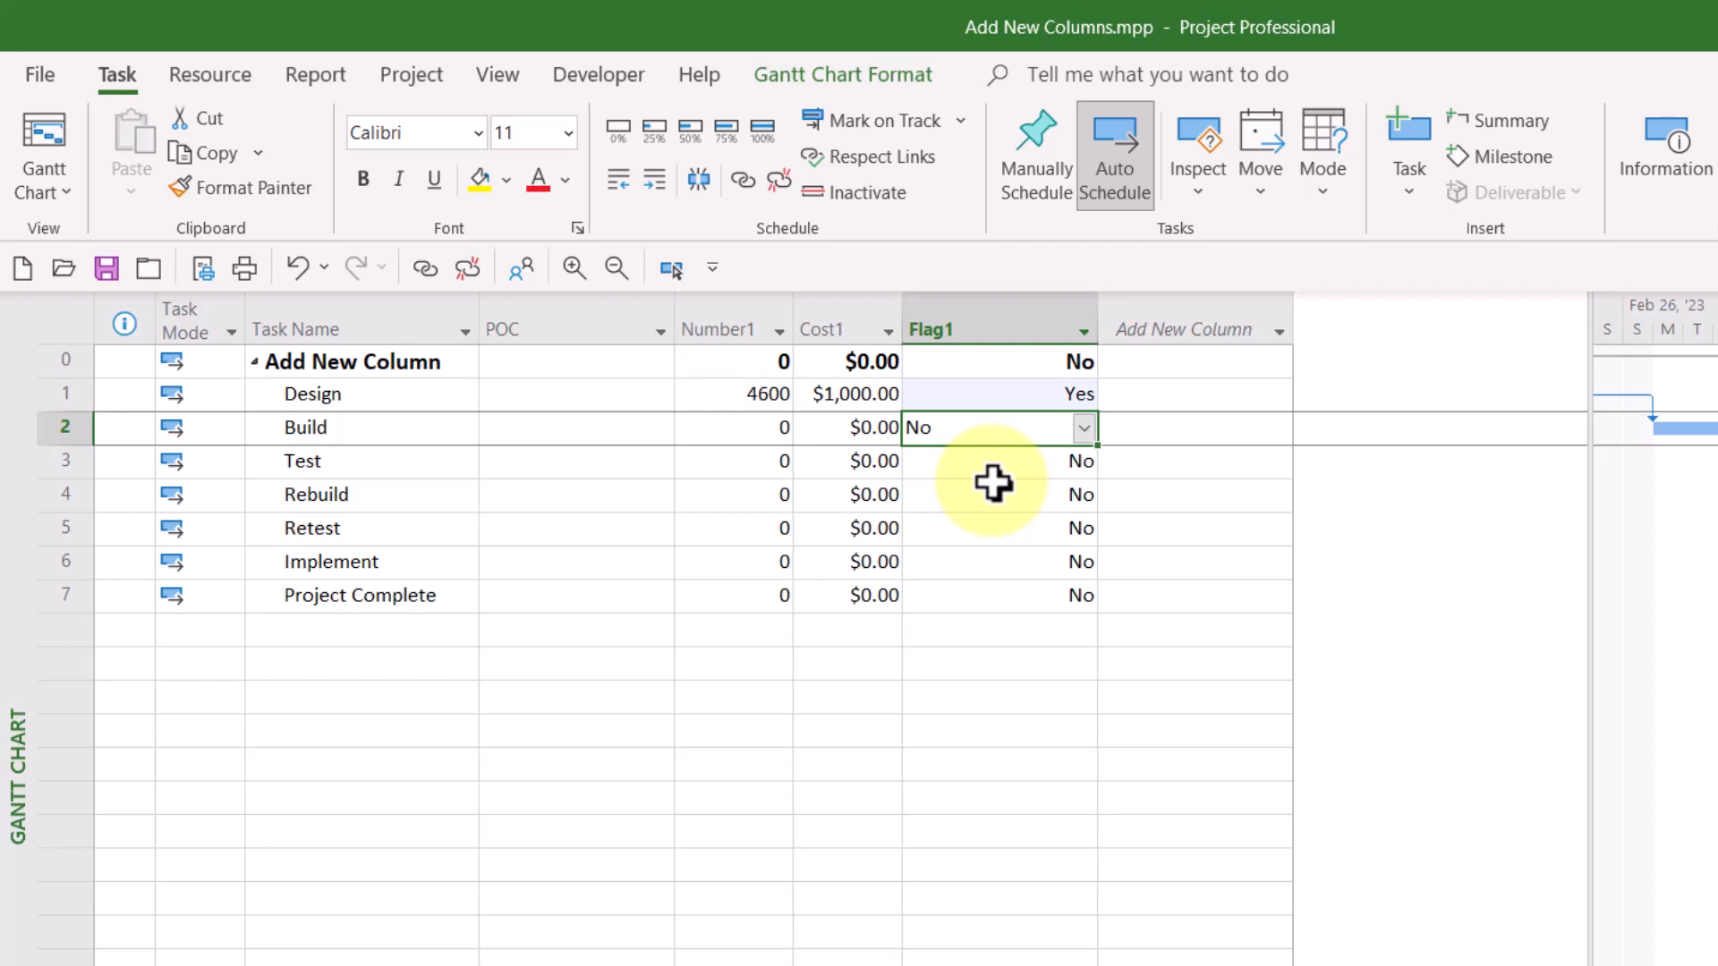
pyautogui.moveTo(1095, 330)
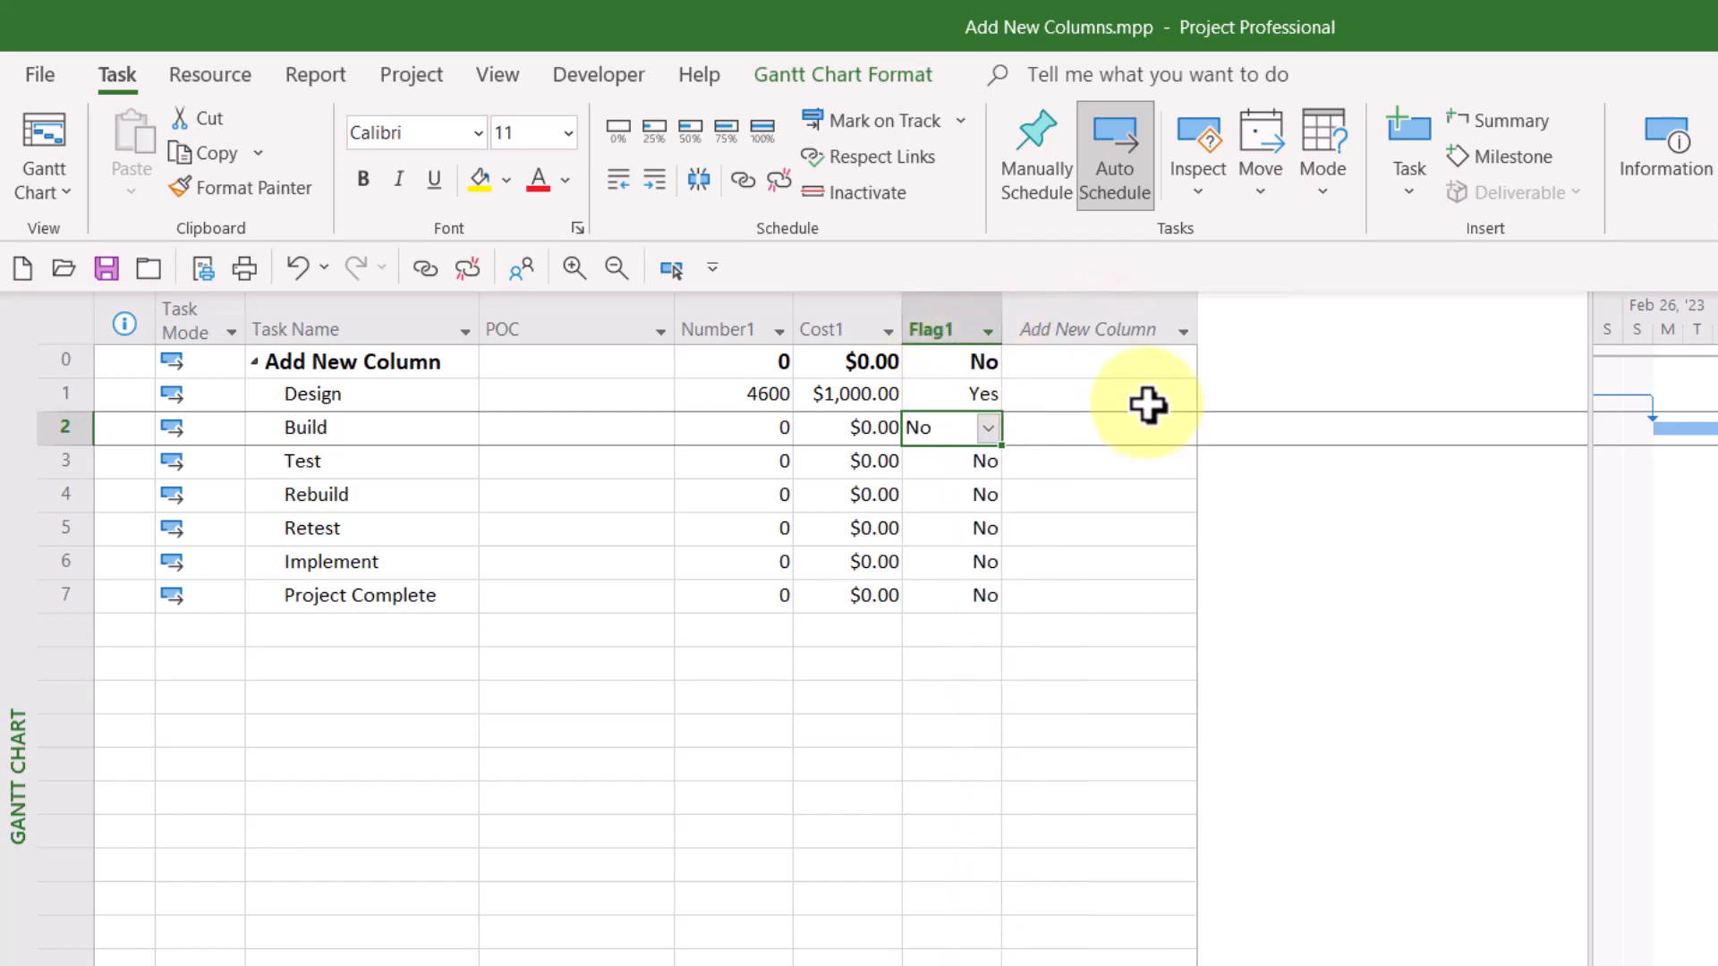
pyautogui.click(1095, 394)
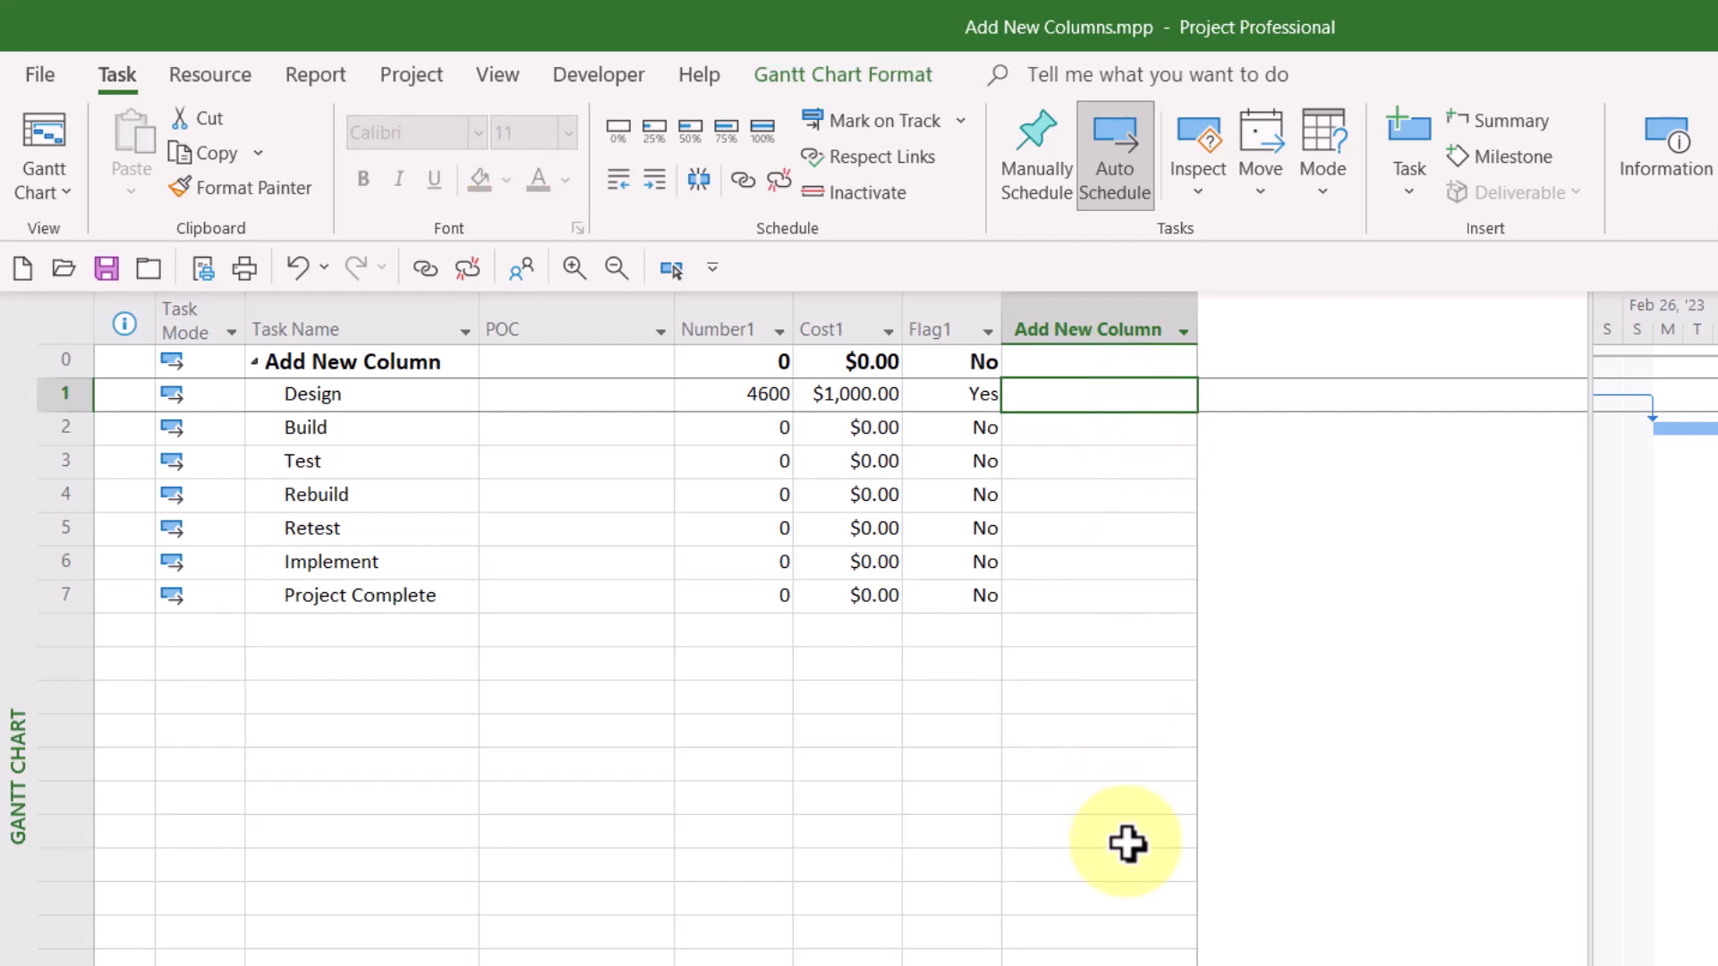
# Enter 10d for Design, auto-creating the Duration1 column
pyautogui.write('10d')
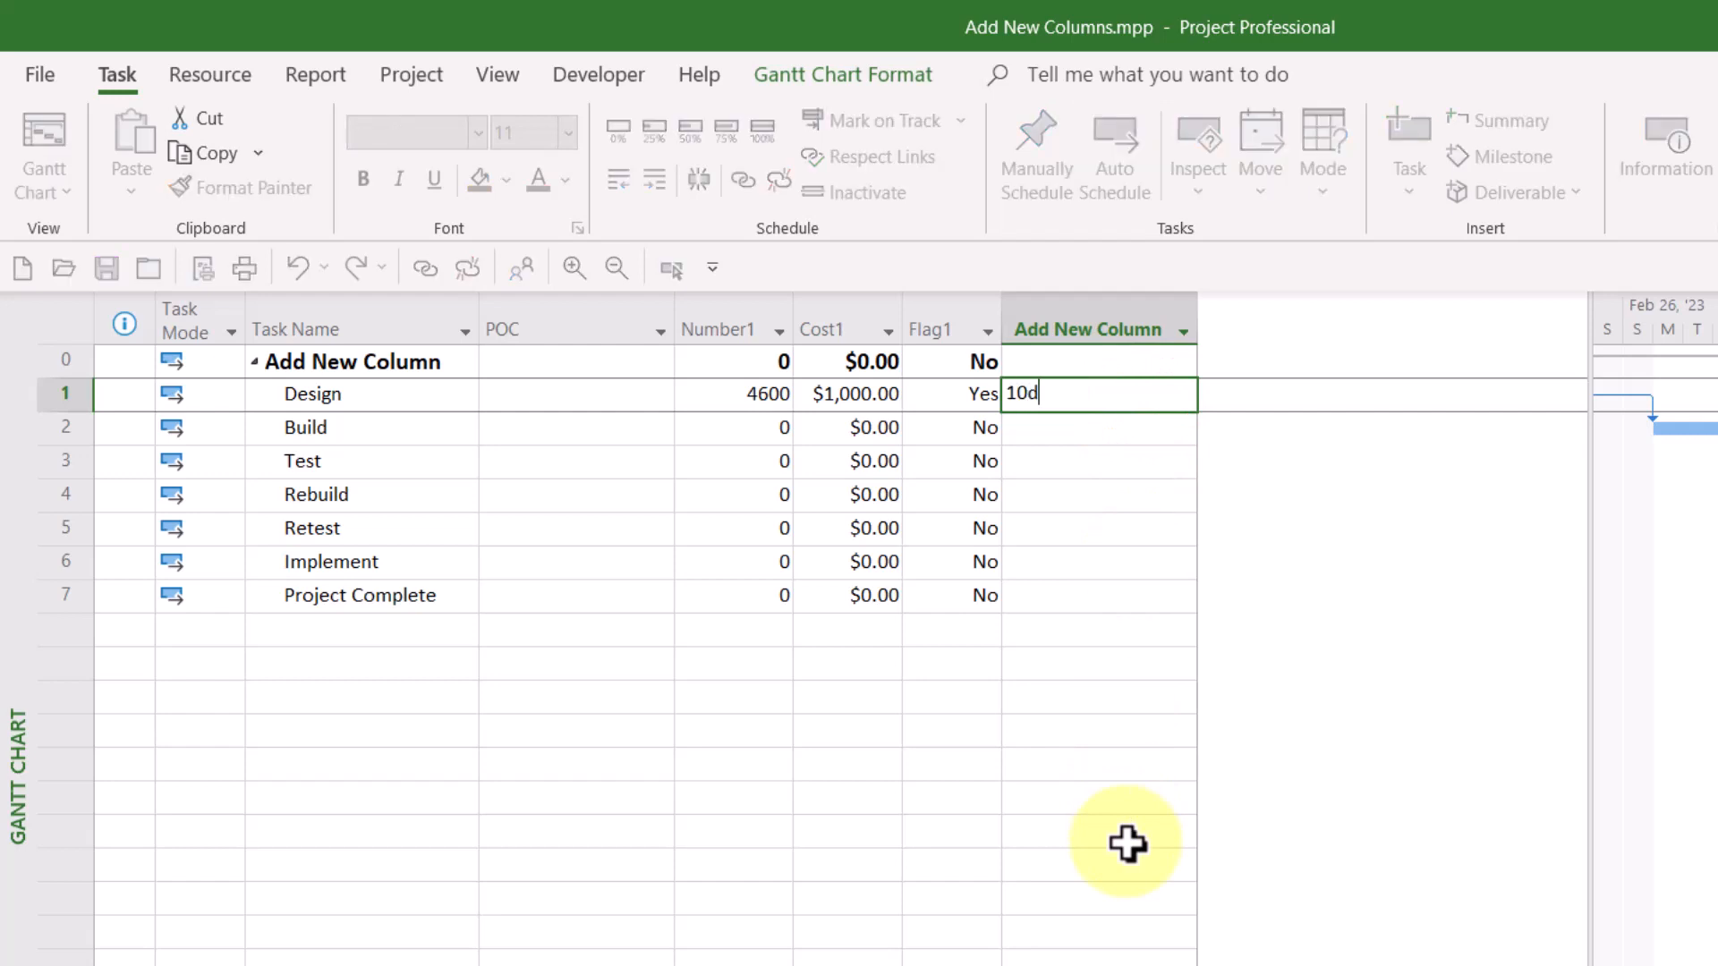
pyautogui.press('enter')
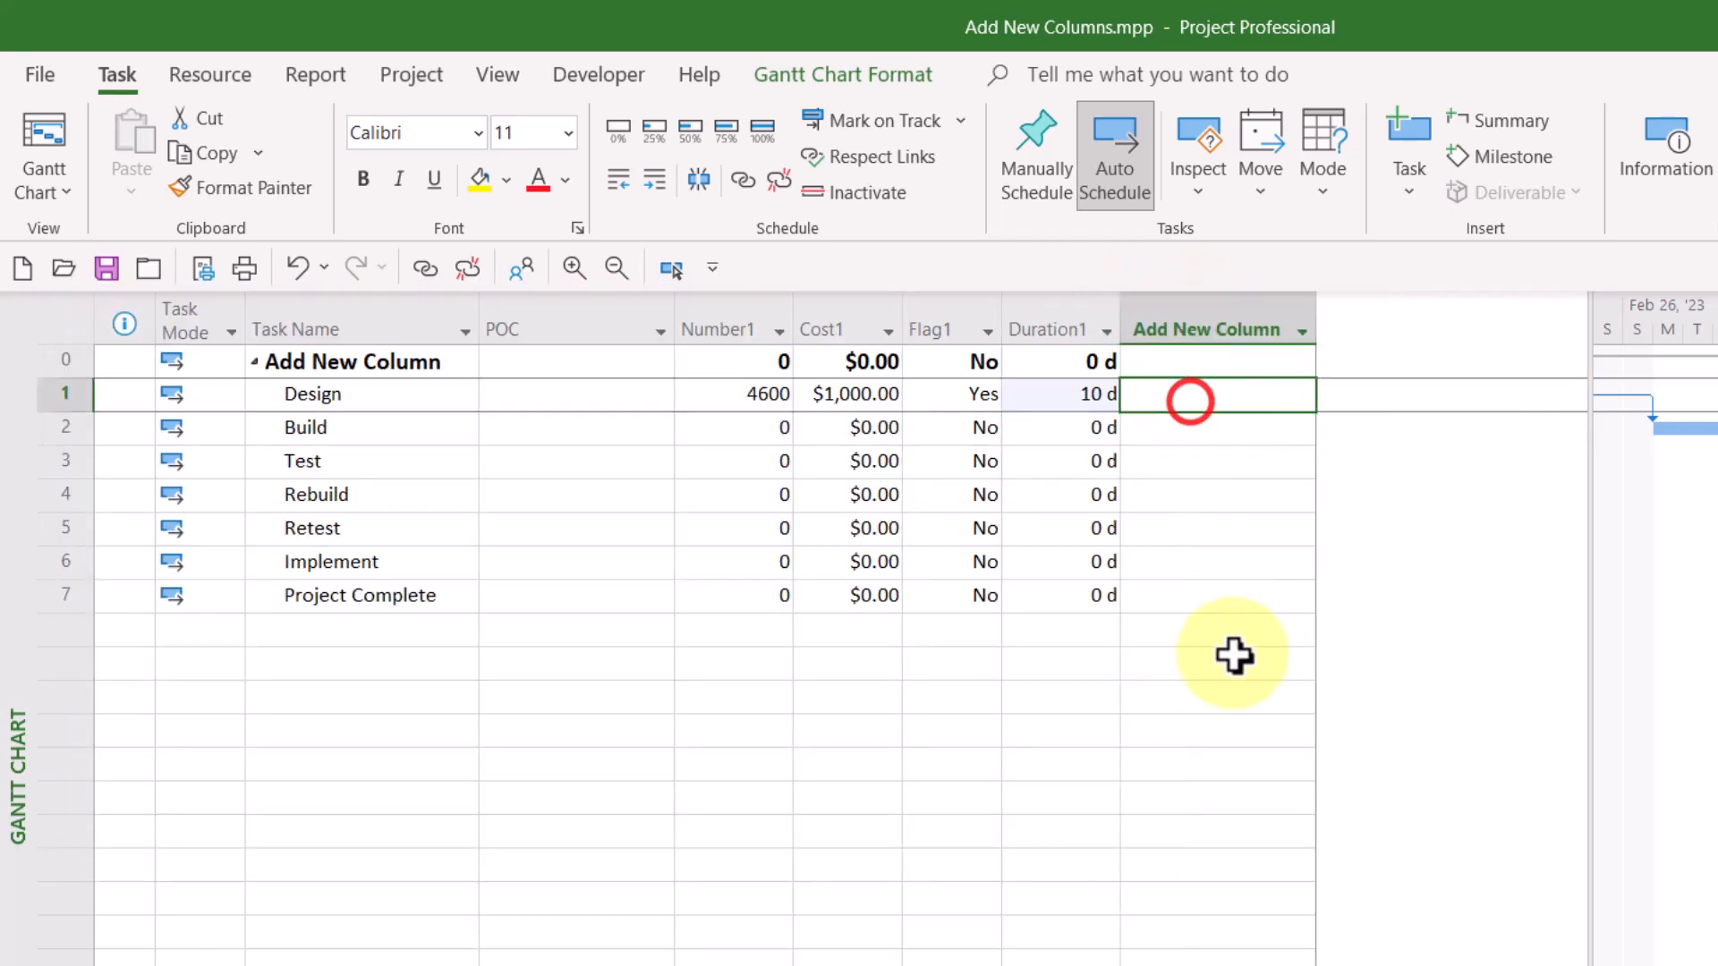
pyautogui.write('Calvin Bak')
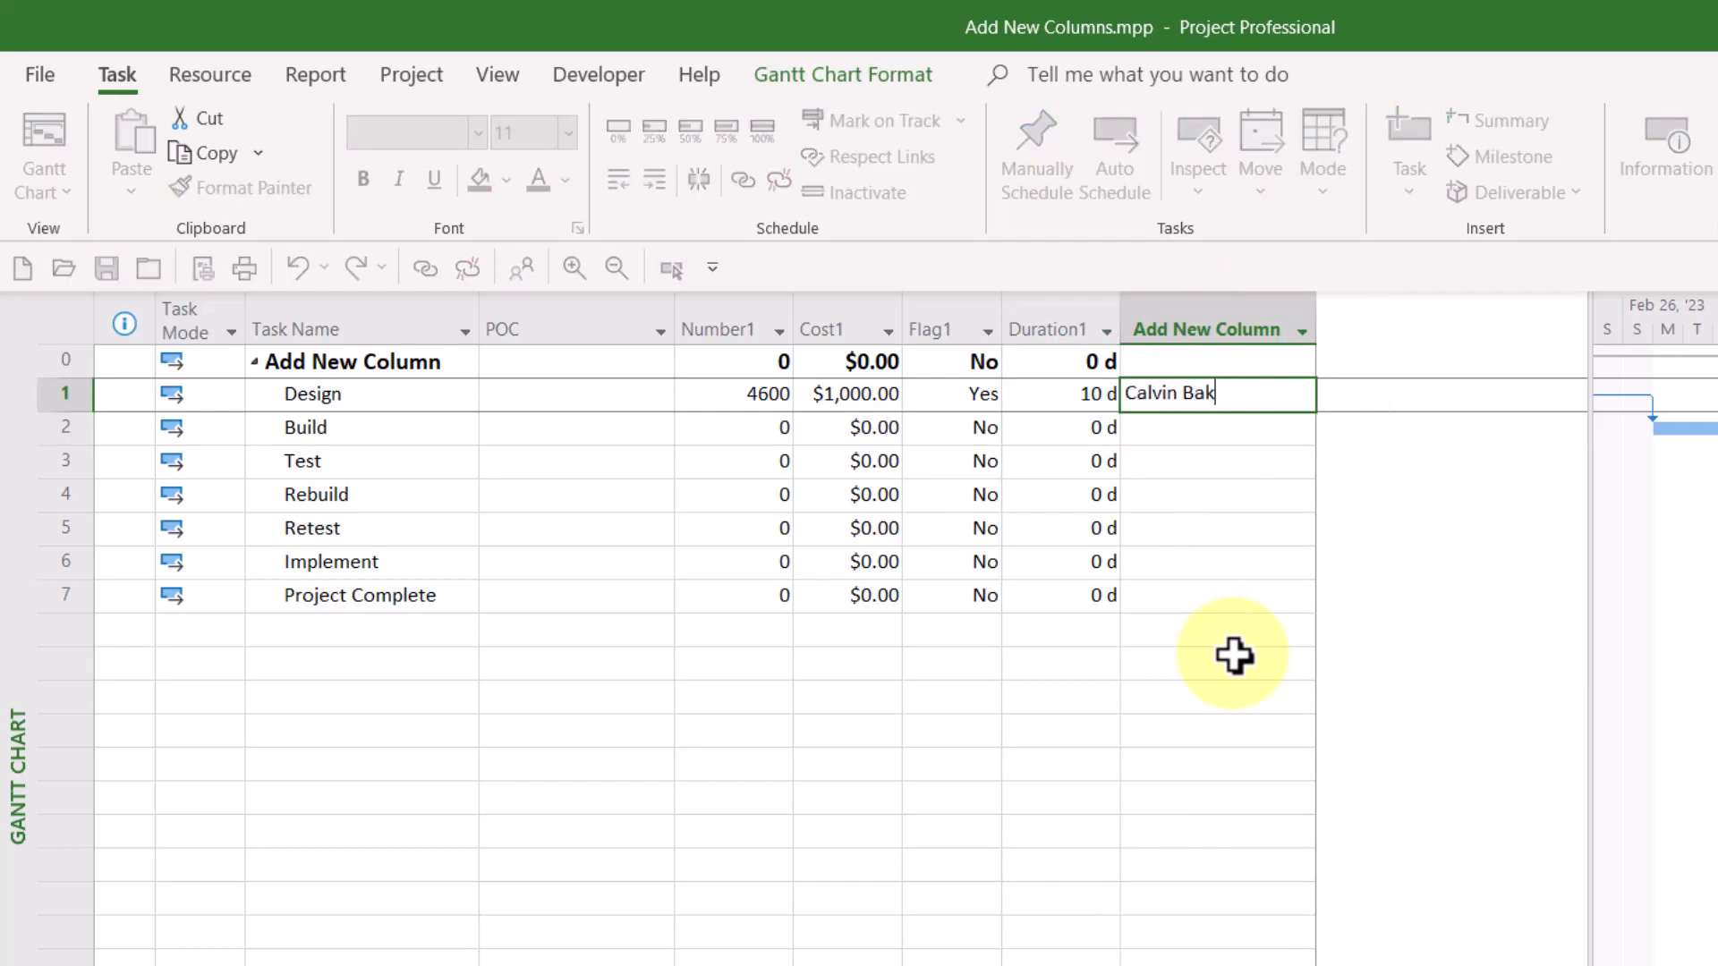
pyautogui.press('enter')
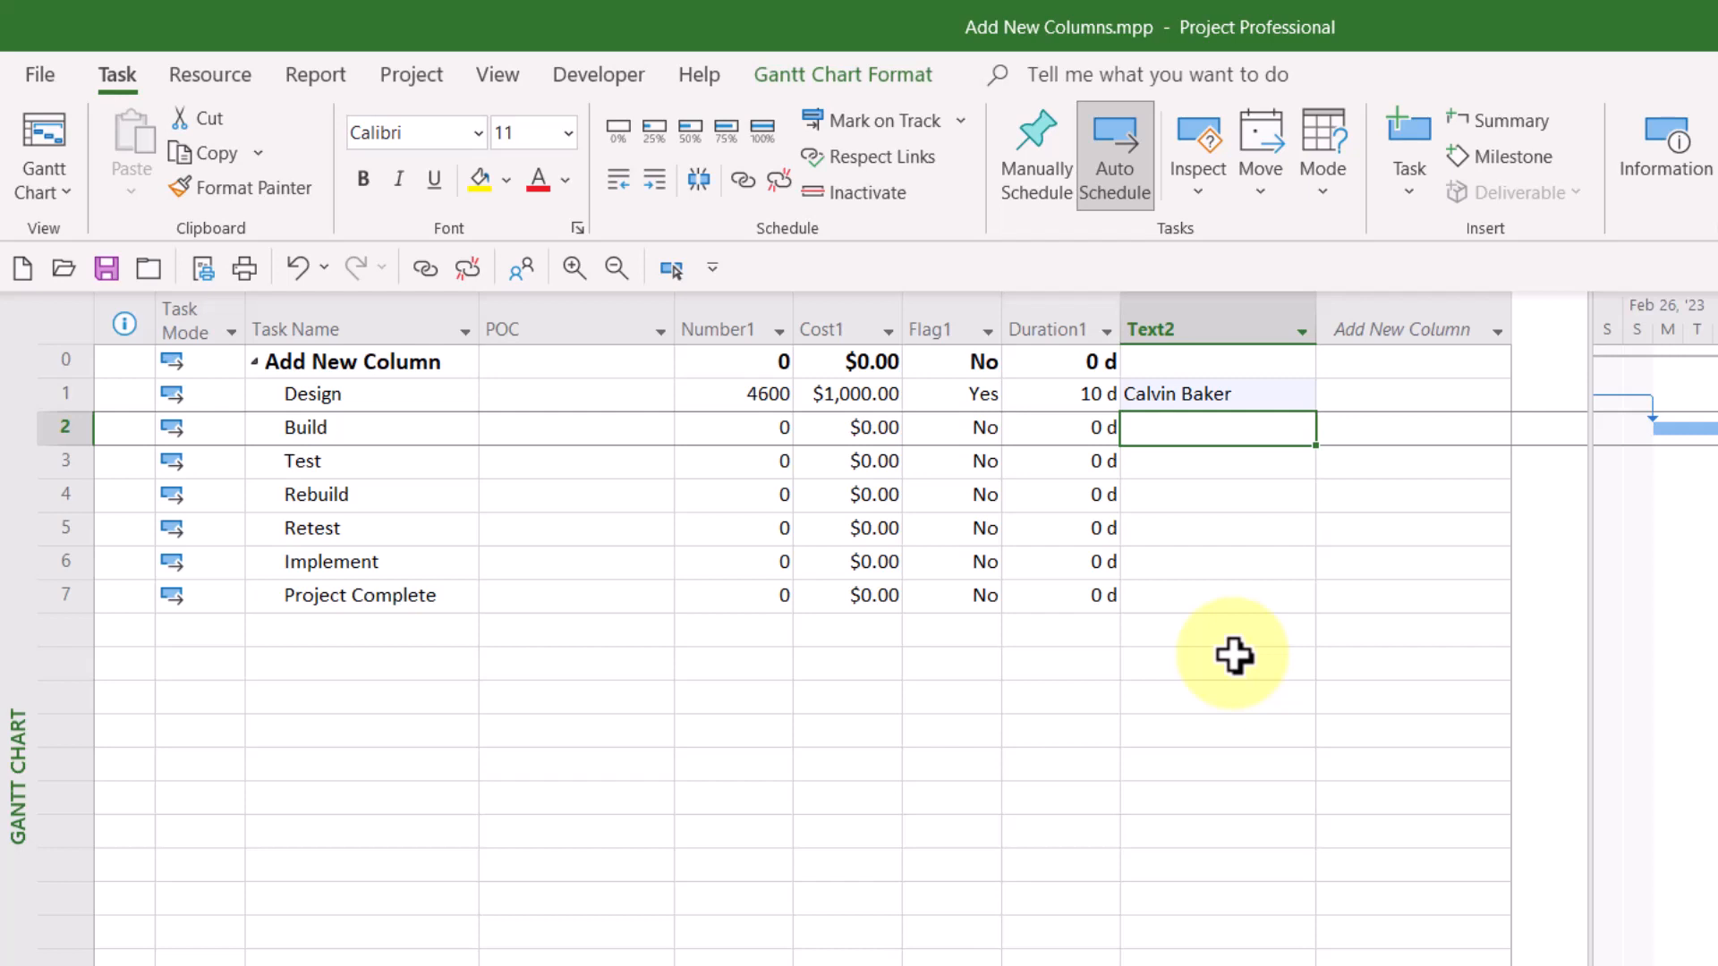
pyautogui.moveTo(1219, 660)
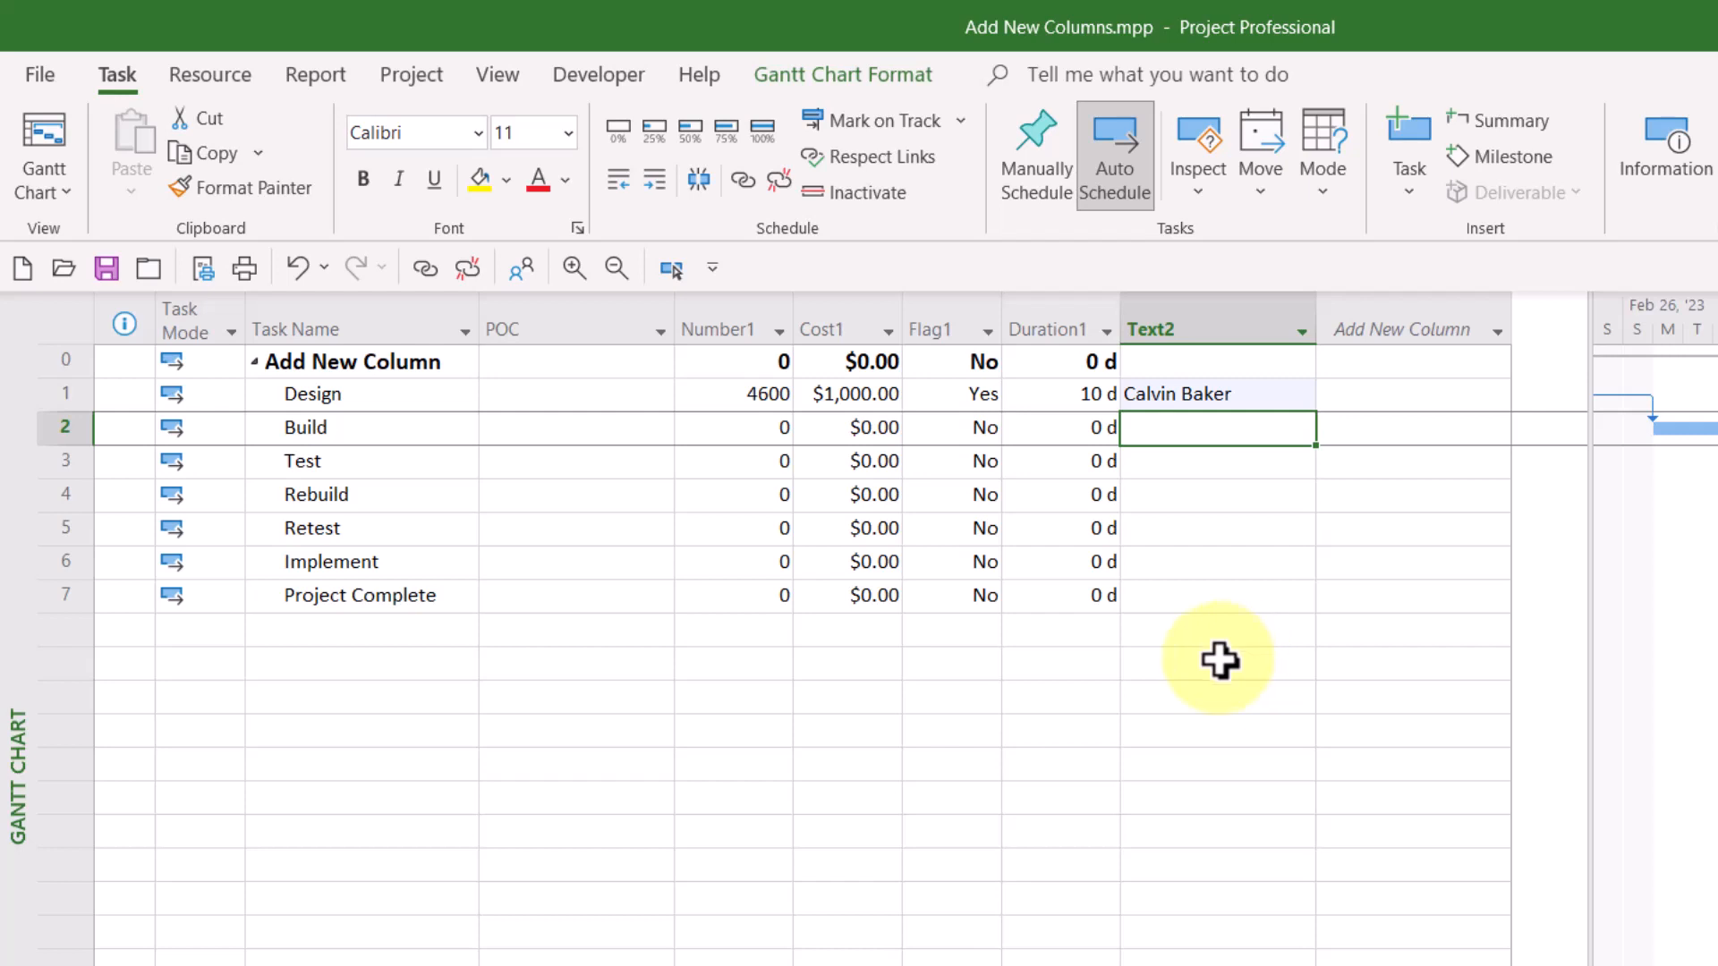
pyautogui.moveTo(584, 329)
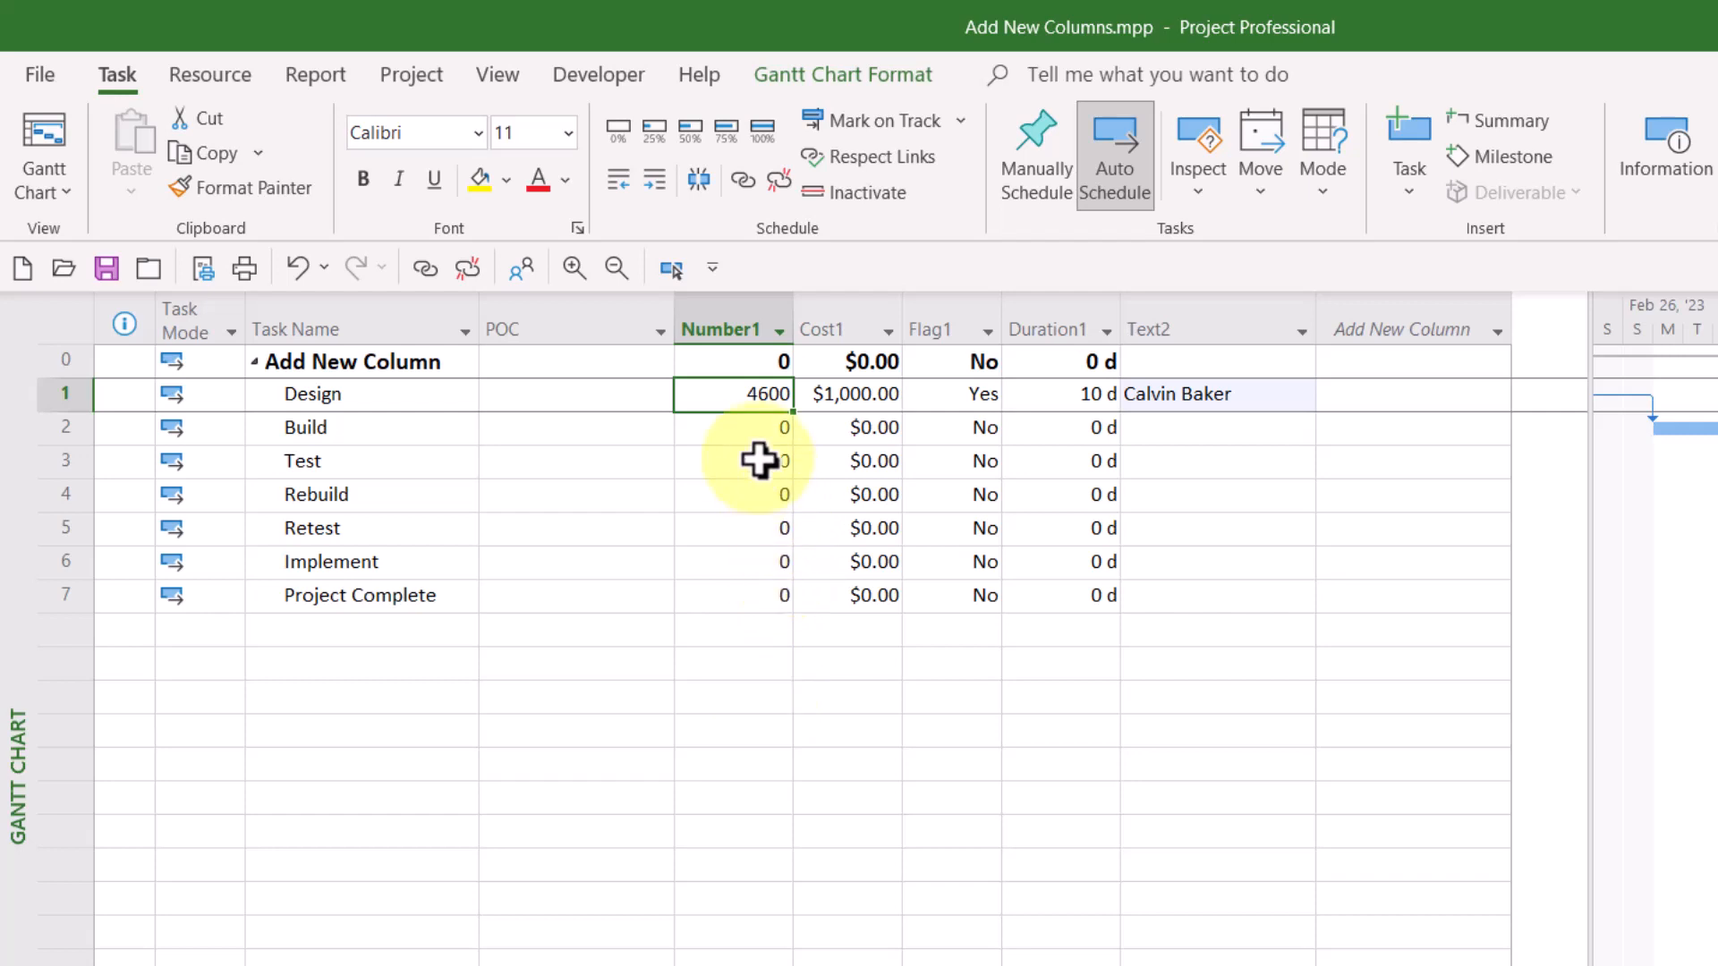
pyautogui.moveTo(720, 329)
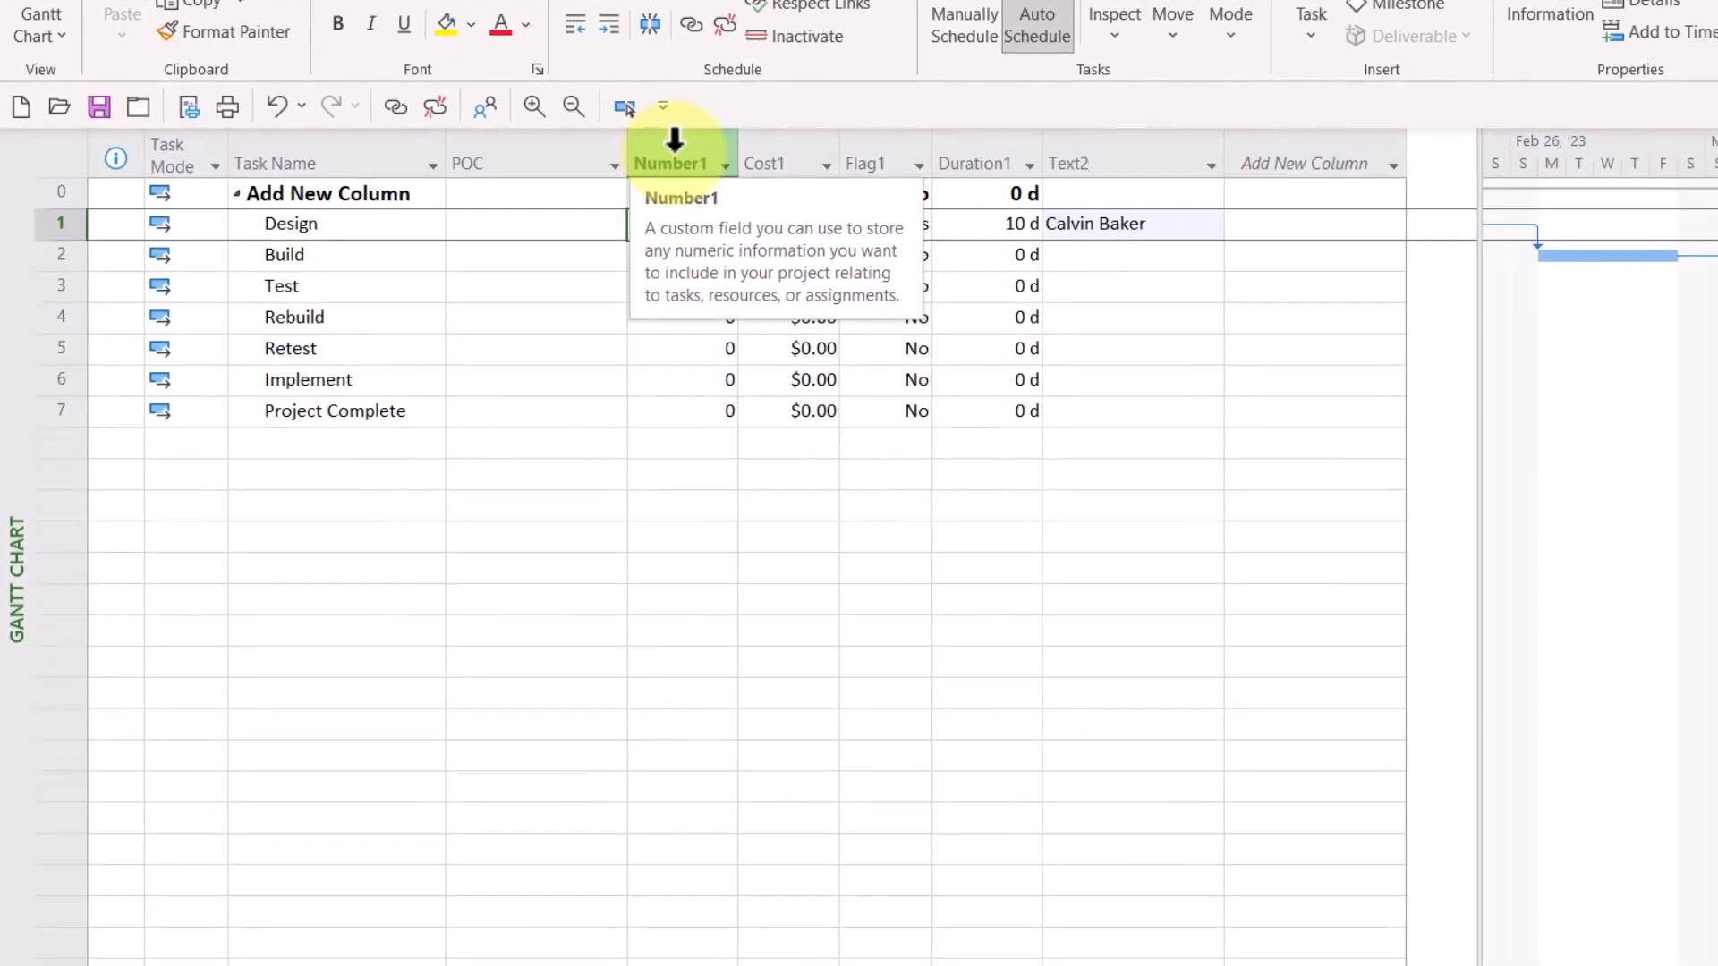
# Change the Number1 column's data type to Text, making it Text3
pyautogui.rightClick(671, 163)
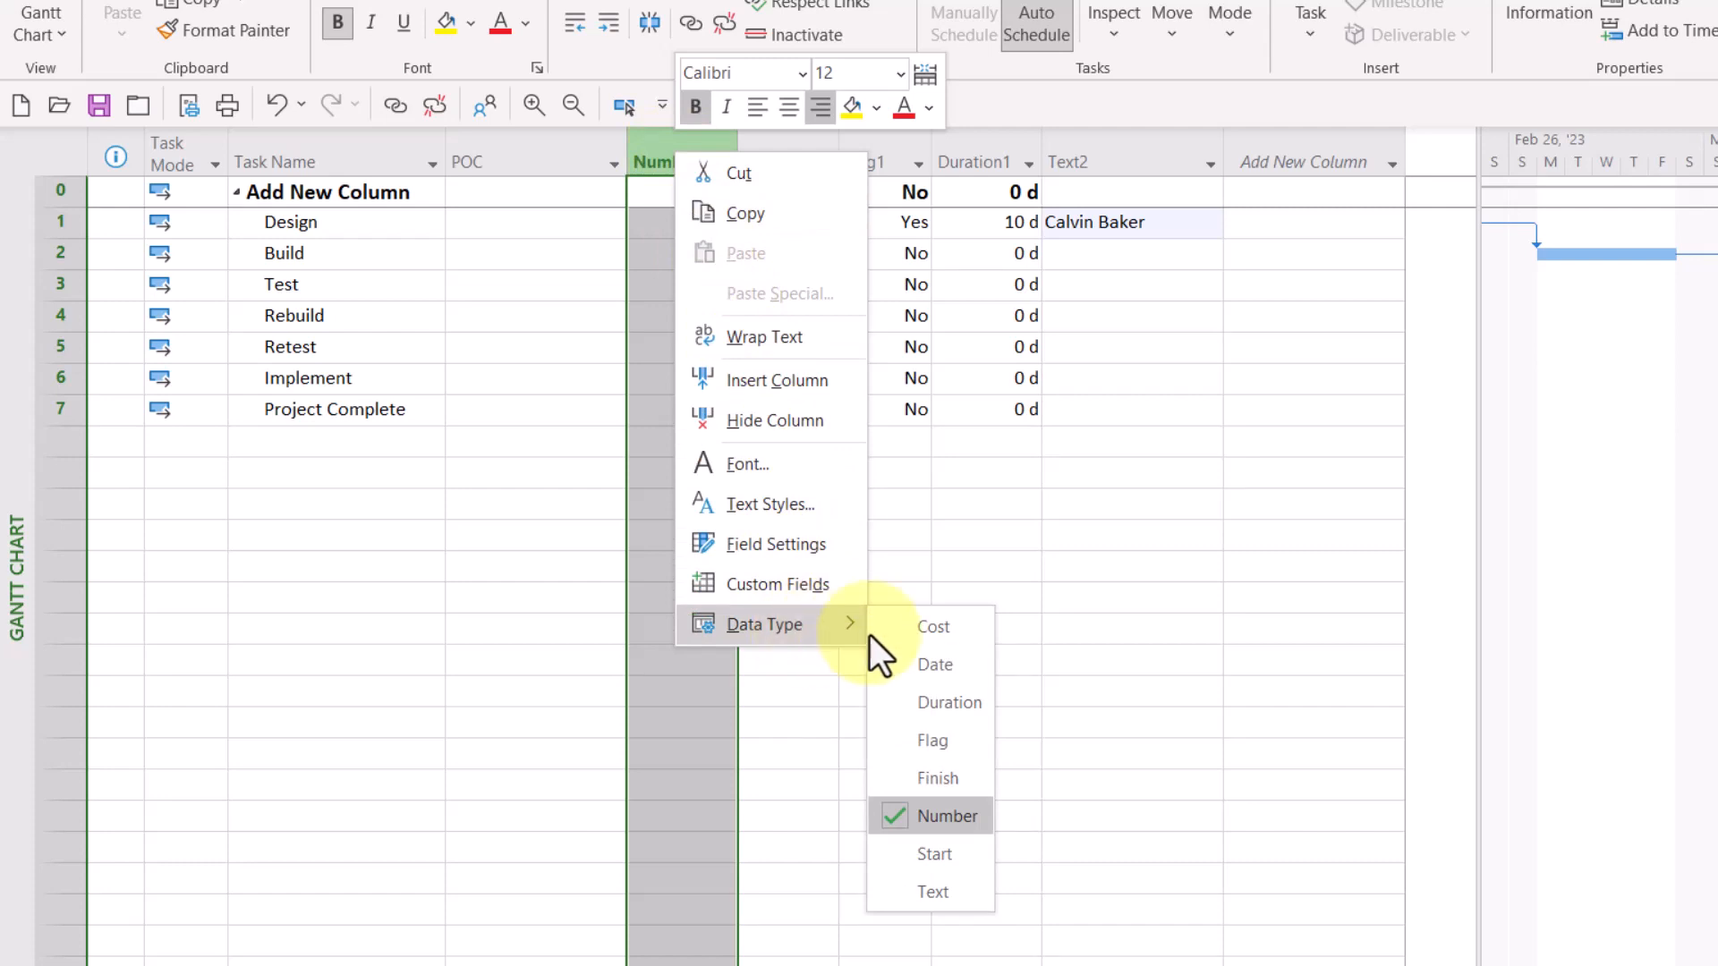
pyautogui.moveTo(933, 626)
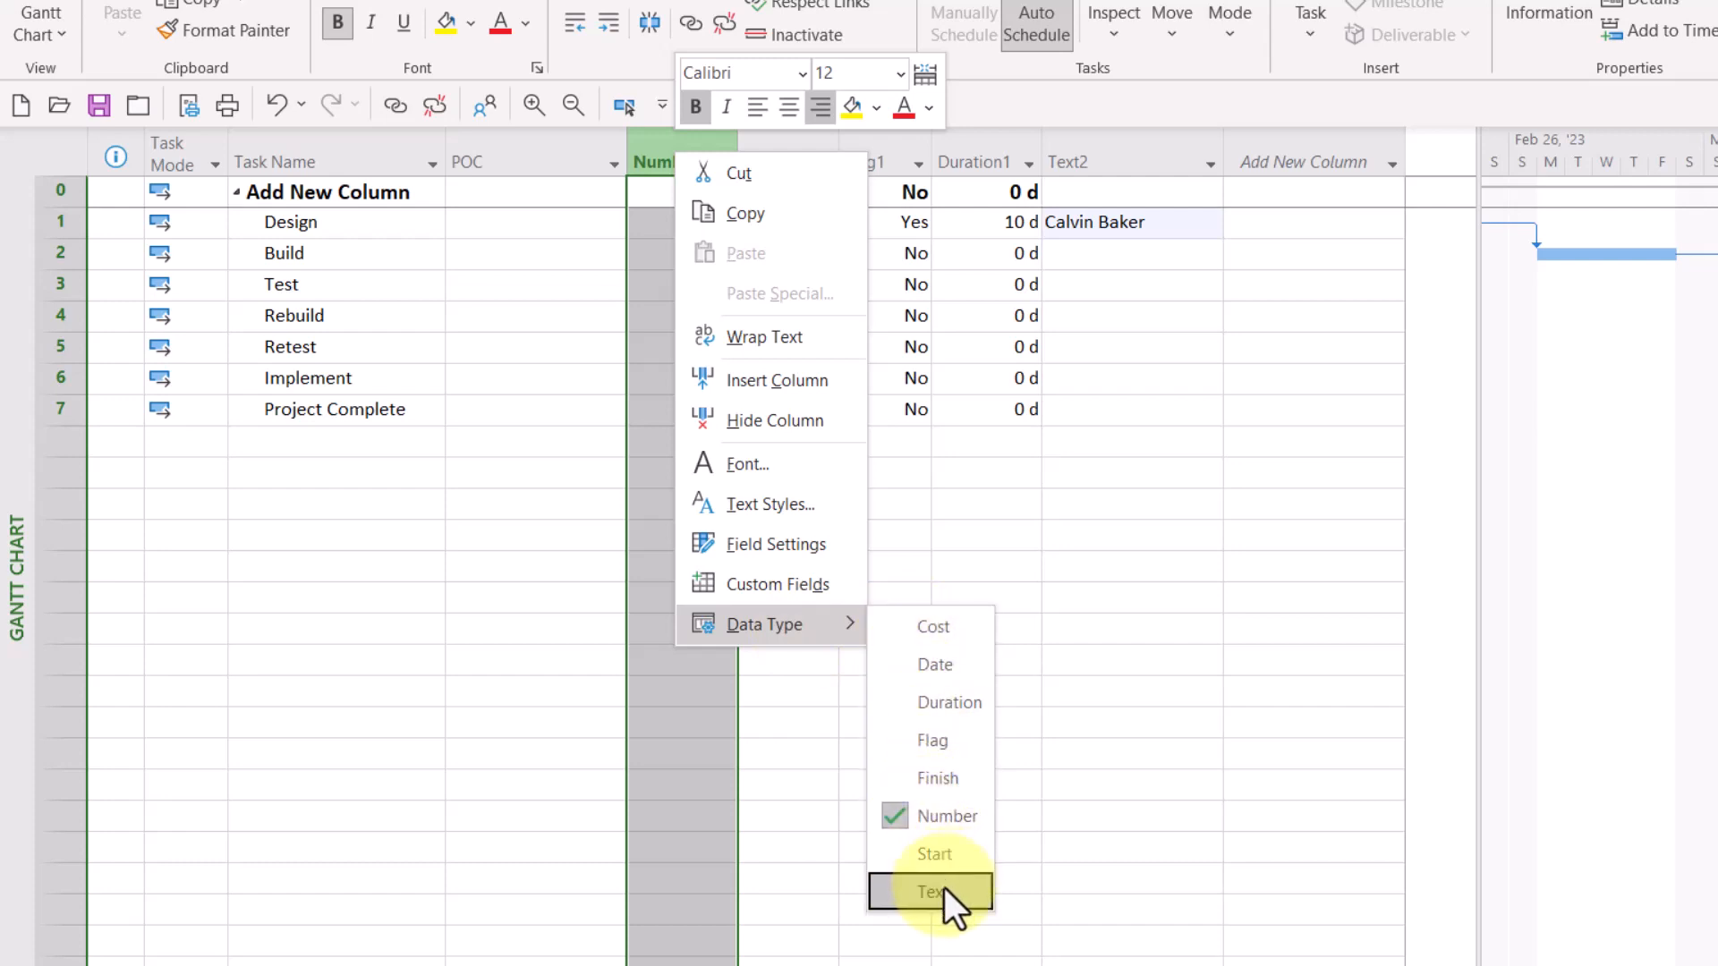
pyautogui.click(930, 892)
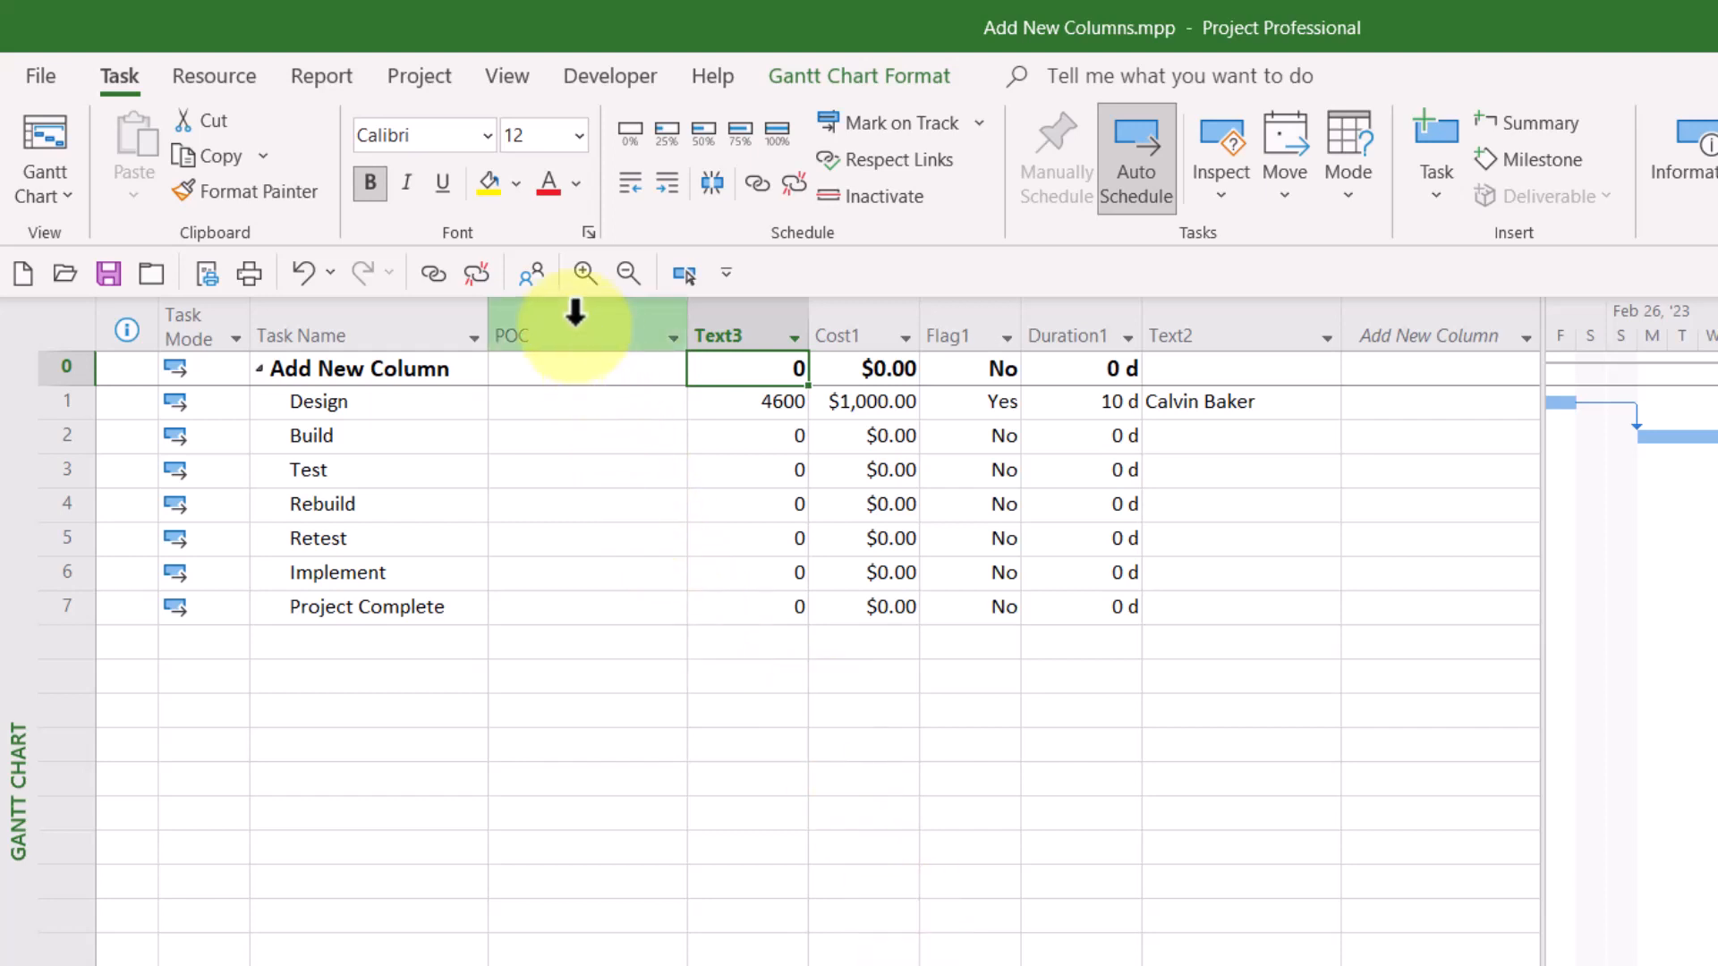
pyautogui.moveTo(510, 334)
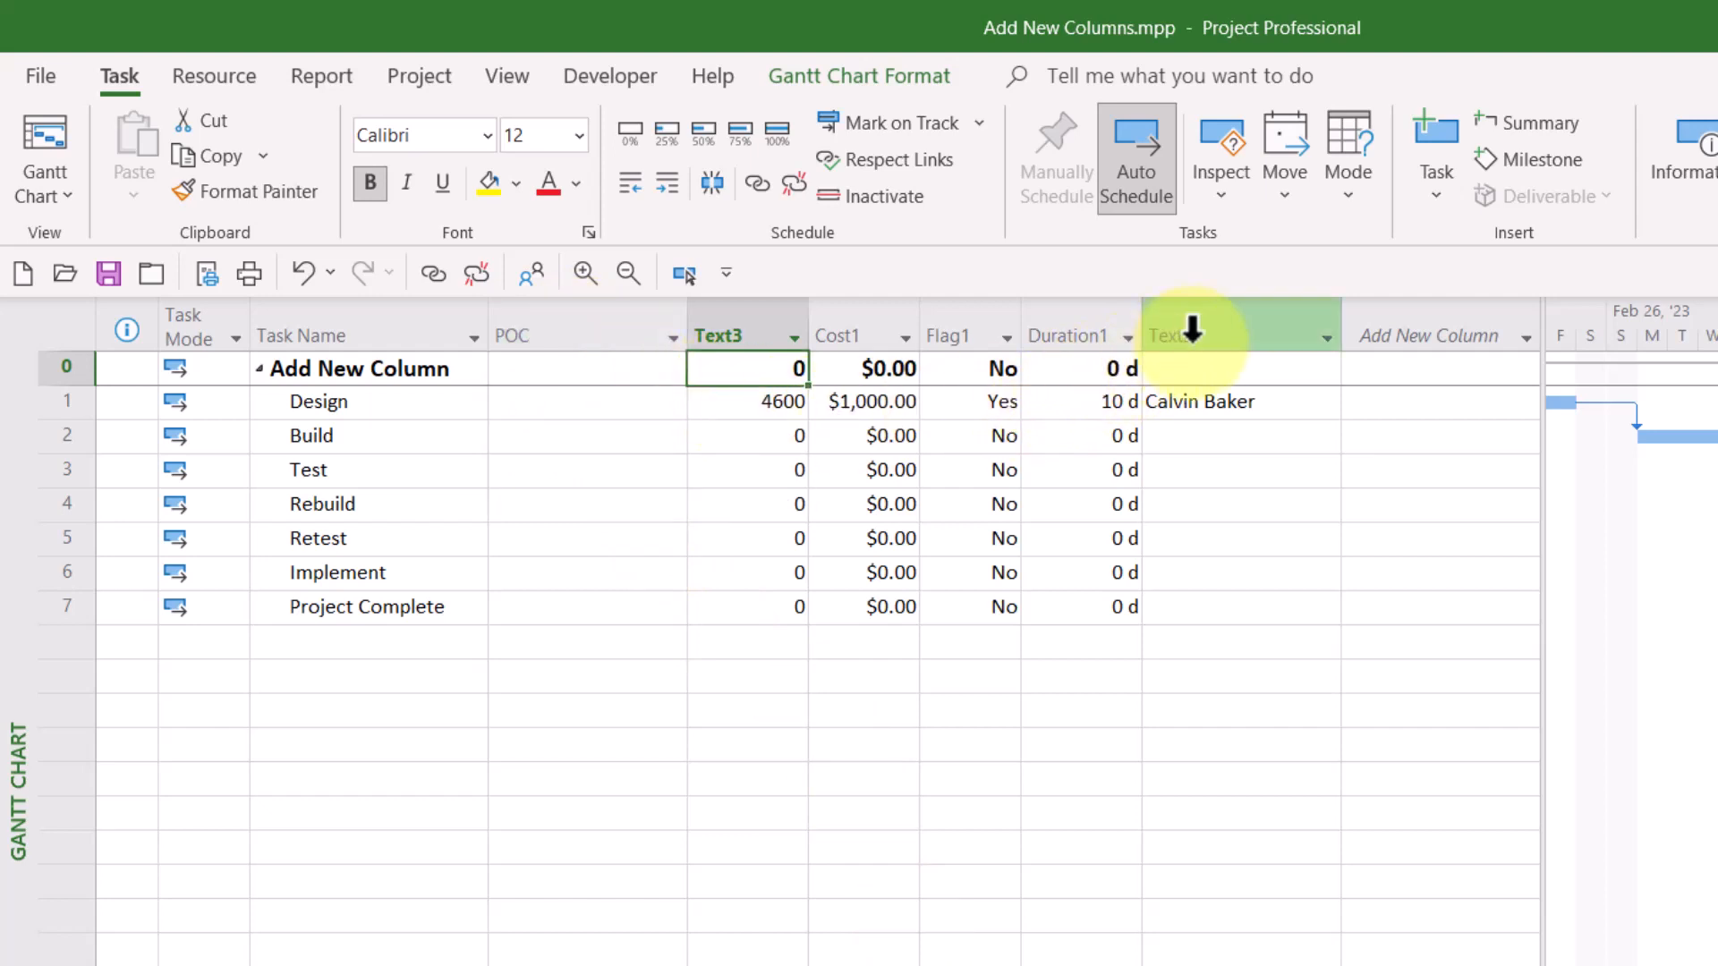
pyautogui.moveTo(1177, 334)
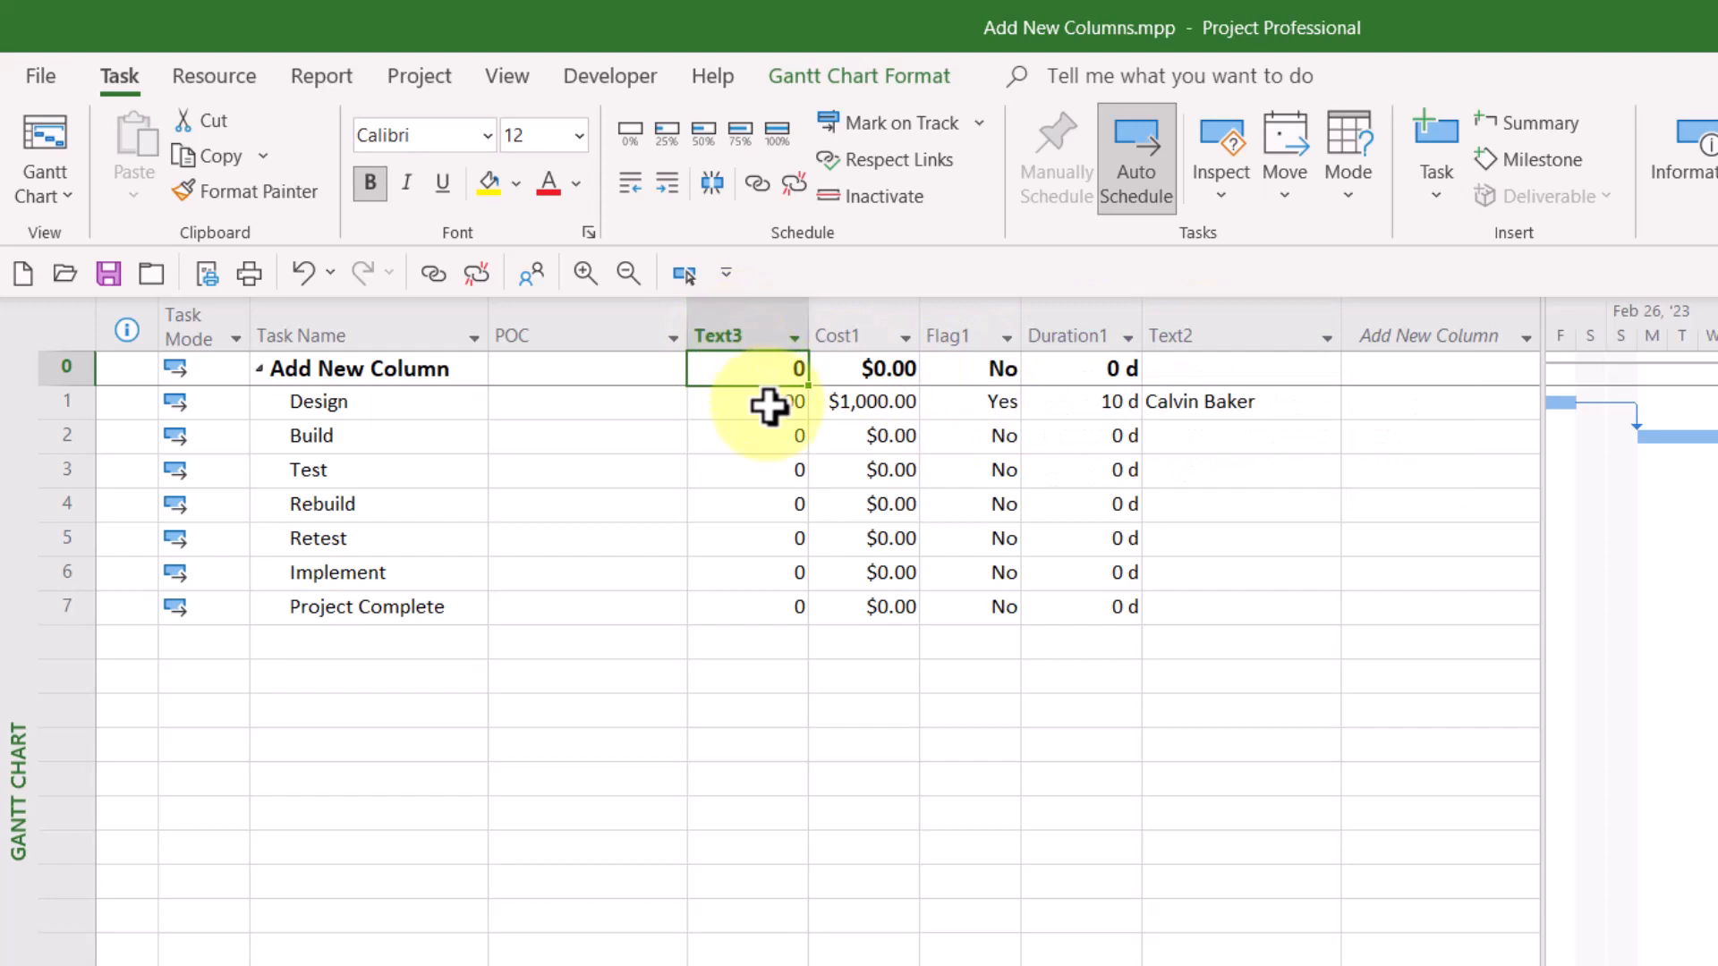
# Replace Design's Text3 value with 4600A101
pyautogui.write('4600')
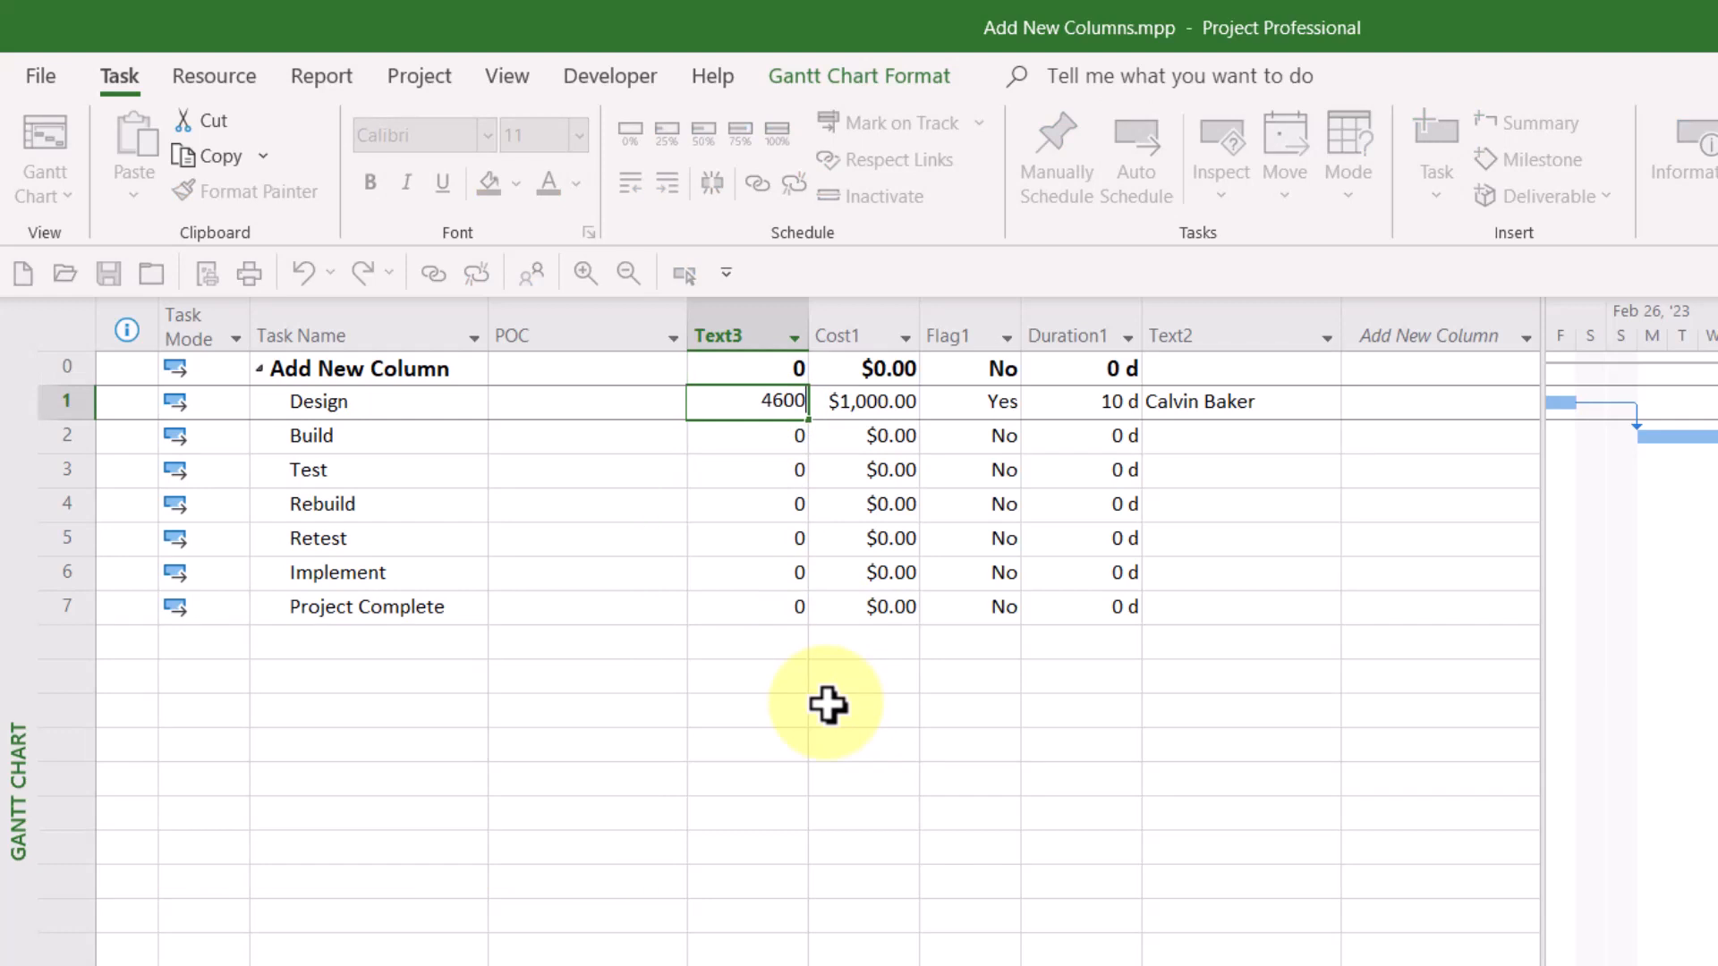
pyautogui.write('A101')
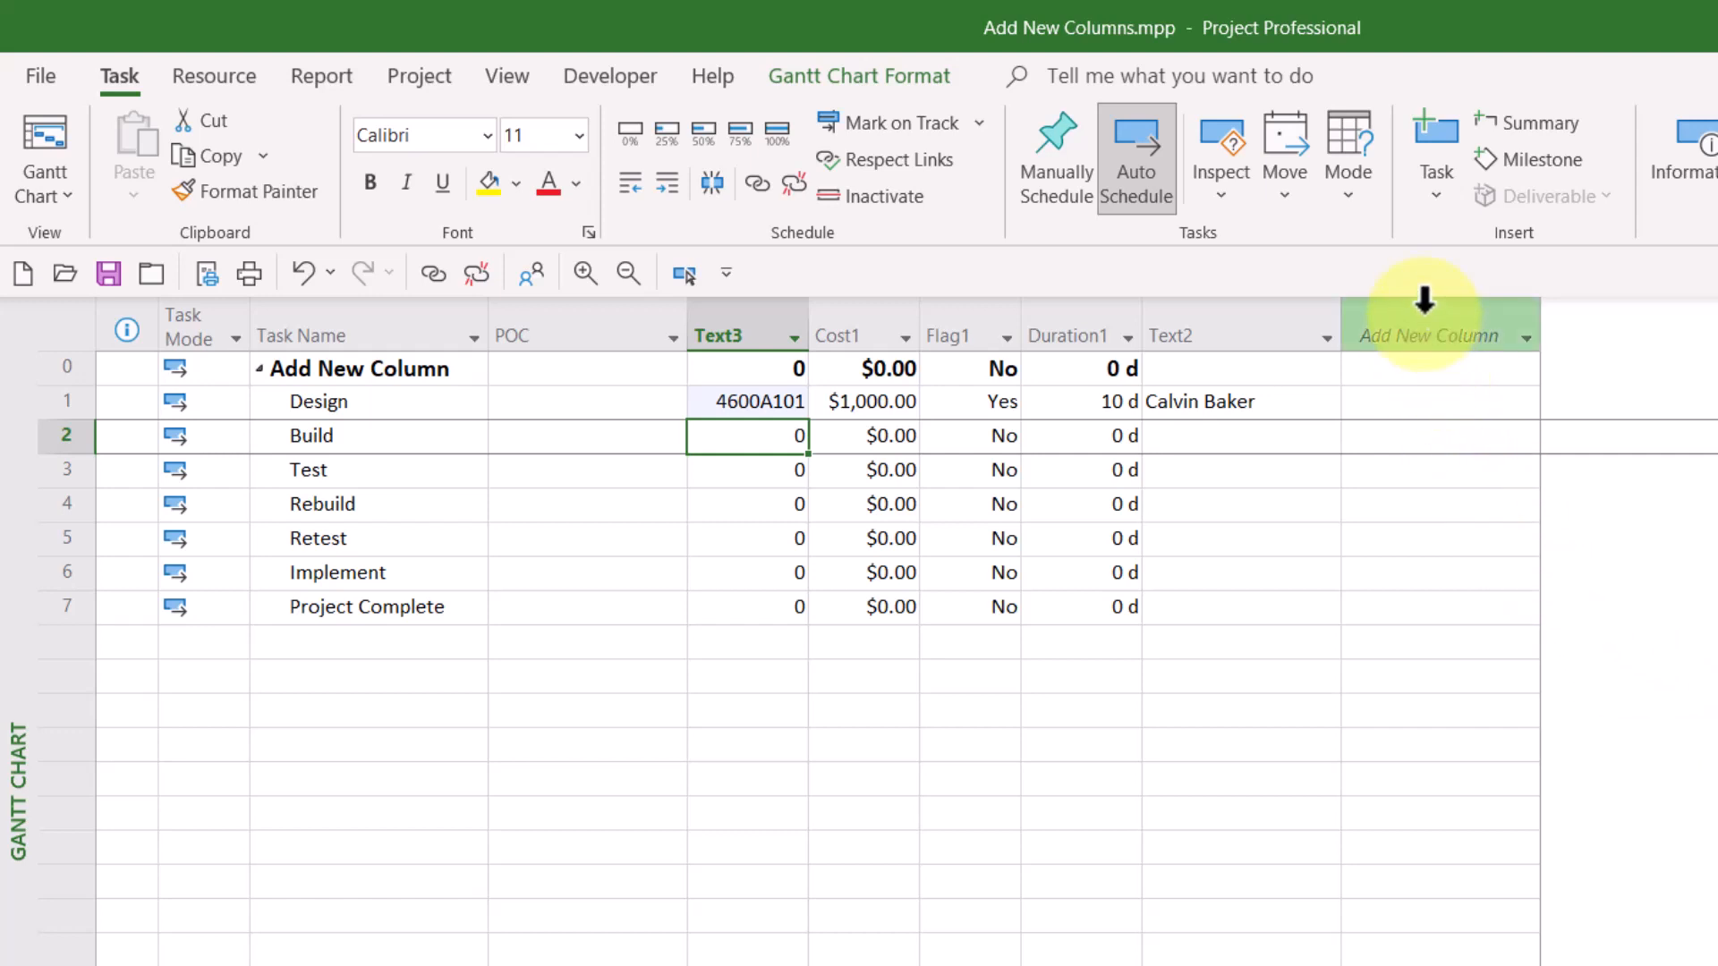
pyautogui.moveTo(1430, 335)
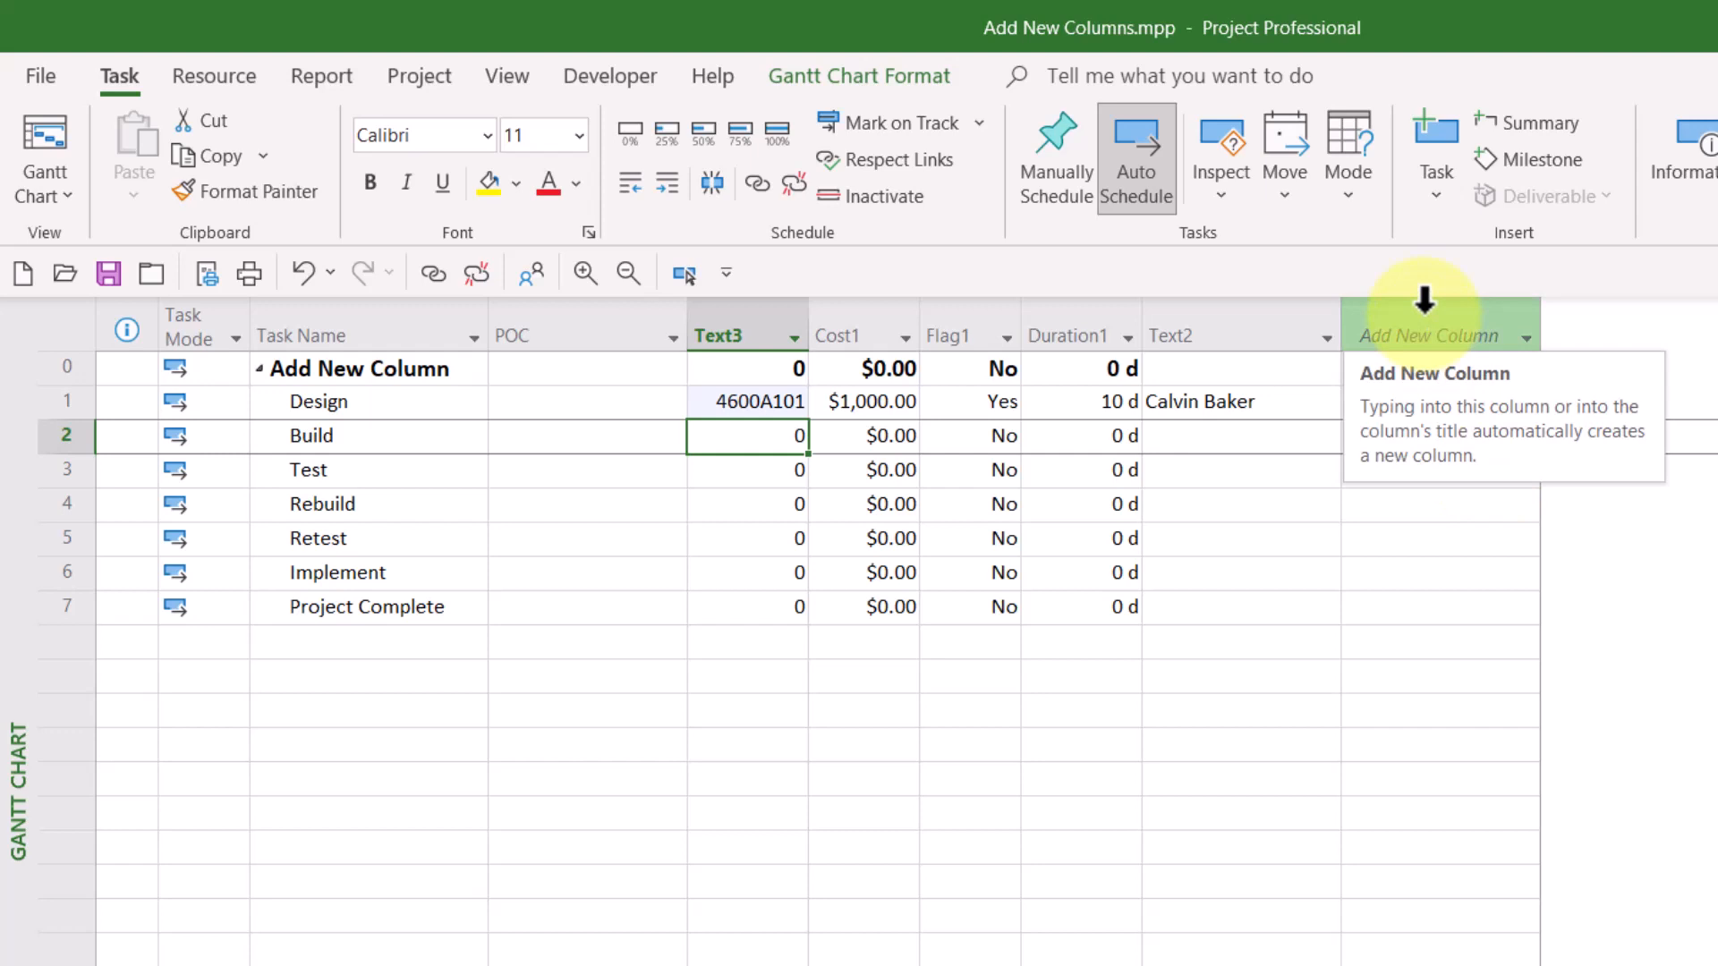
# Hide the Add New Column placeholder so the Gantt table ends at the Text2 column
pyautogui.rightClick(1424, 335)
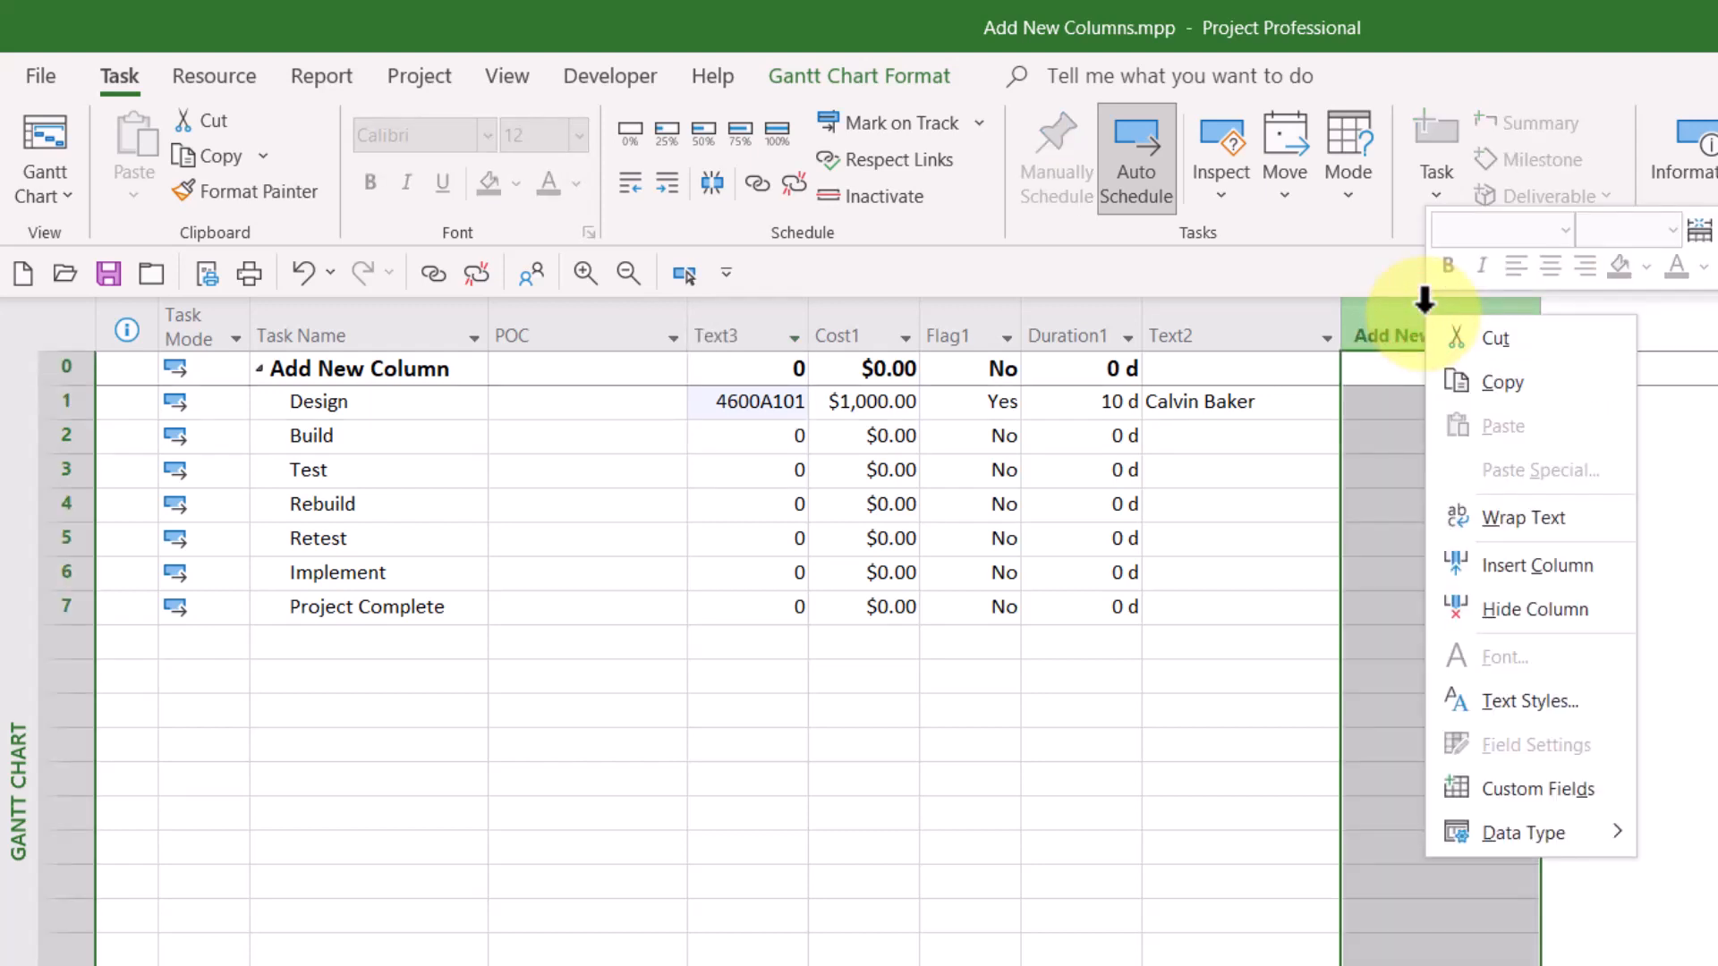
pyautogui.moveTo(1536, 608)
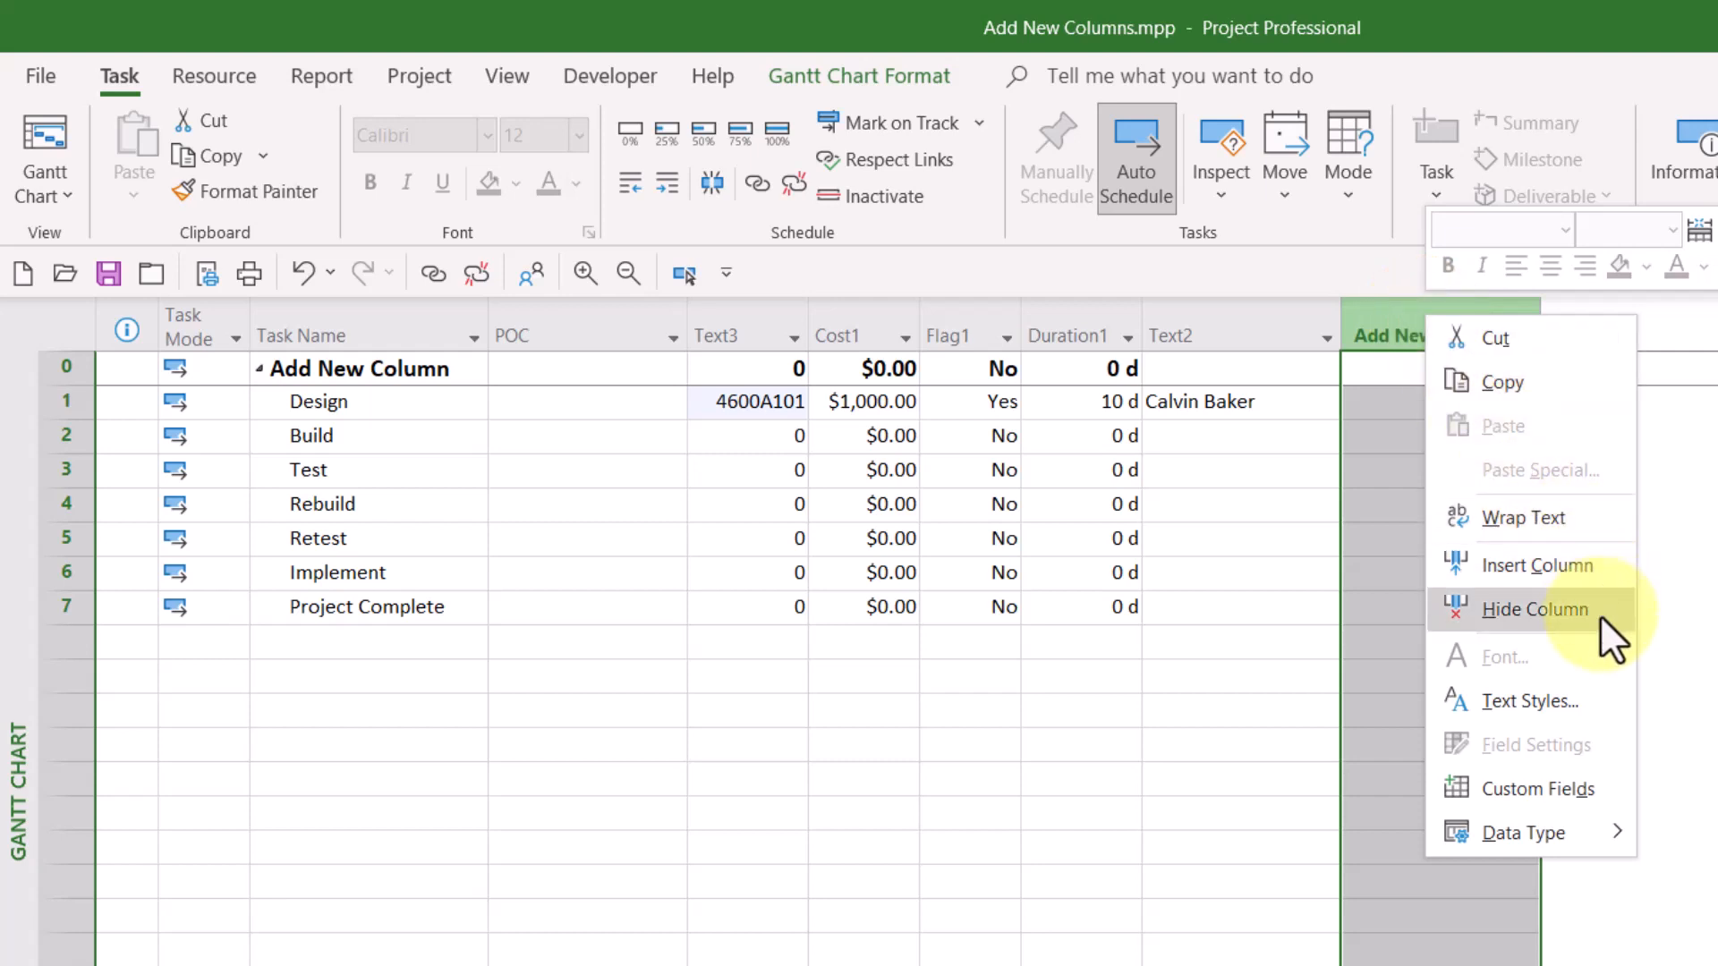
pyautogui.click(1536, 609)
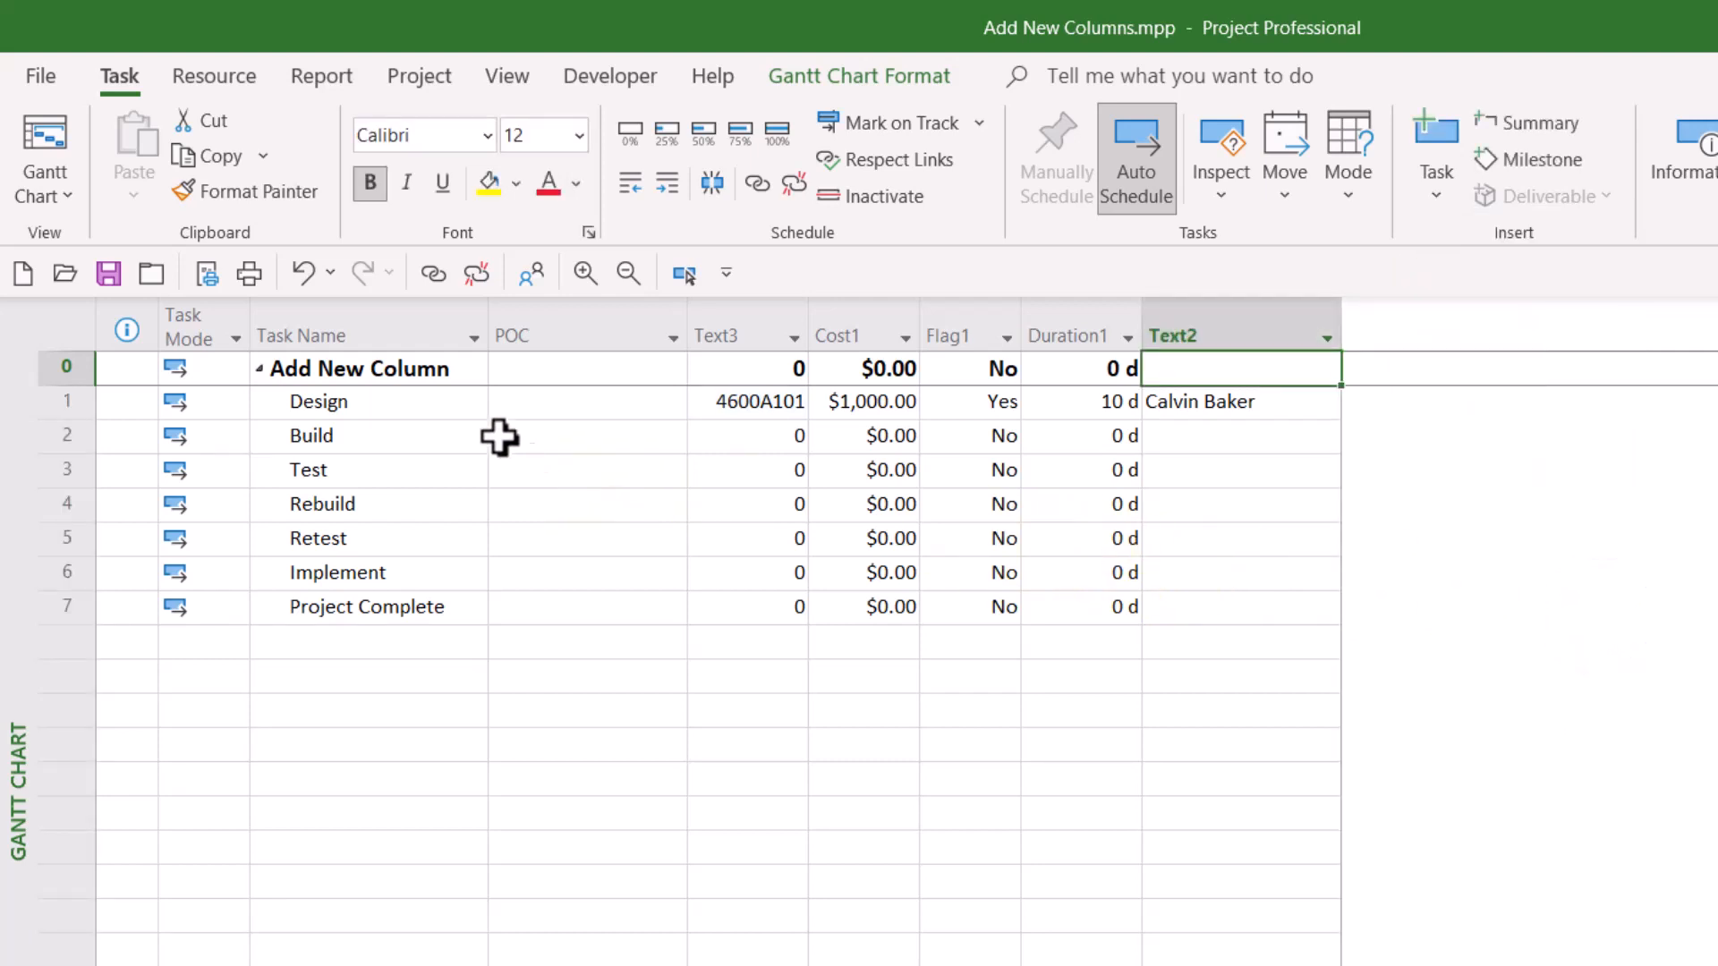